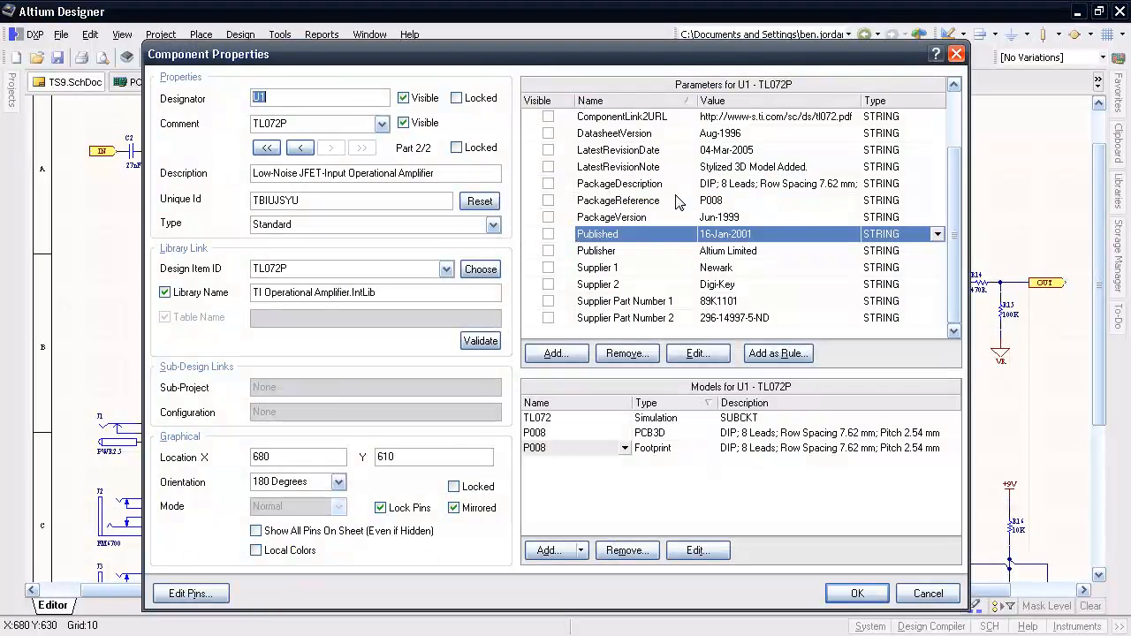
Review U1's LatestRevisionDate, PackageVersion and Published parameters, then close its properties
left_click(619, 149)
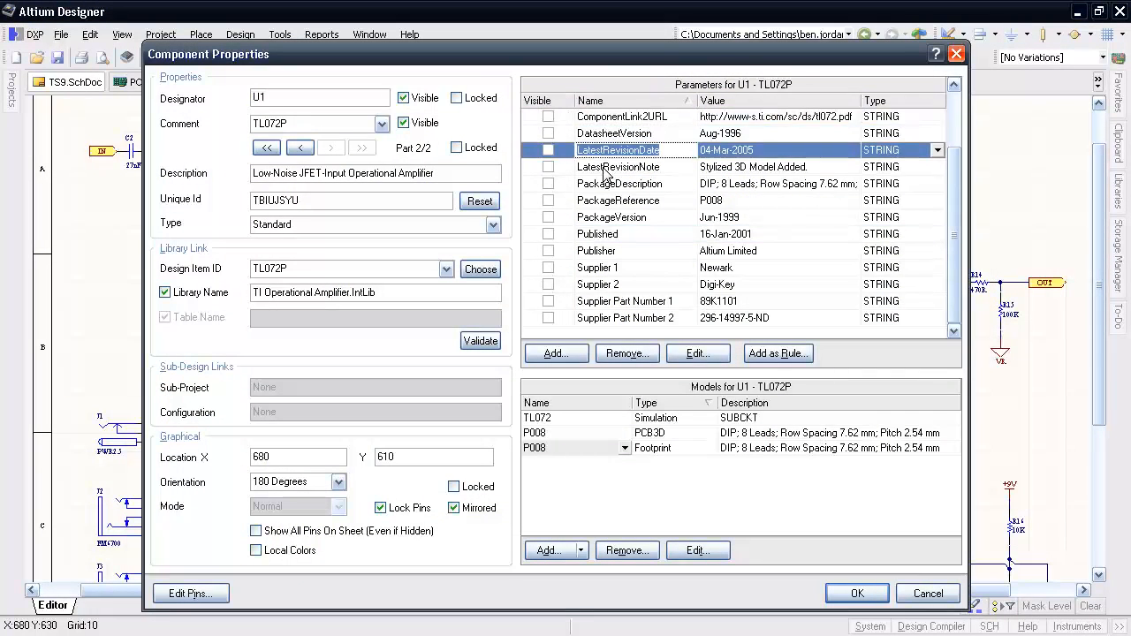
left_click(611, 216)
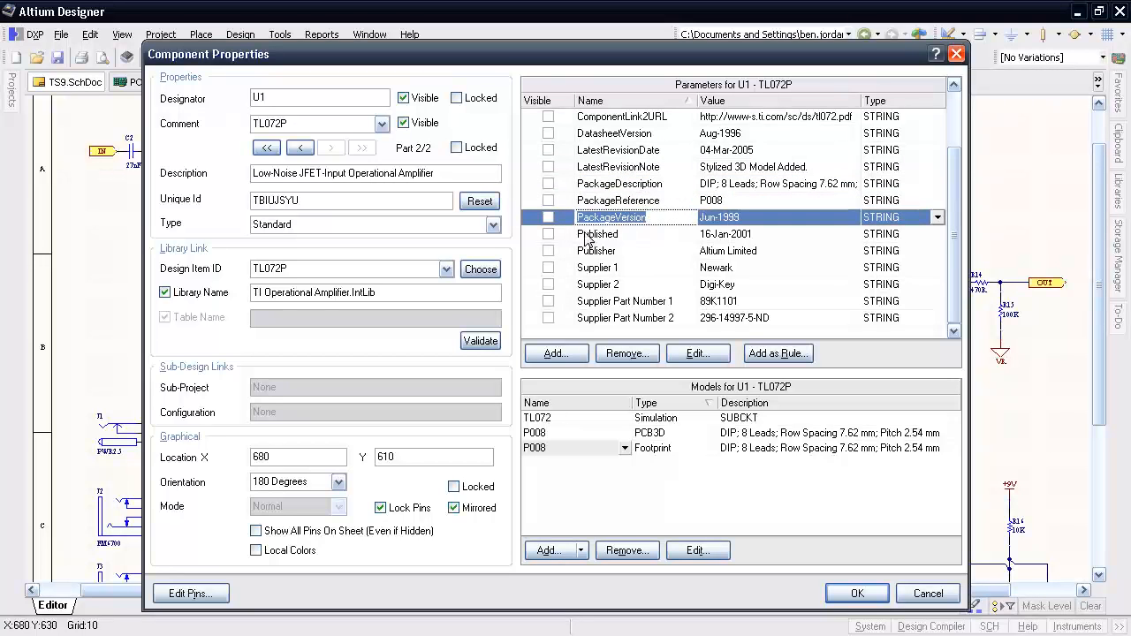
left_click(619, 234)
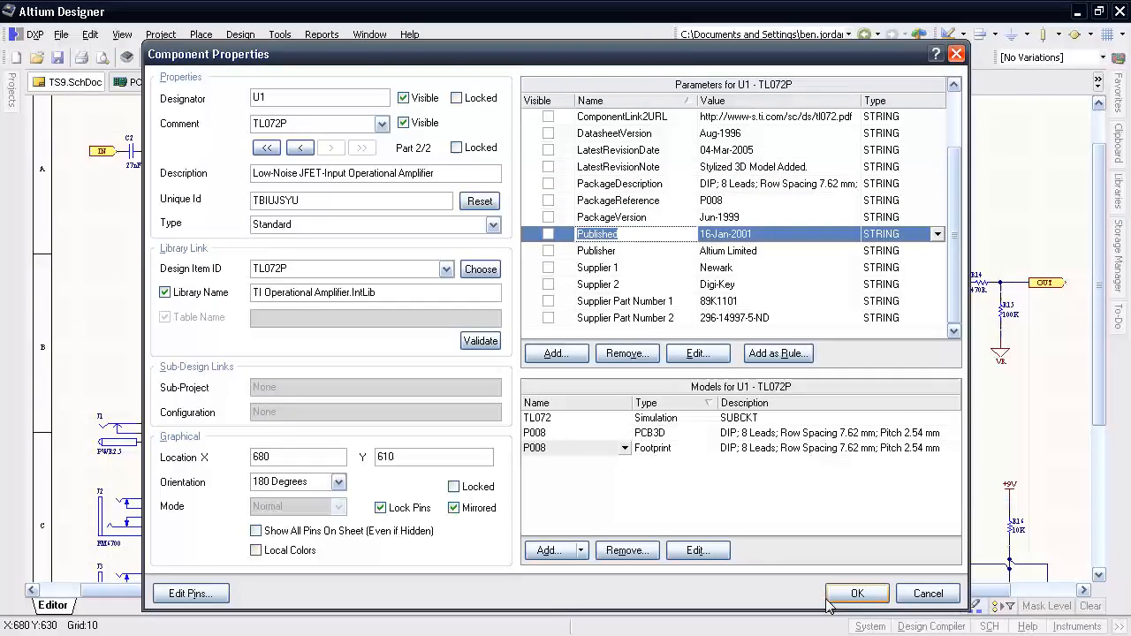
left_click(856, 593)
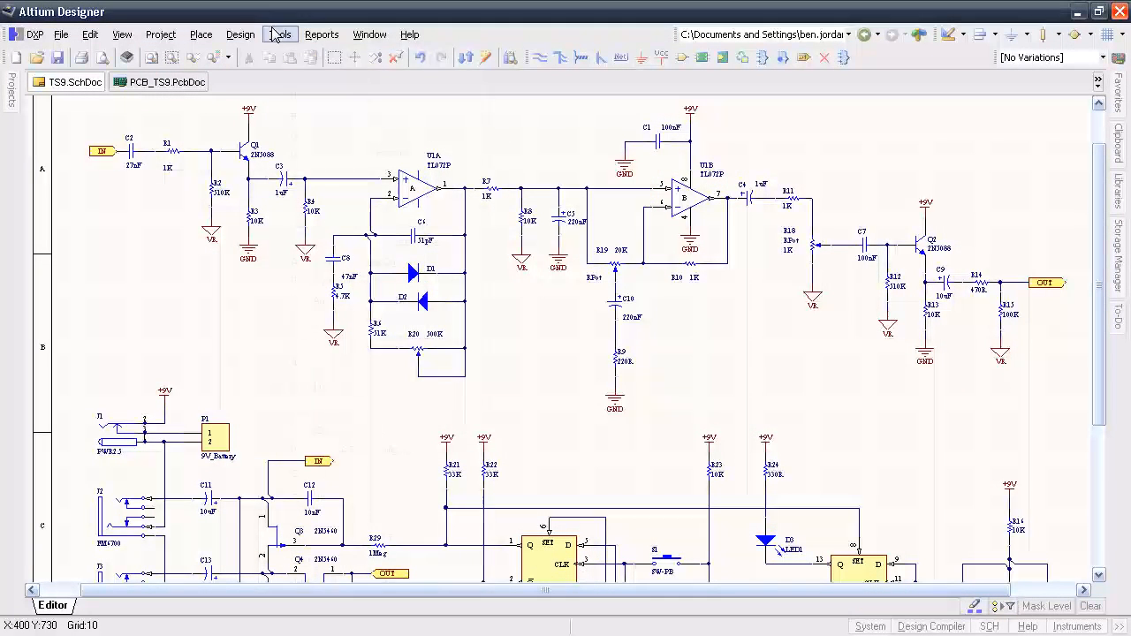
Open the Parameter Manager listing part parameters and scroll right to the supplier columns
left_click(279, 33)
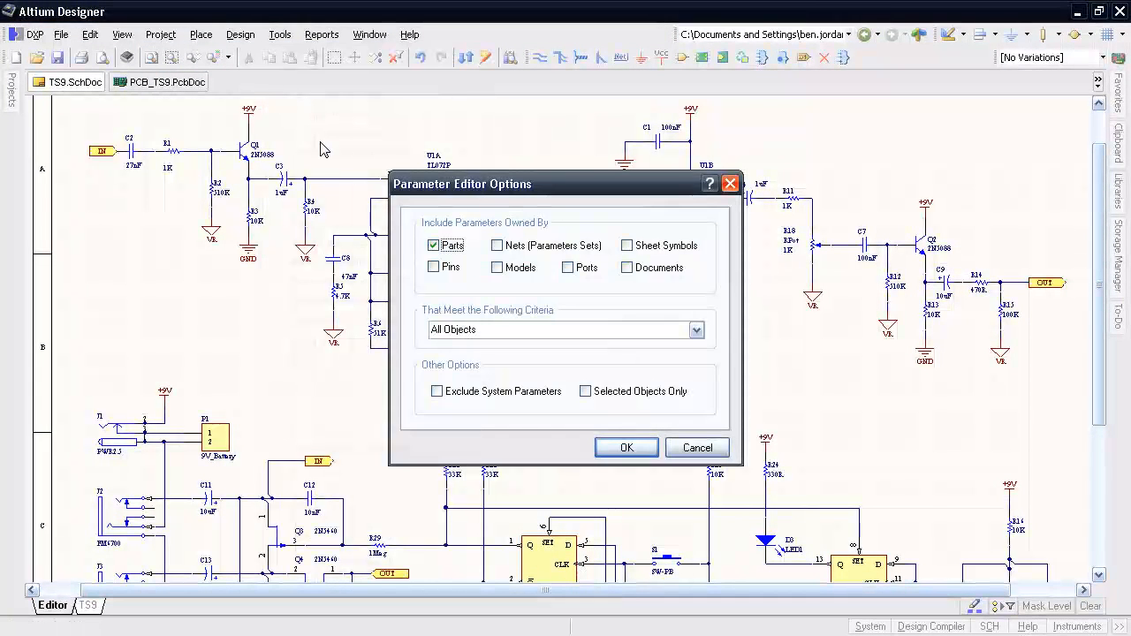
left_click(626, 447)
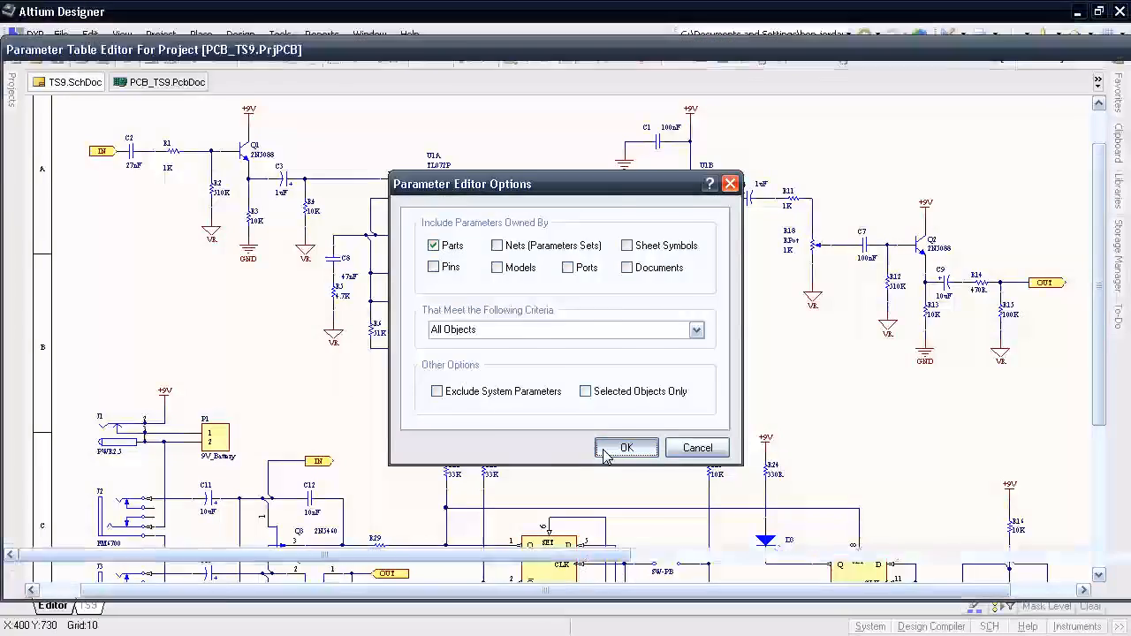
left_click(626, 448)
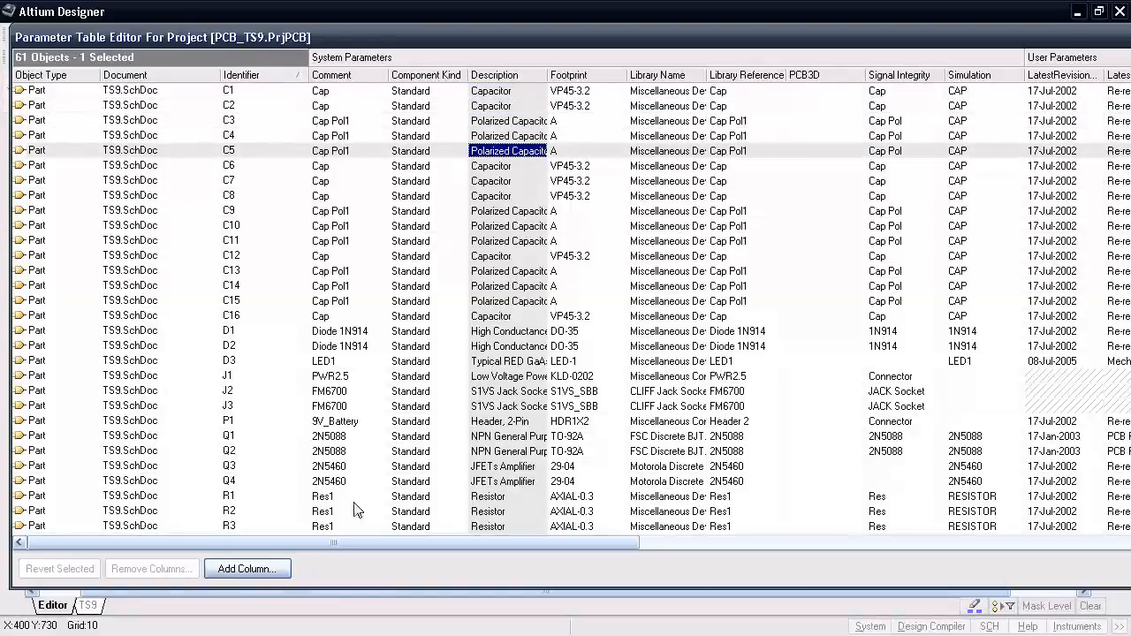
scroll("right", 3)
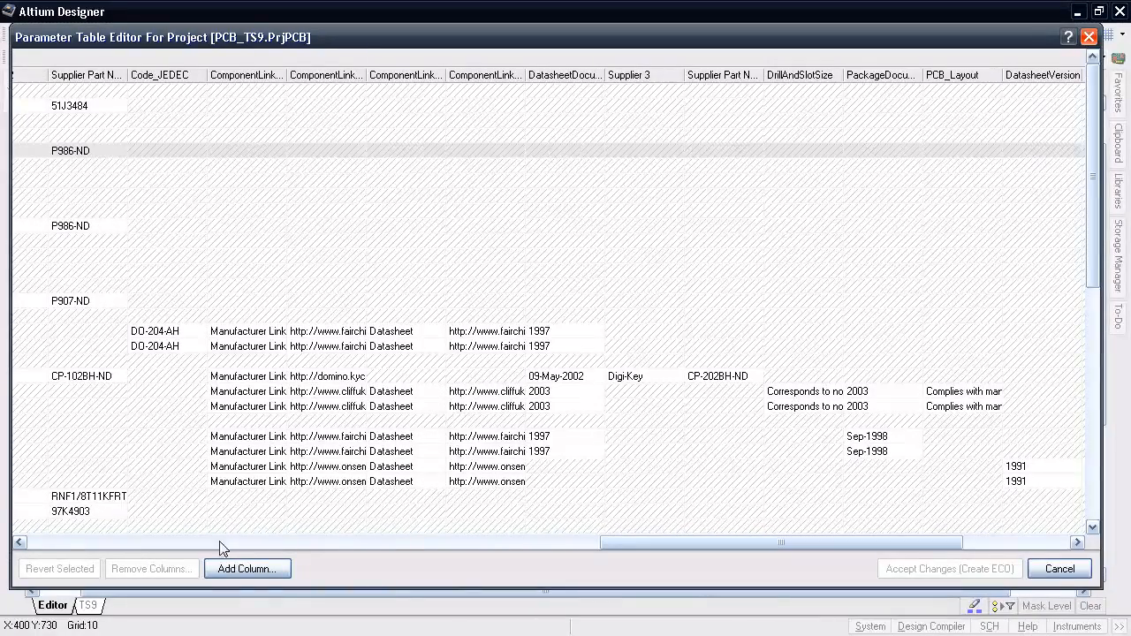
Add DigiKey PN, Newark, DigiKey Unit Cost and Newark Unit Cost columns to all objects
left_click(248, 568)
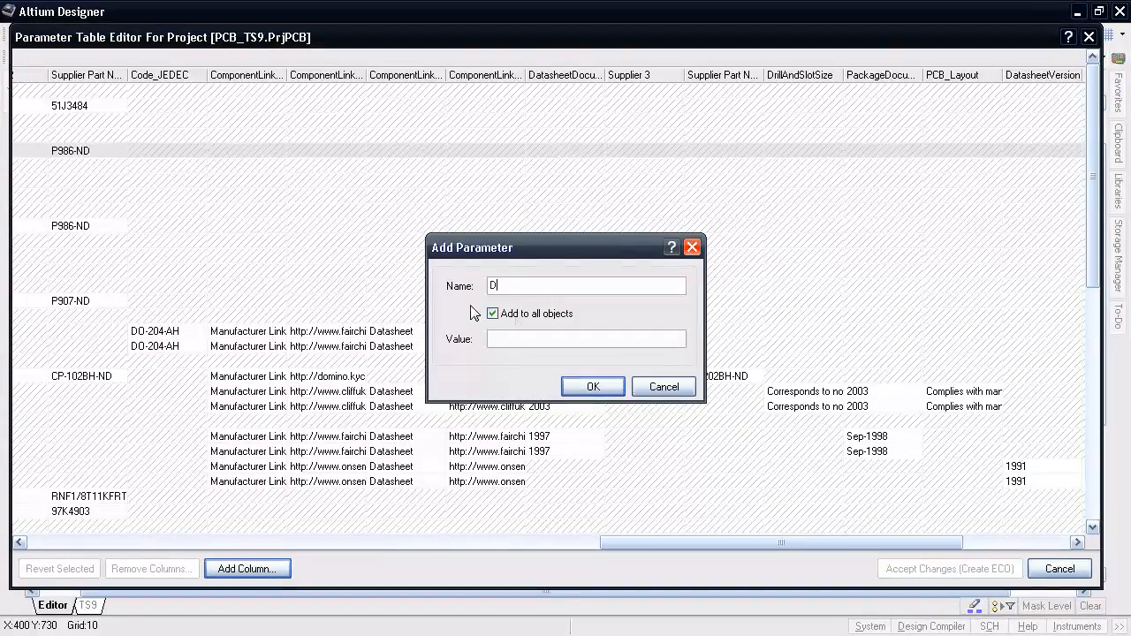
type("igiKey")
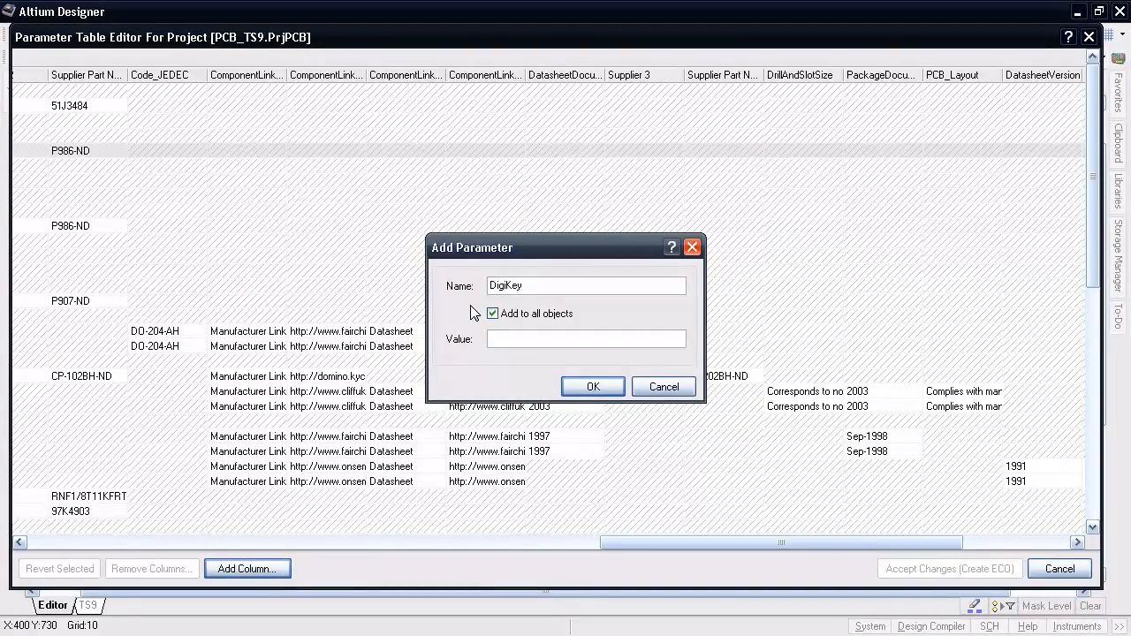
type("PN")
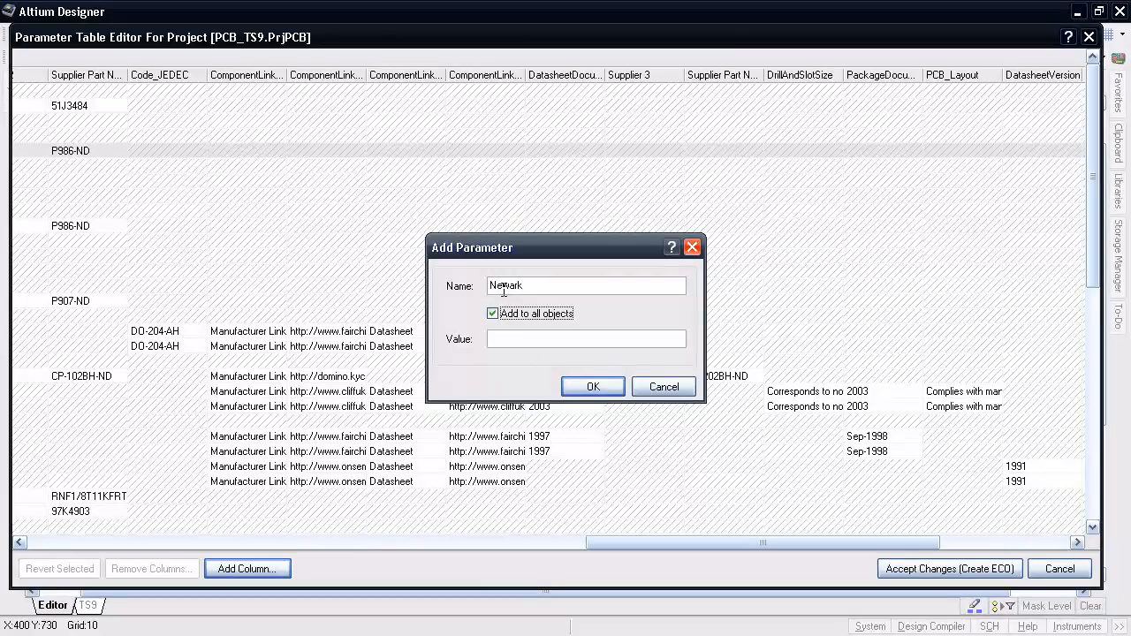
left_click(592, 386)
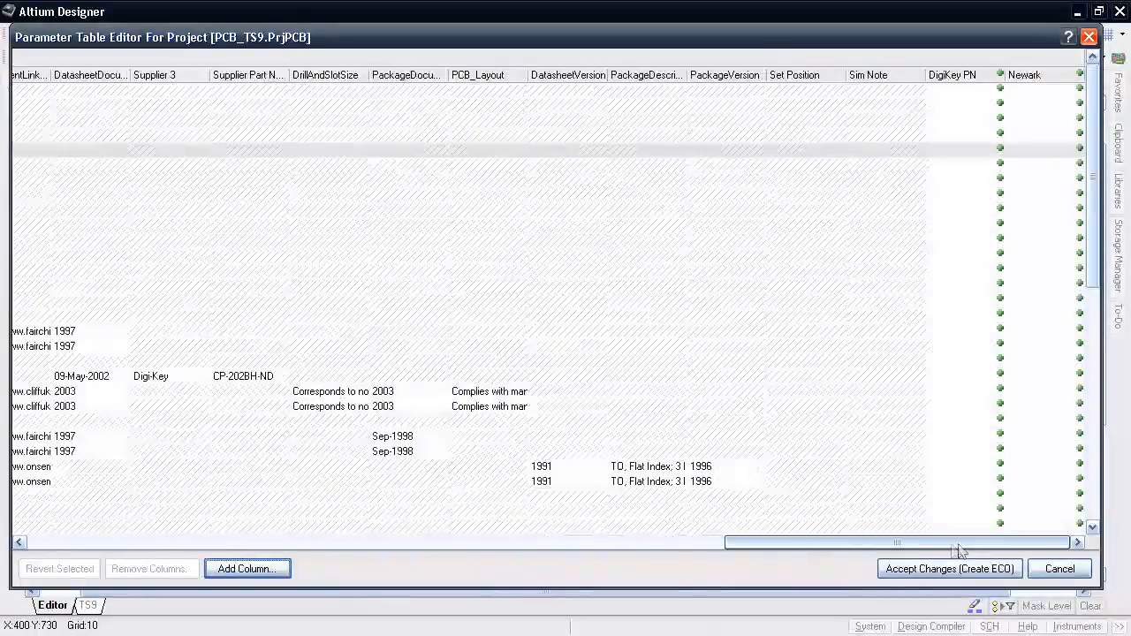
left_click(248, 568)
type("DigiKey Unit Cost")
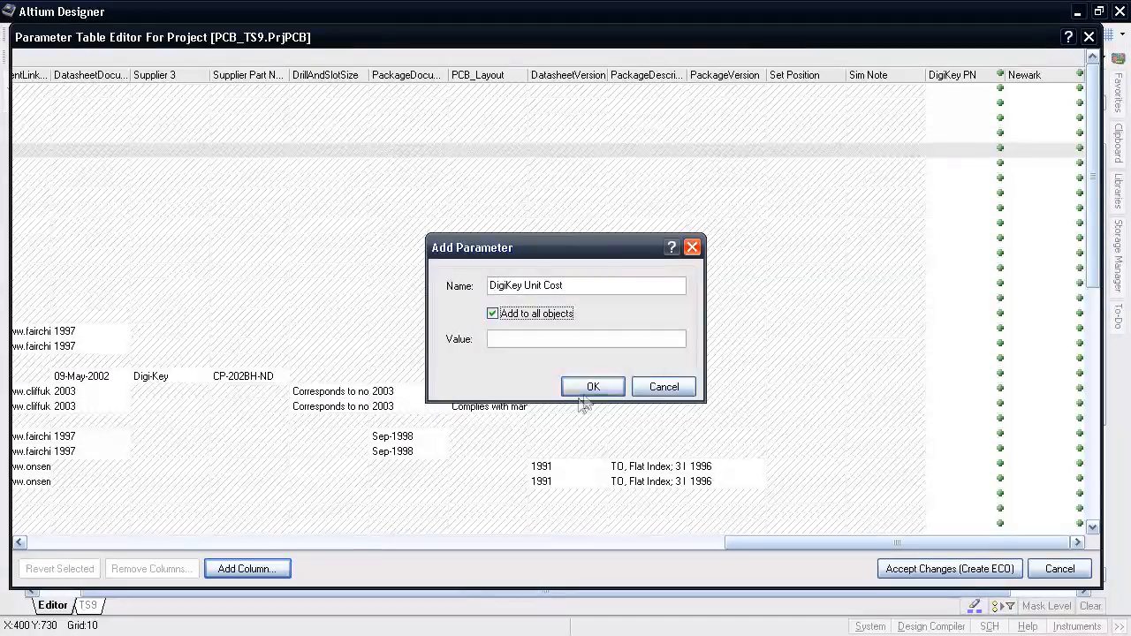
type("Newark Unit Cost")
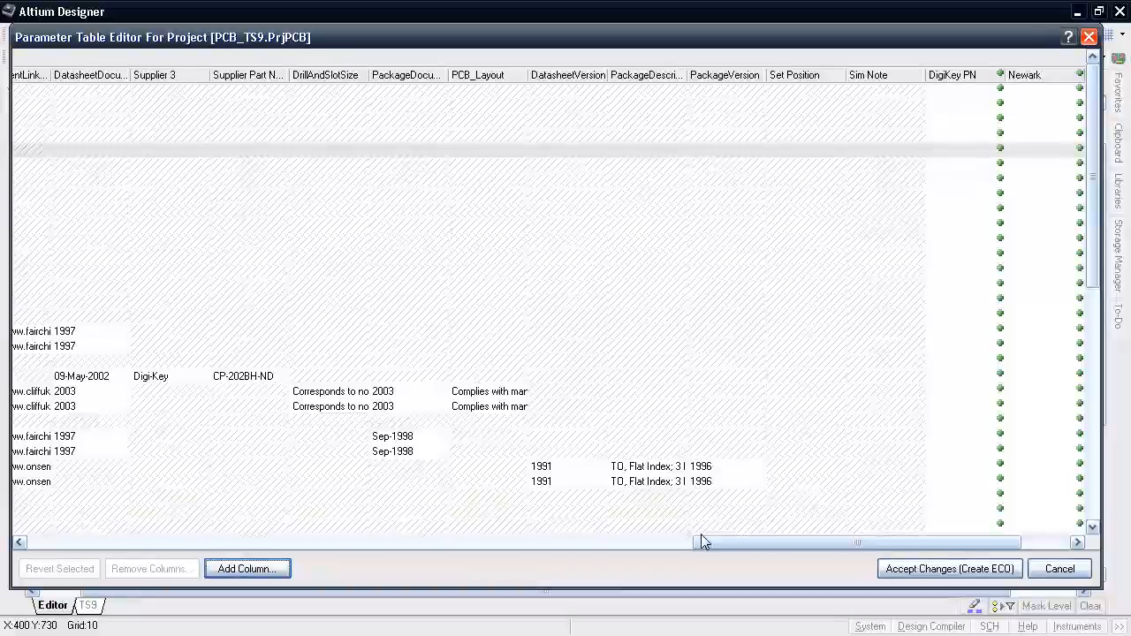
scroll("right", 3)
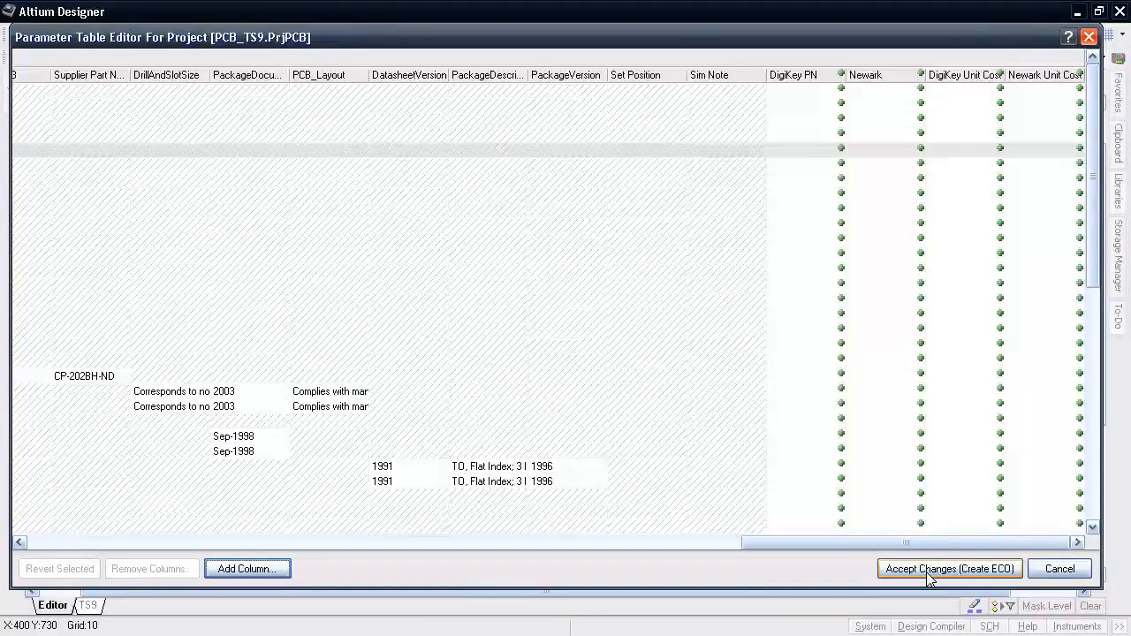
Create the ECO from the new columns, execute the changes, and close the dialog
left_click(949, 568)
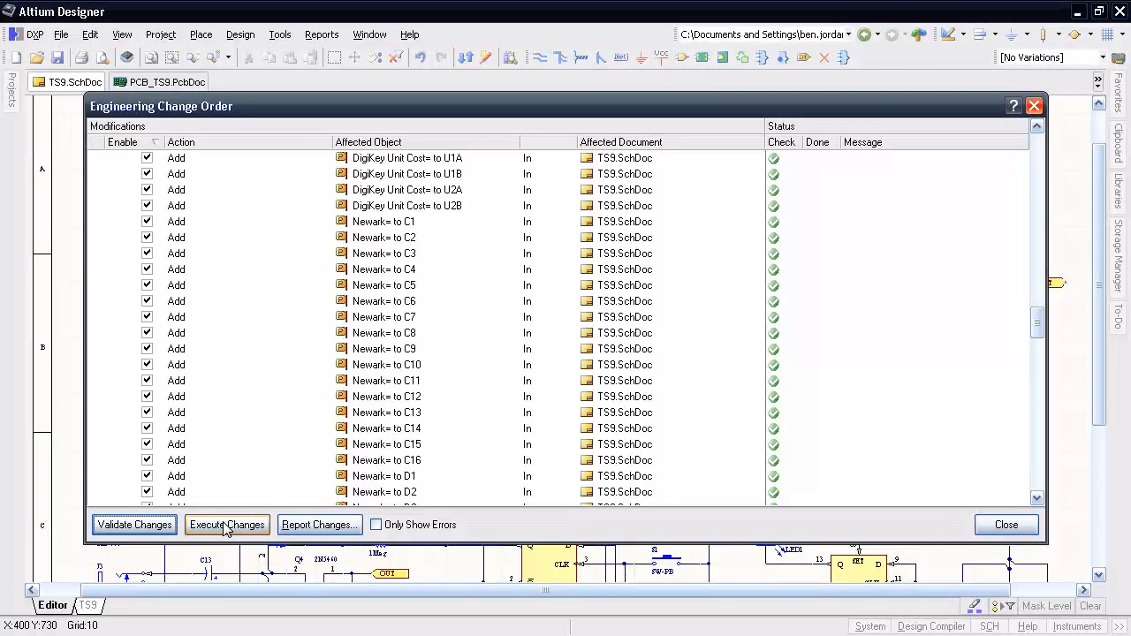
left_click(227, 524)
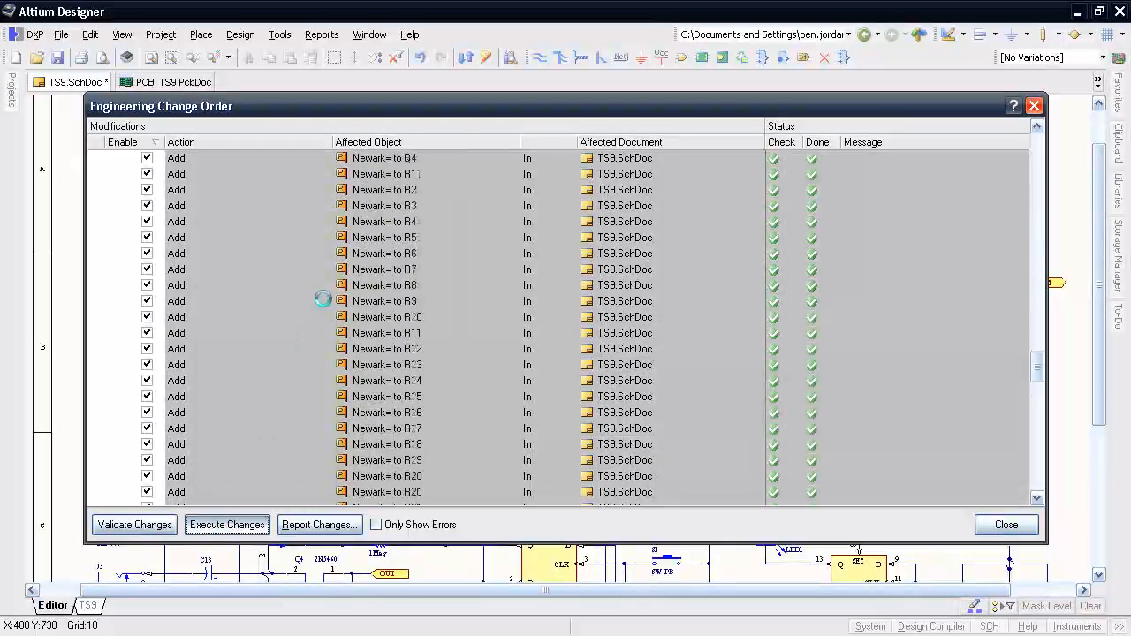
left_click(226, 524)
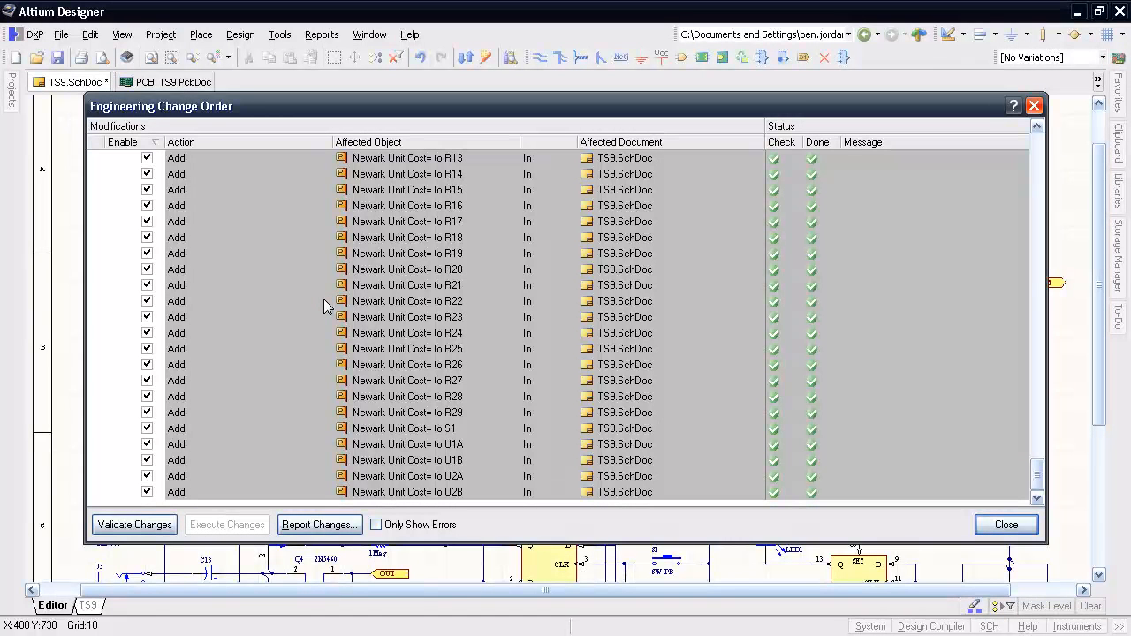
left_click(1006, 524)
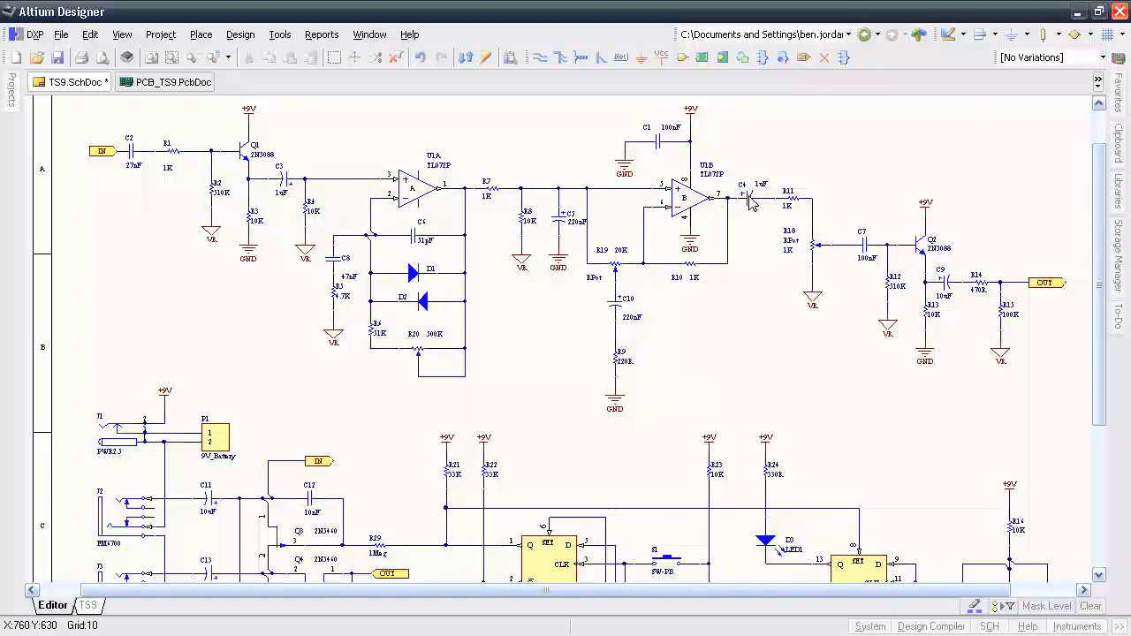
Enter DigiKey PN 1234-567-ND and DigiKey Unit Cost $0.02 in C4's properties
double_click(741, 187)
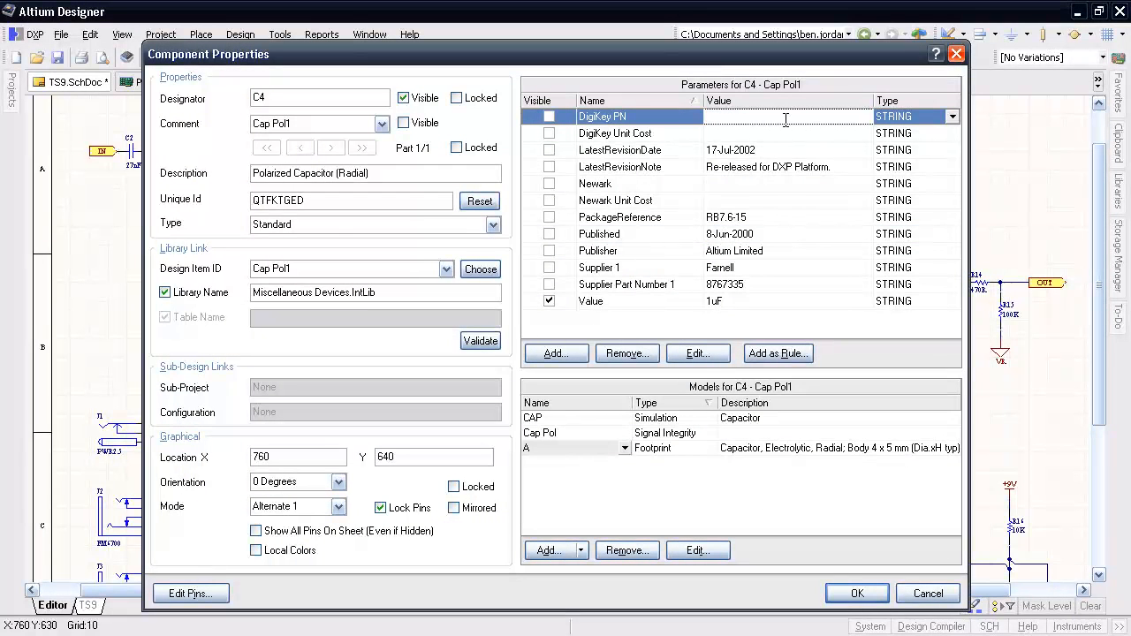
type("1234-")
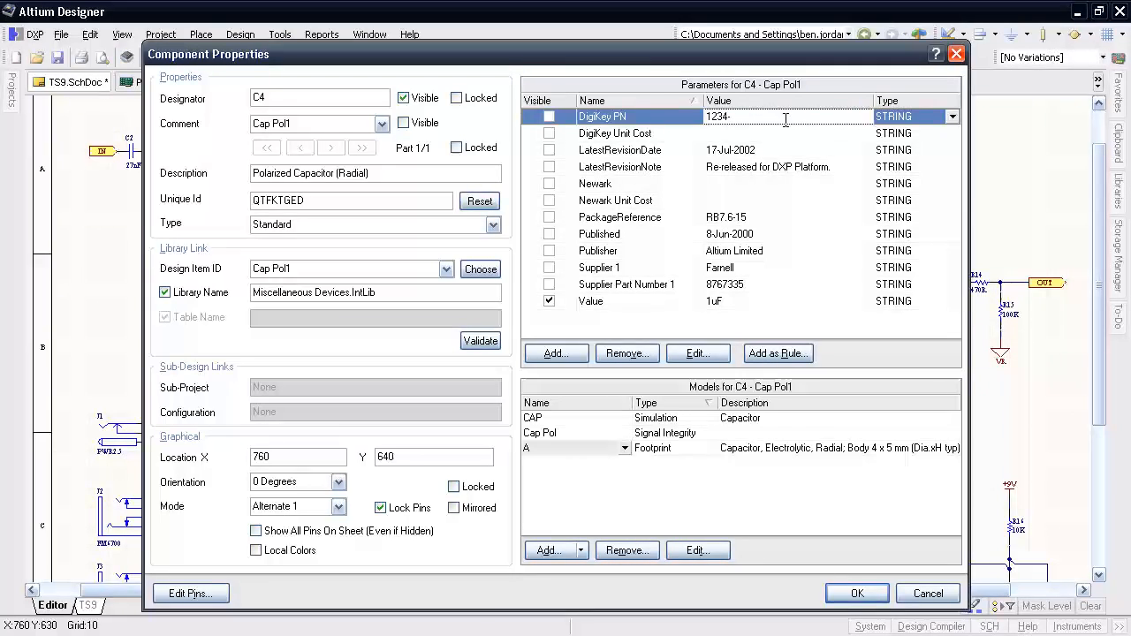
type("567-ND")
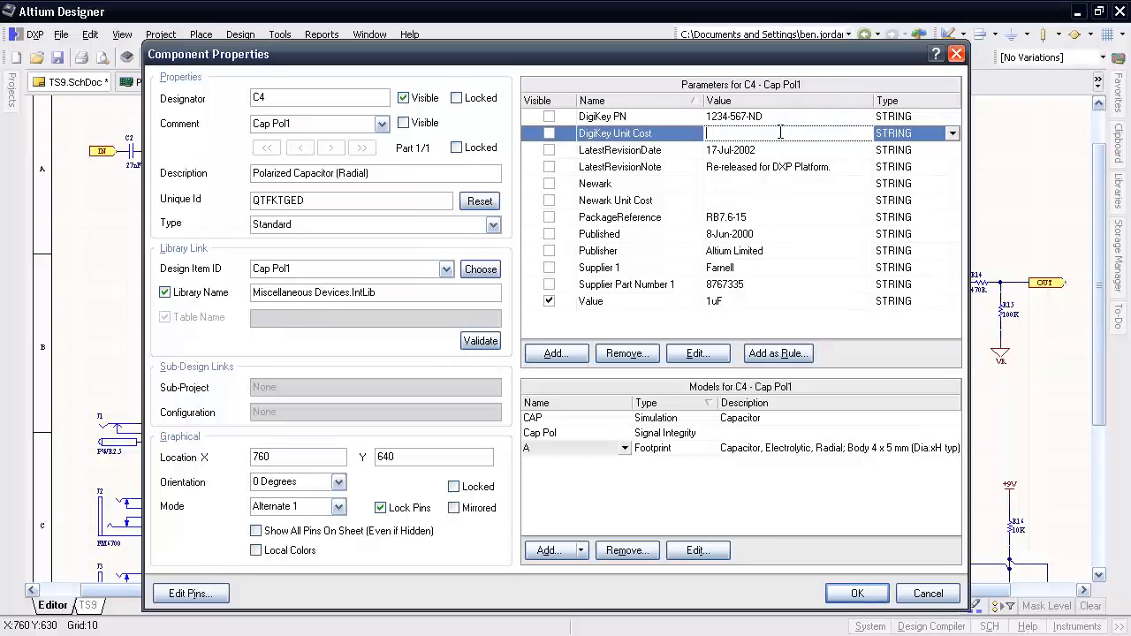
type("$0.02")
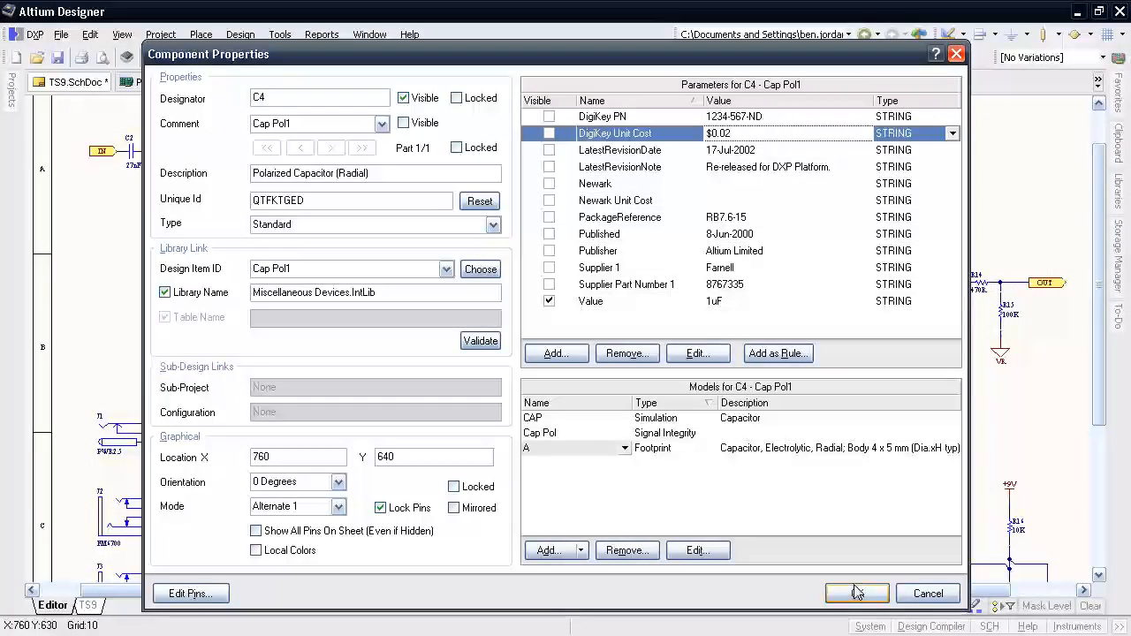
left_click(856, 593)
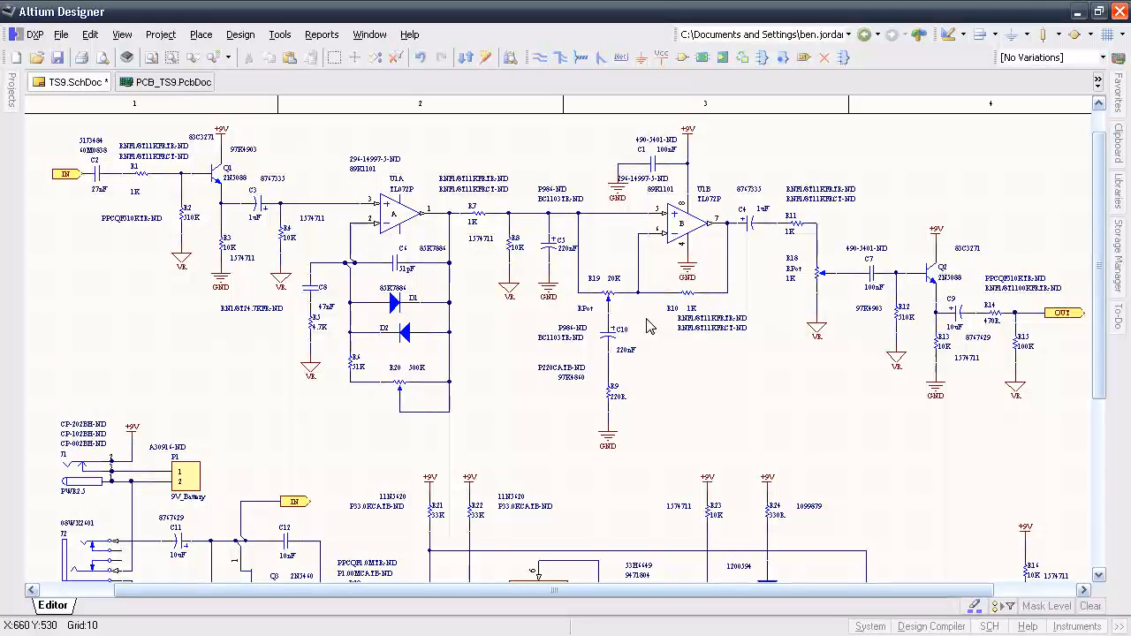
Reopen the Parameter Table Editor, scroll through the supplier columns, and cancel without changes
left_click(280, 35)
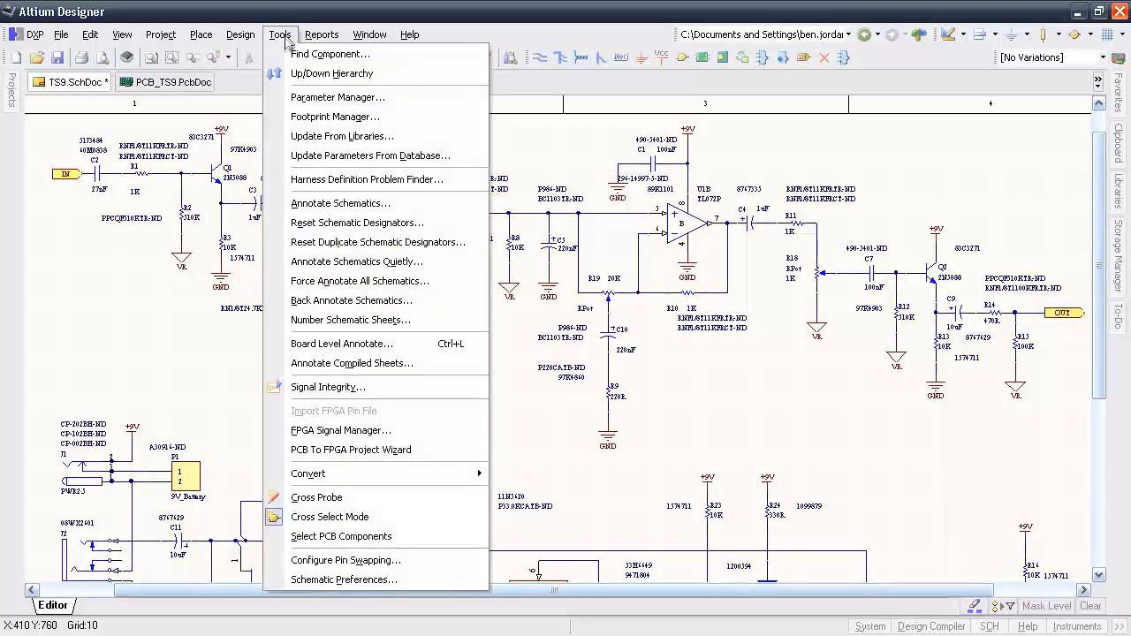
left_click(337, 96)
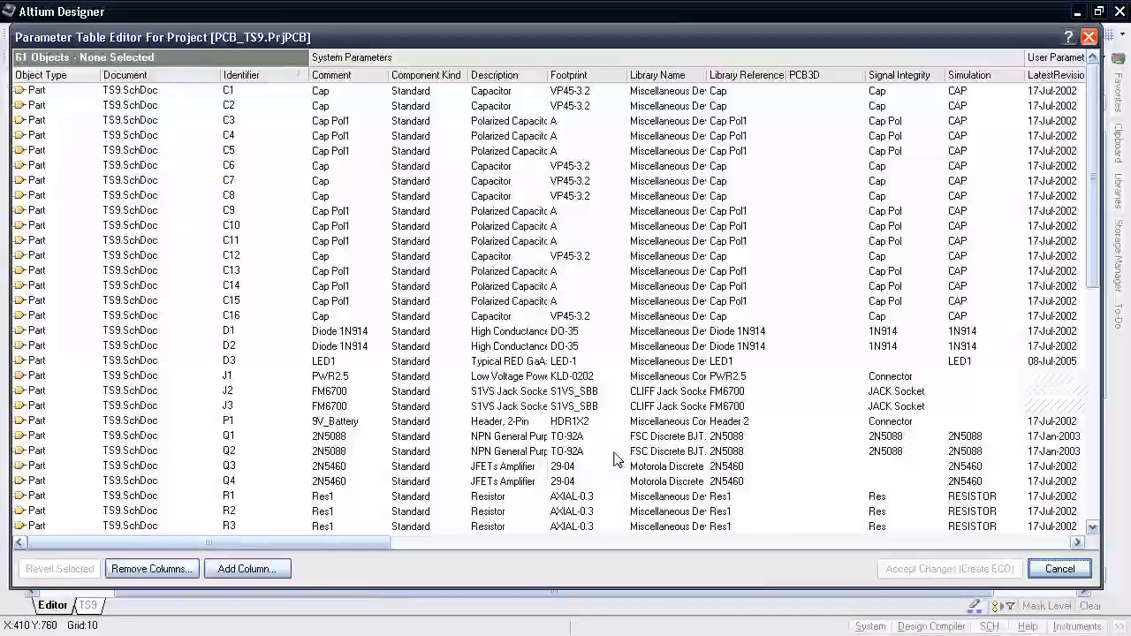
scroll("right", 3)
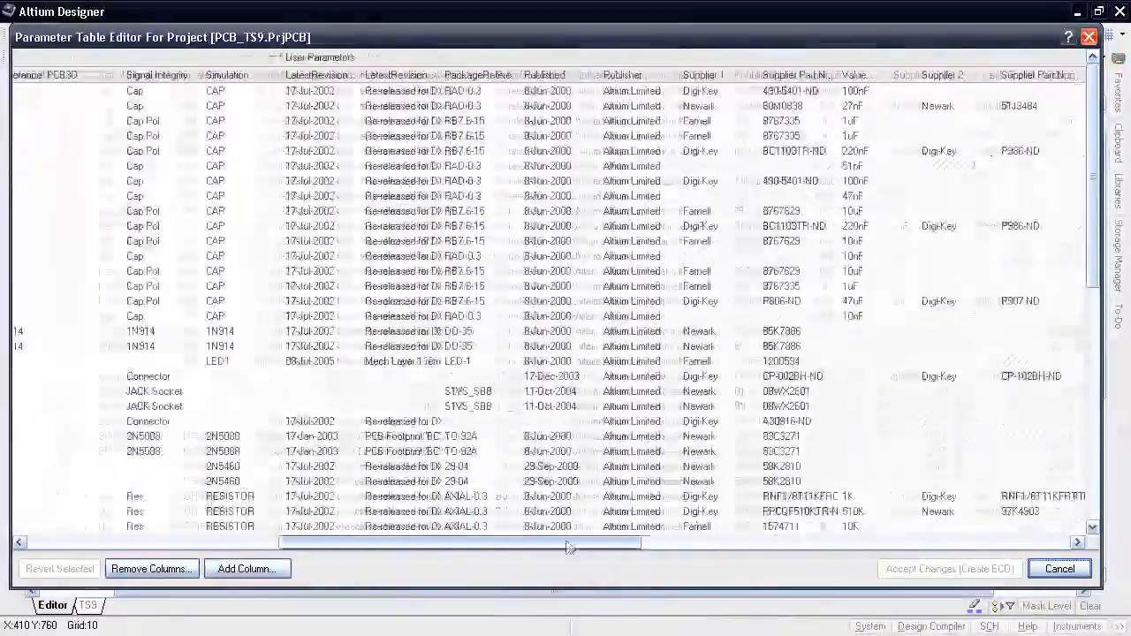
scroll("right", 3)
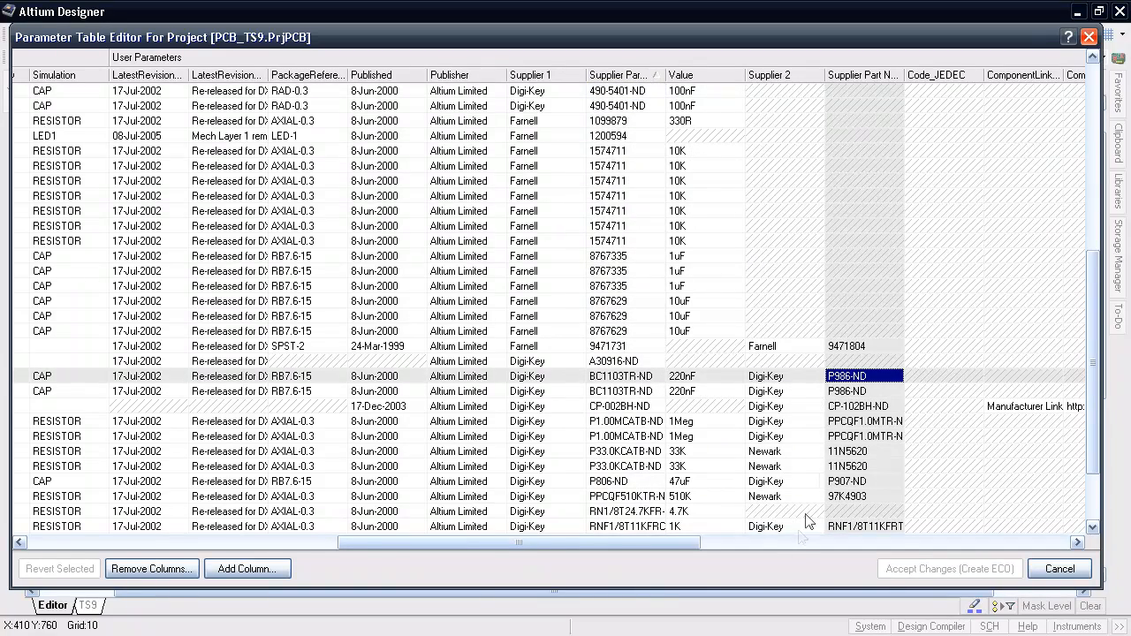
left_click(1059, 568)
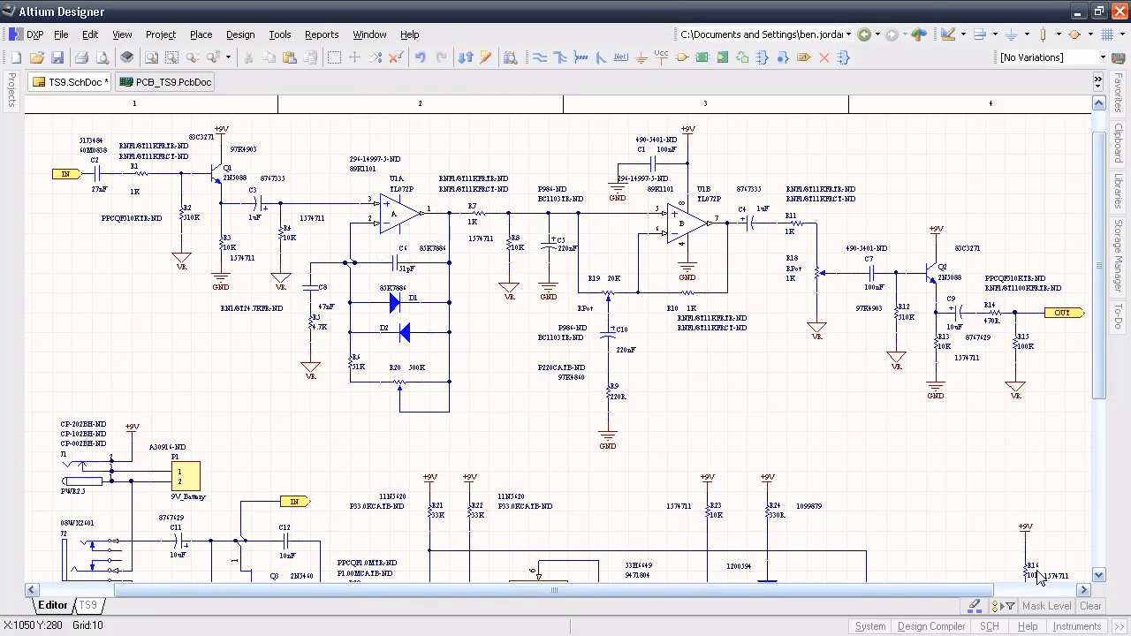
Open PCB_TS9.xls from the project's Generated Documents in the Projects panel
left_click(322, 34)
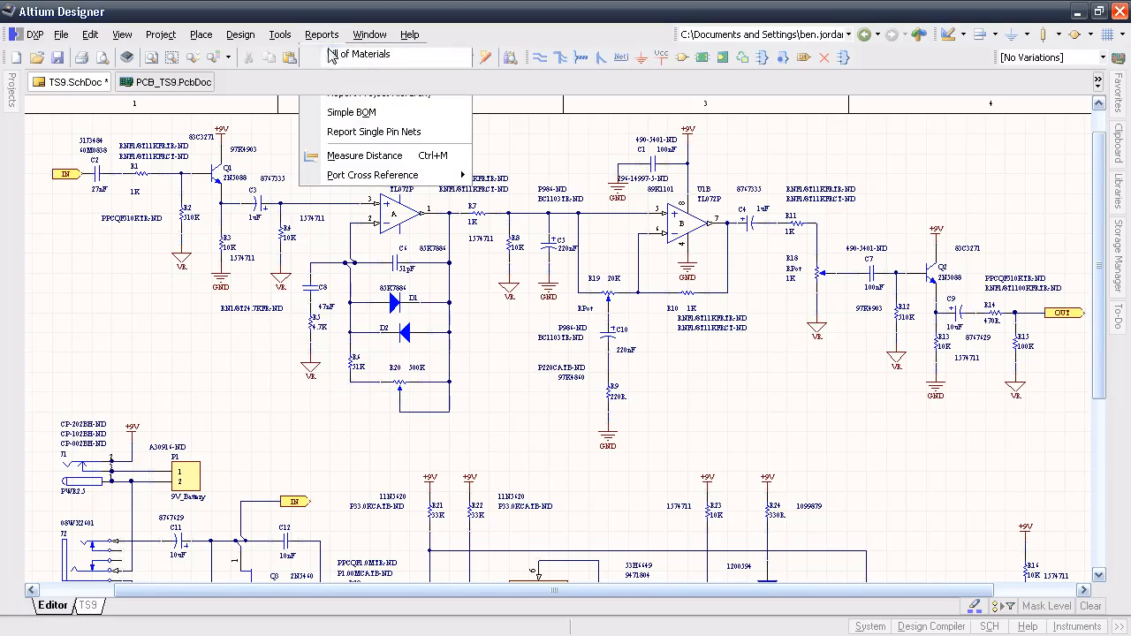
left_click(362, 91)
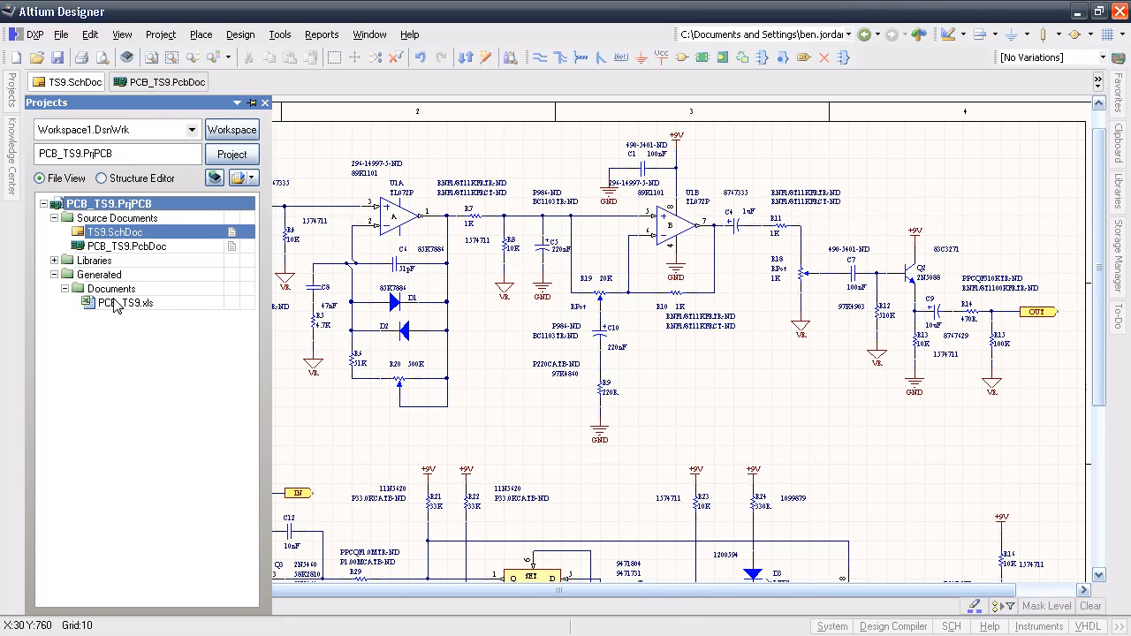
double_click(130, 302)
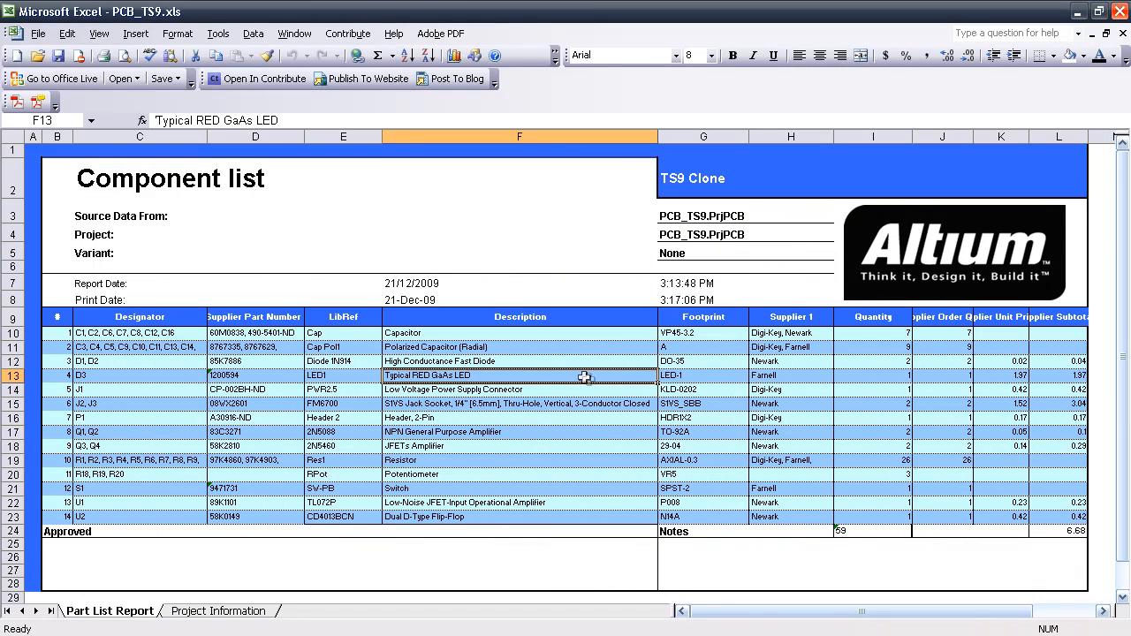
Close the Excel component list and return to BB_Regulator.SchDoc
left_click(519, 360)
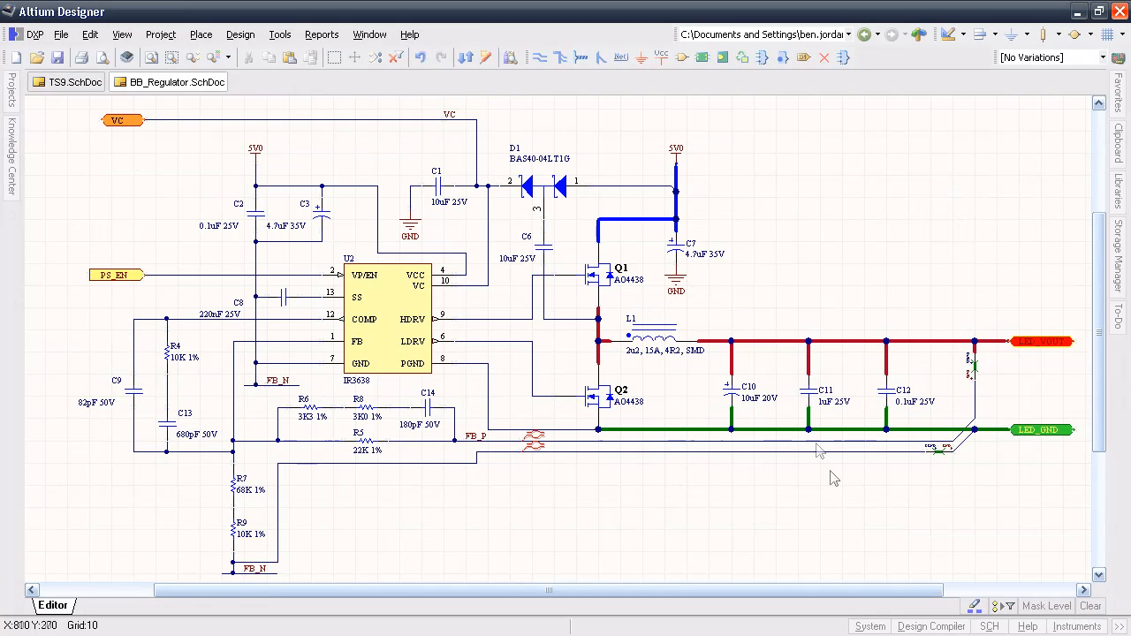
mouse_move(605, 311)
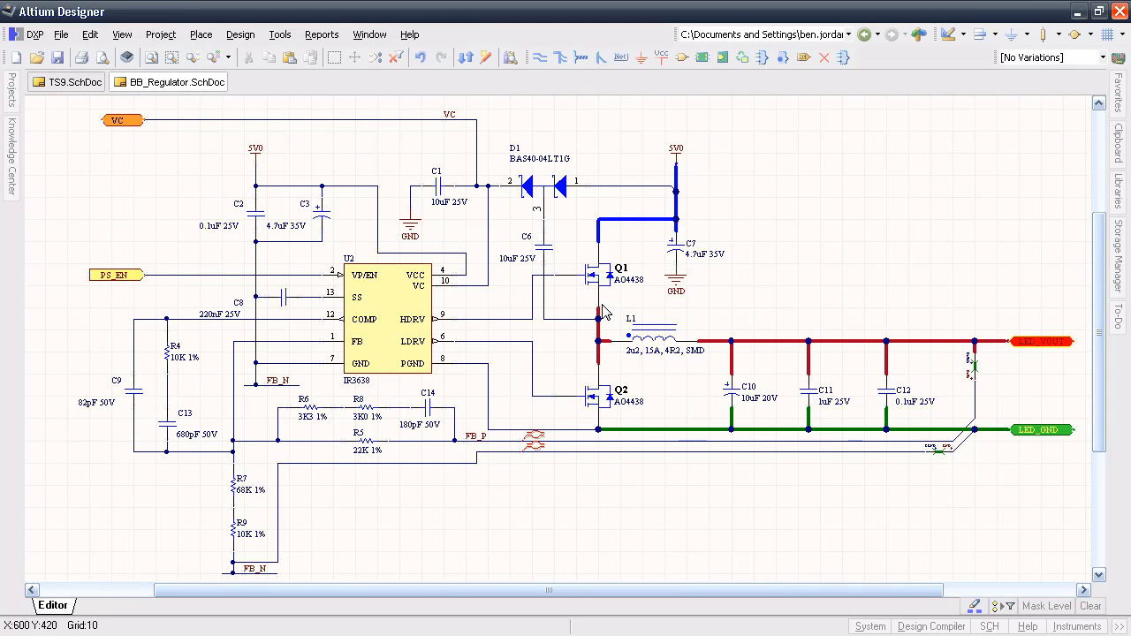
Open Q1's AO4438 datasheet via References > Data Sheet, then return to BB_Regulator.SchDoc
double_click(593, 276)
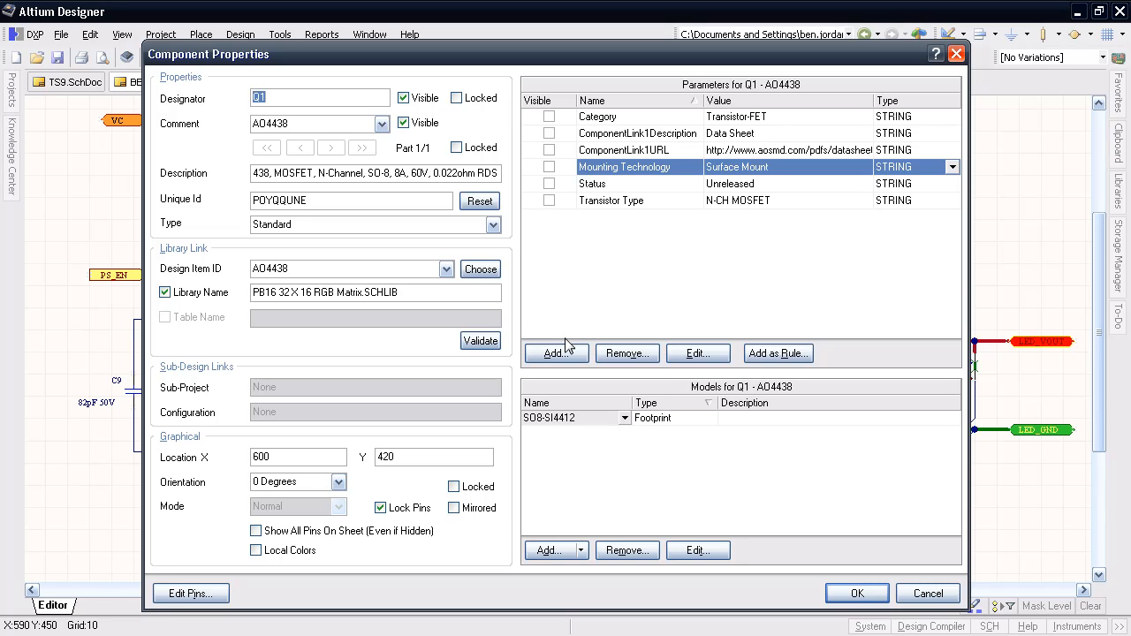
left_click(636, 149)
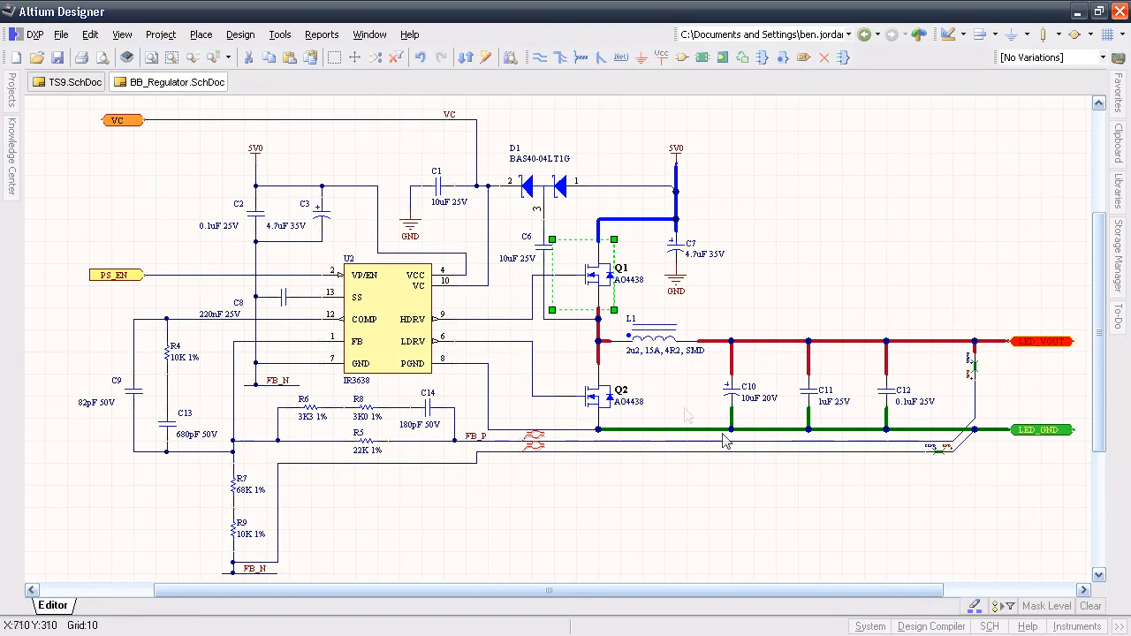
right_click(689, 415)
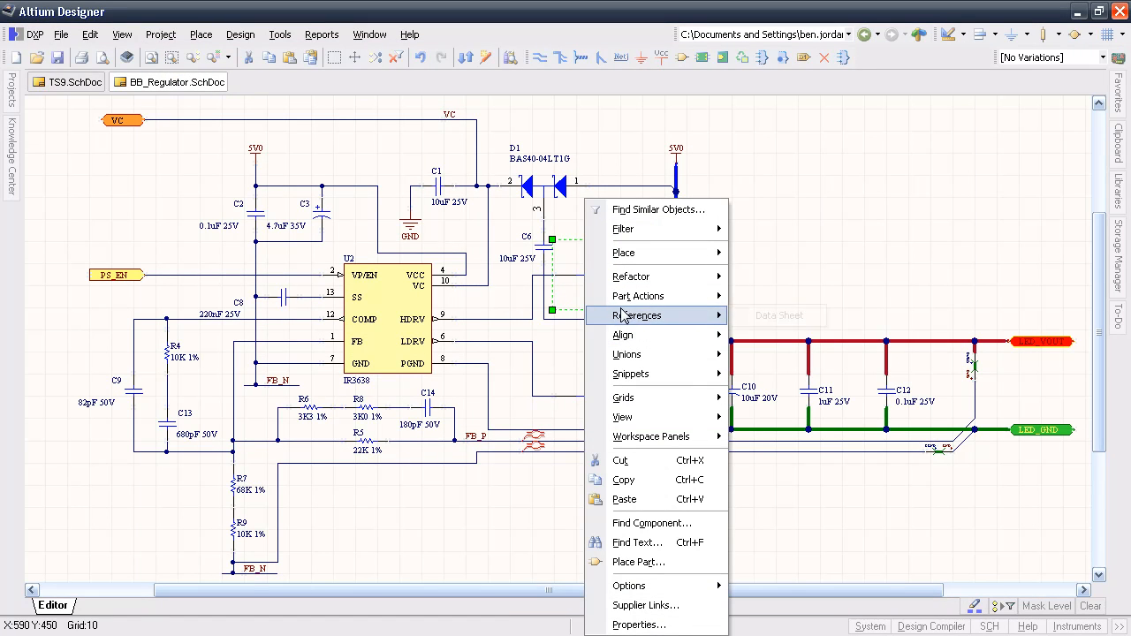
mouse_move(636, 315)
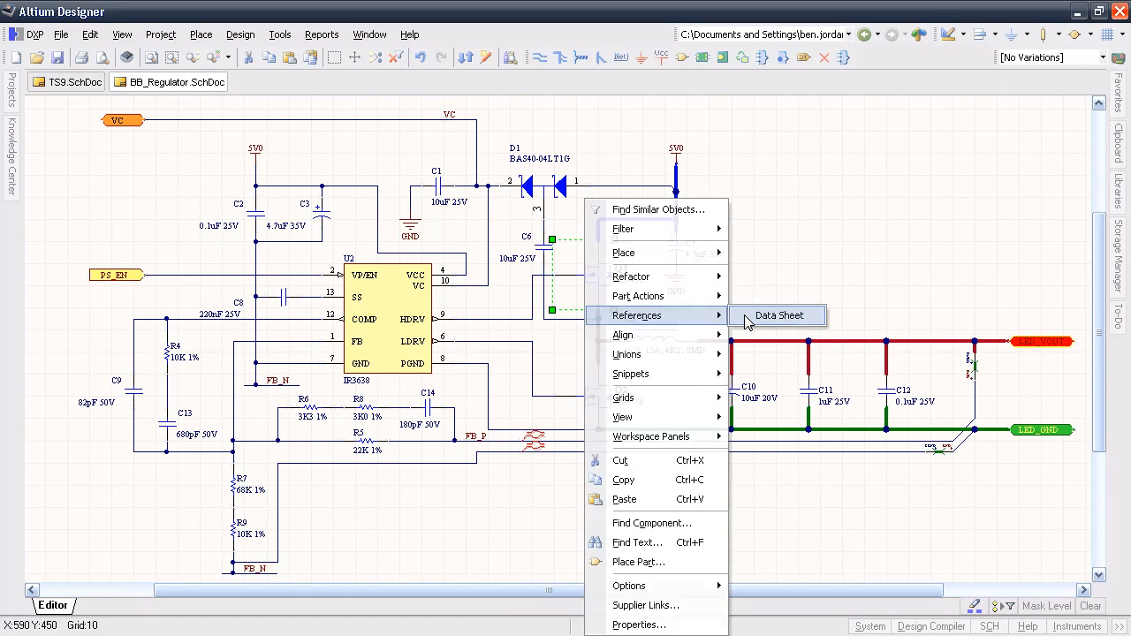
left_click(778, 315)
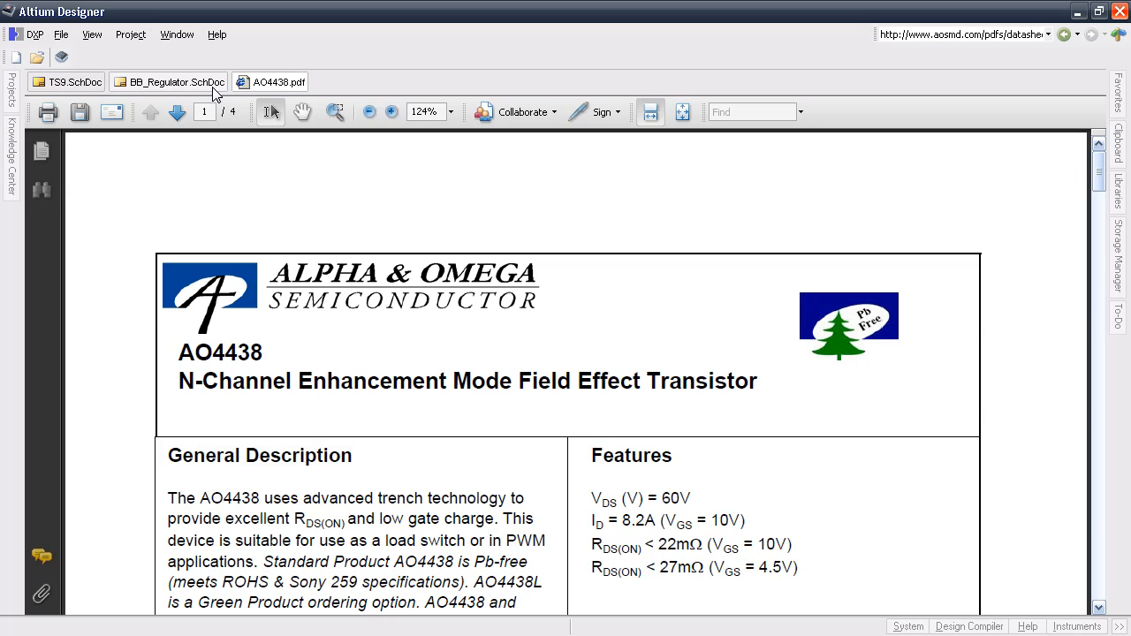
left_click(168, 82)
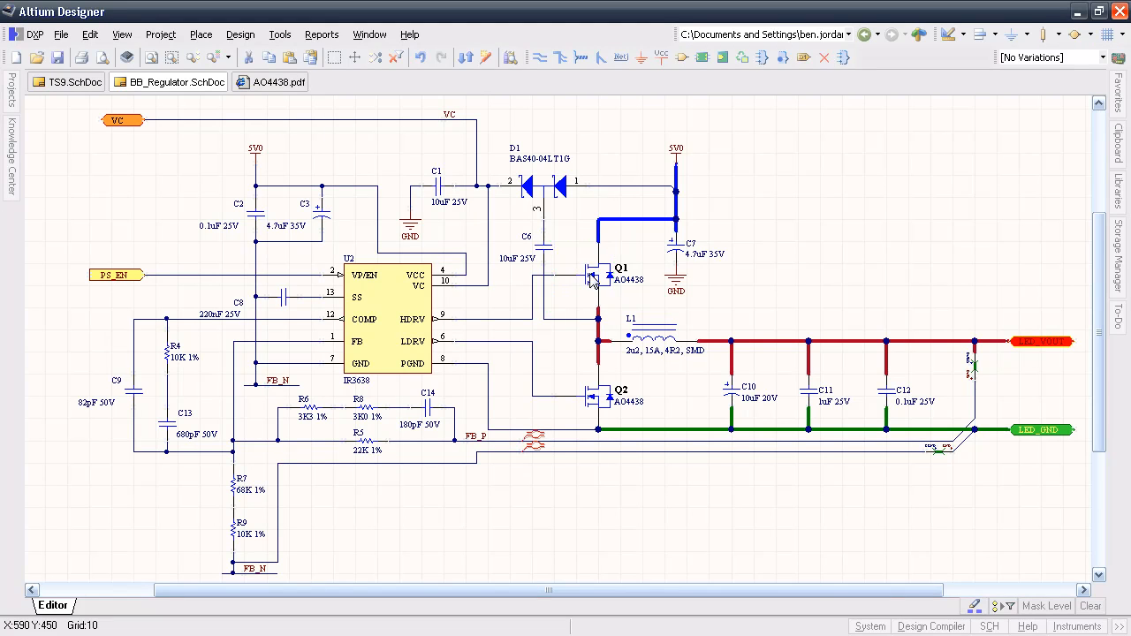
Add ComponentLink2Description 'DigiKey Web Page' and a ComponentLink2URL DigiKey link to Q1
double_click(592, 278)
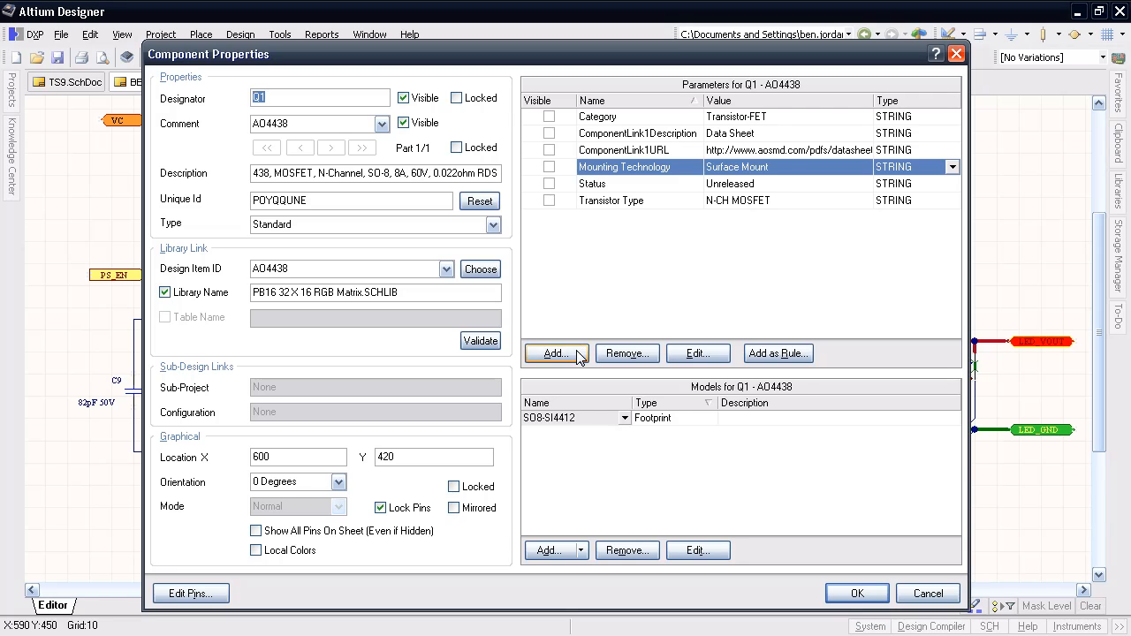
left_click(550, 352)
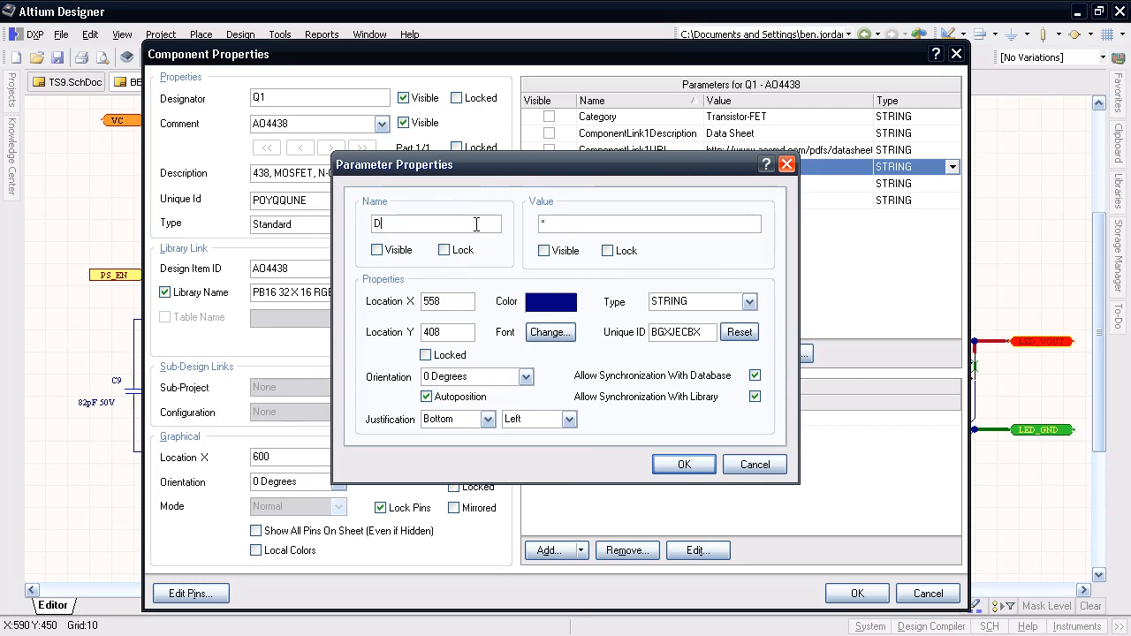
type("ComponentLinkDescription")
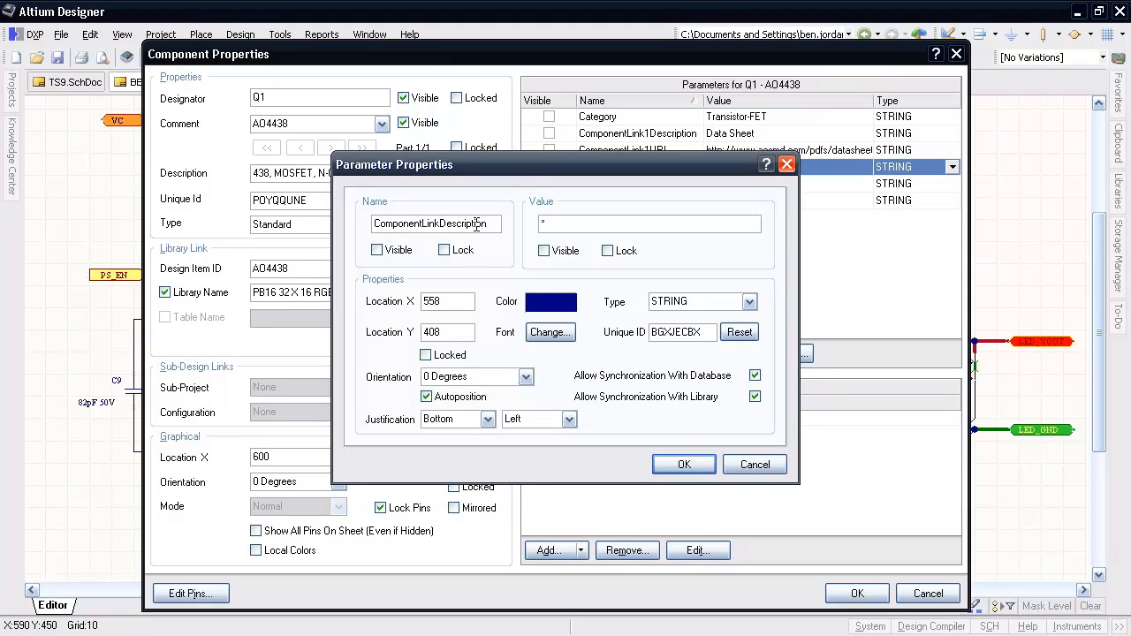
type("DigiKey Web Page")
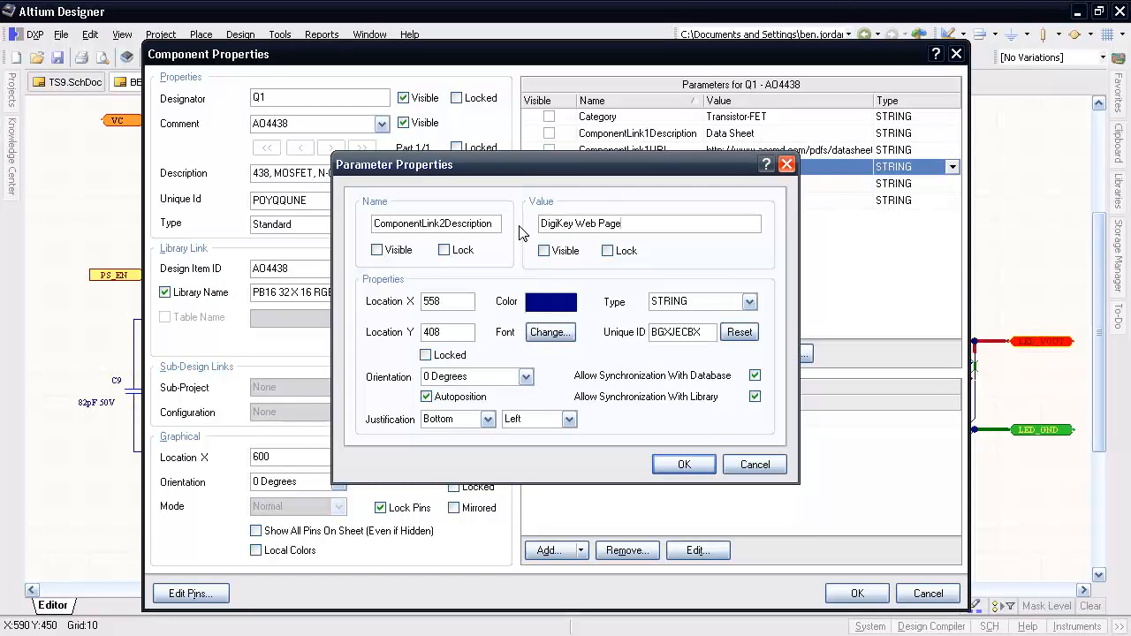
left_click(683, 464)
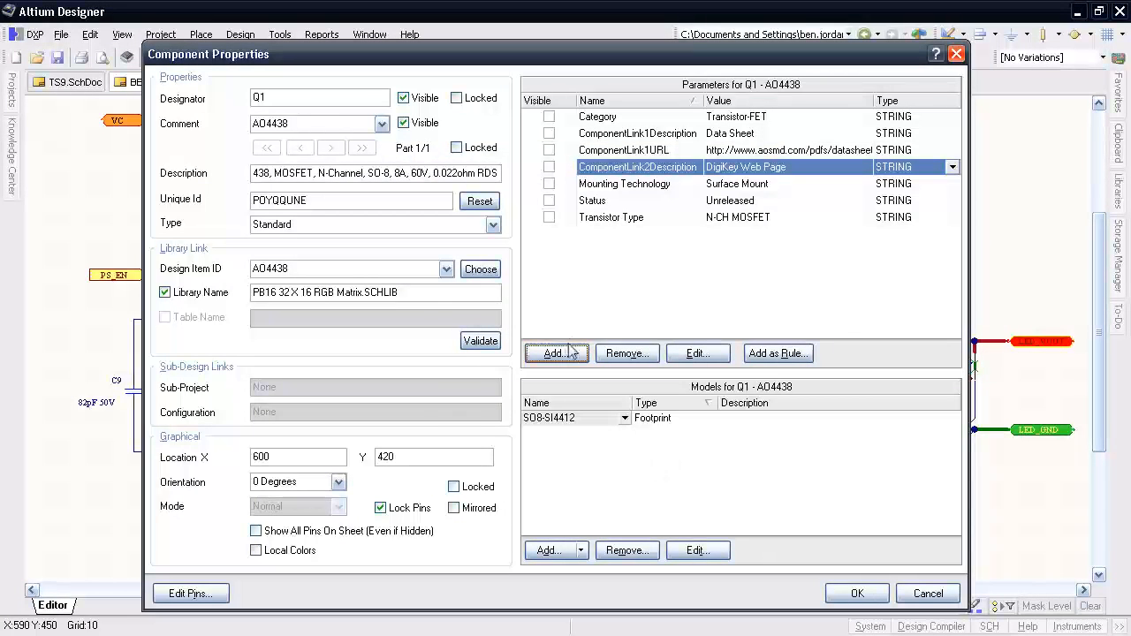
left_click(697, 353)
type("ComponentLink2URL")
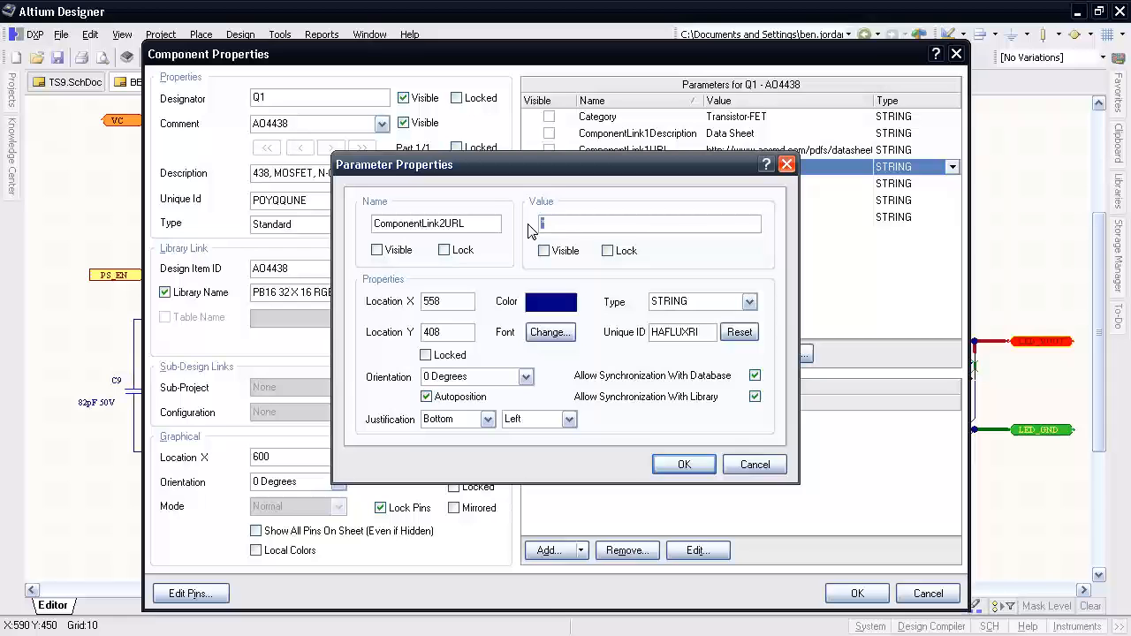
left_click(684, 464)
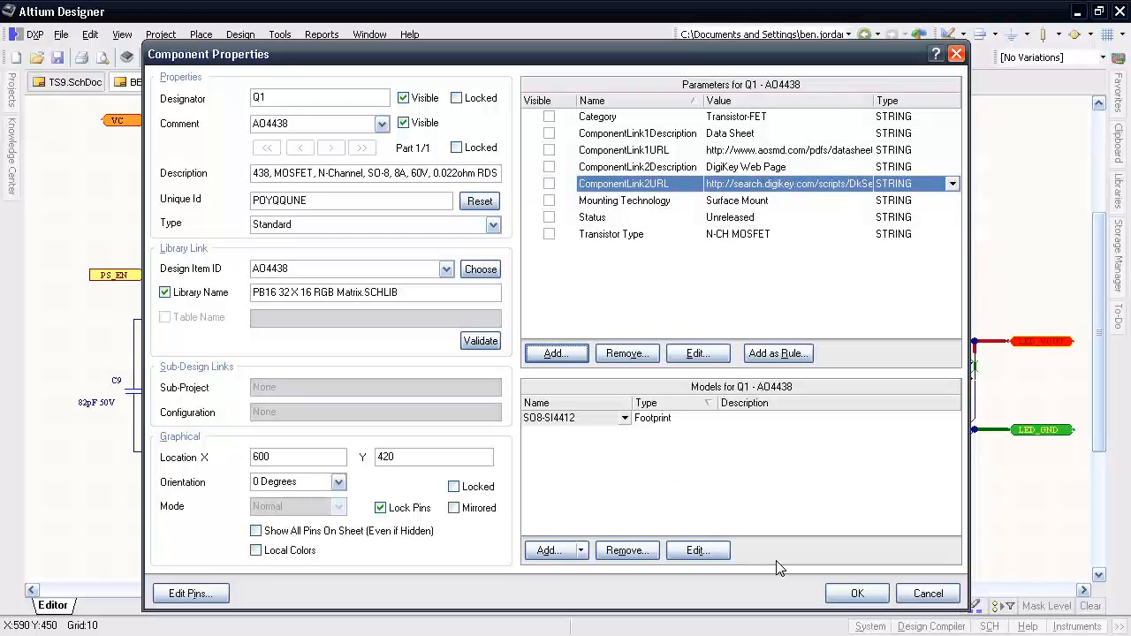
left_click(855, 593)
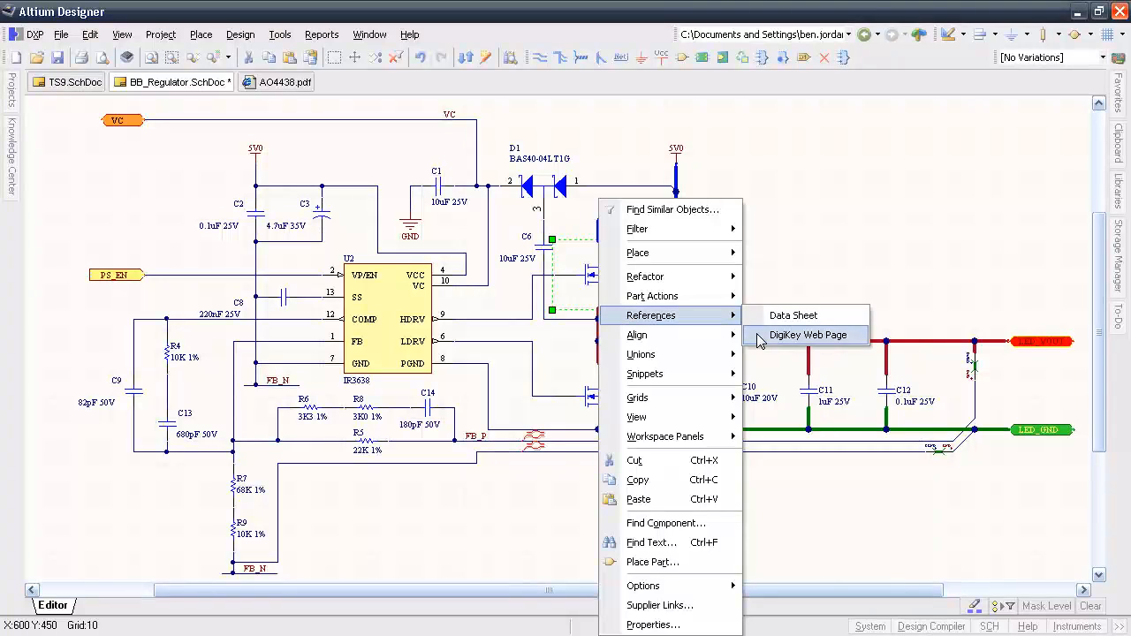
Open Q1's DigiKey web page (785-1032-1-ND), then return to the regulator schematic and select Q2
left_click(806, 335)
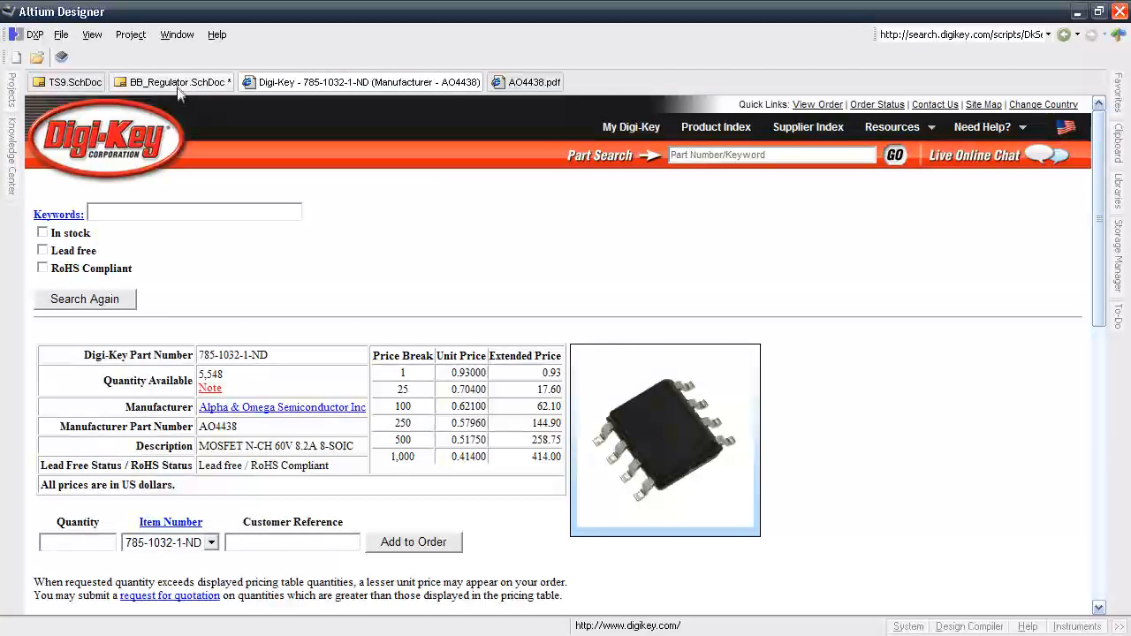
left_click(171, 82)
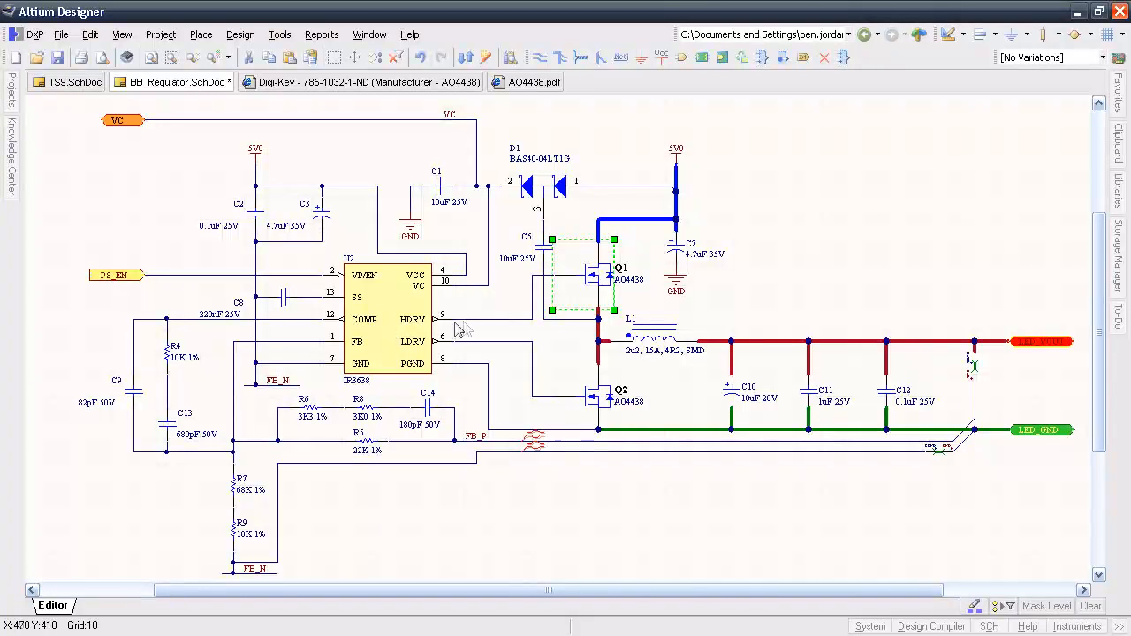
left_click(596, 391)
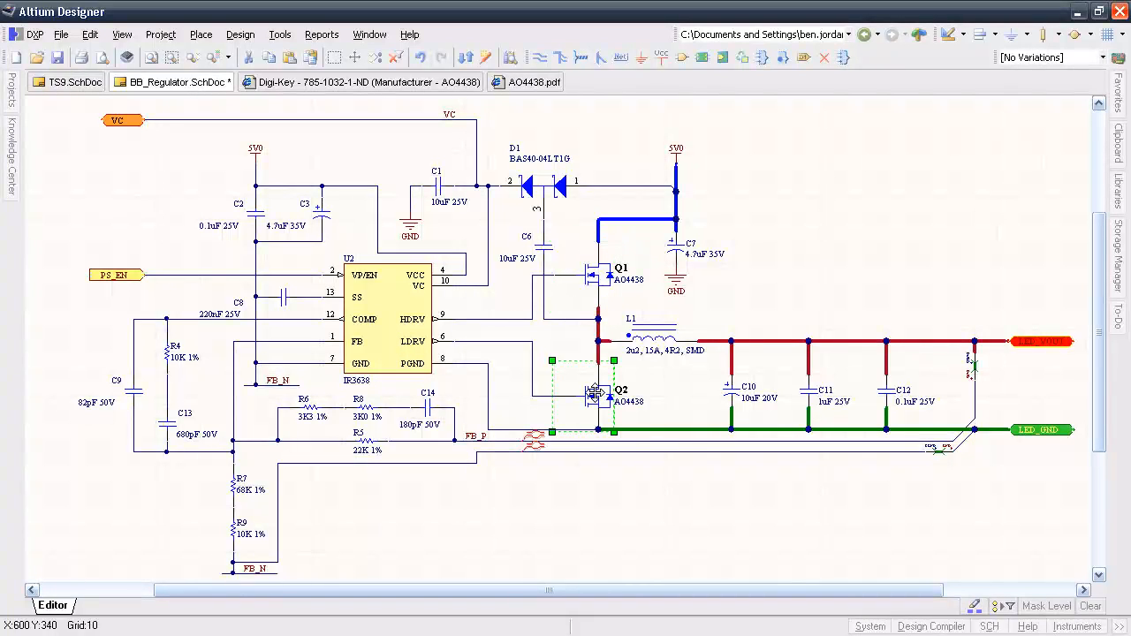
mouse_move(597, 393)
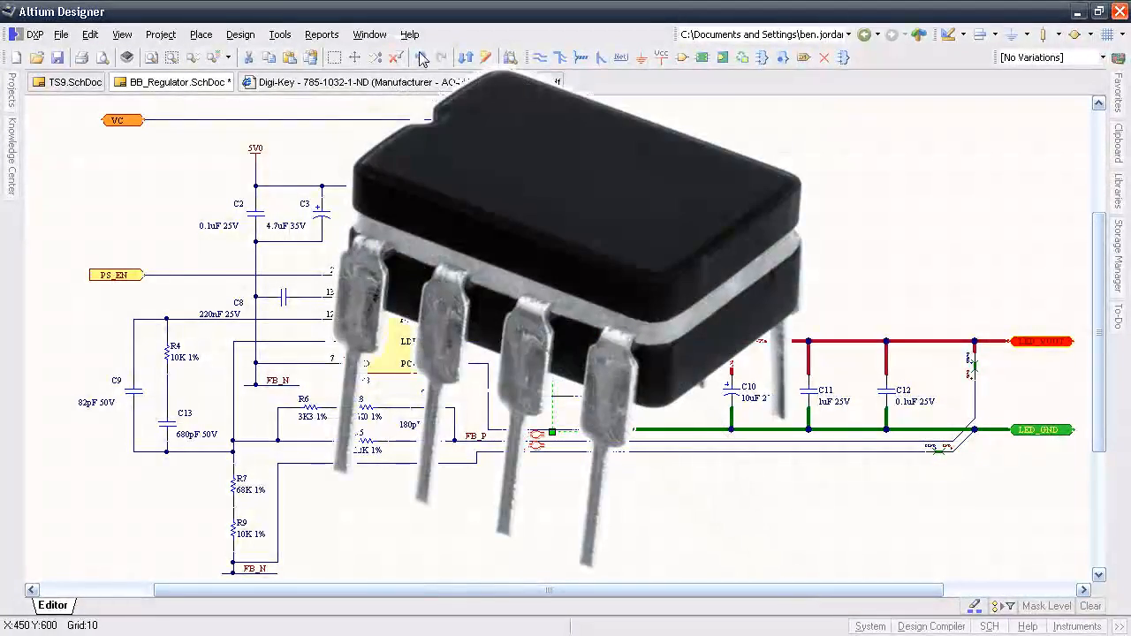
left_click(349, 81)
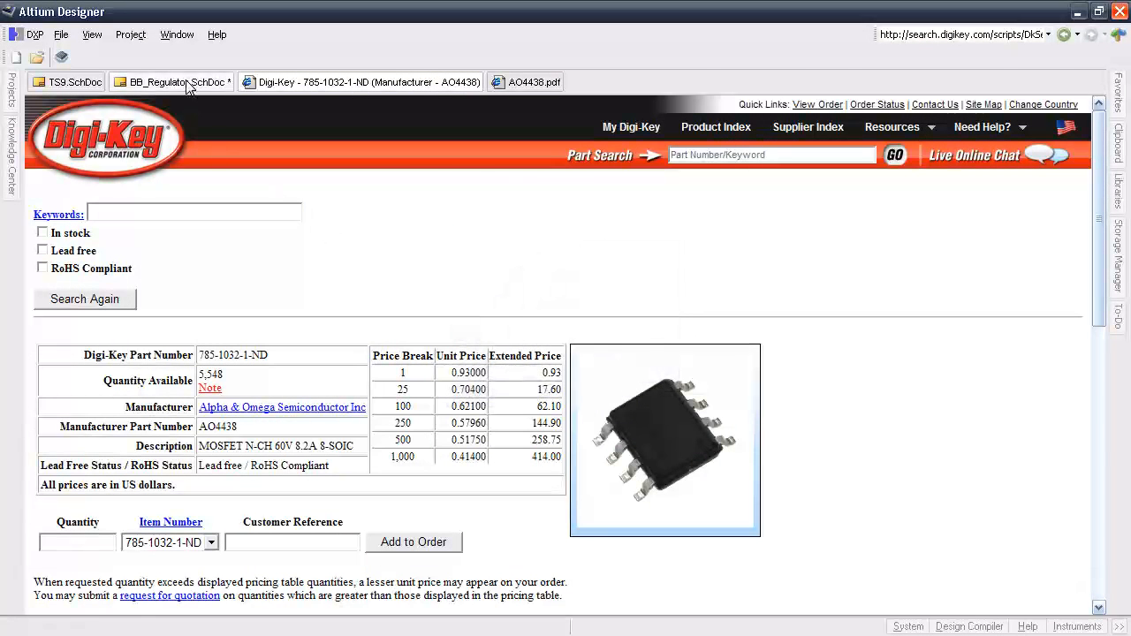
left_click(173, 82)
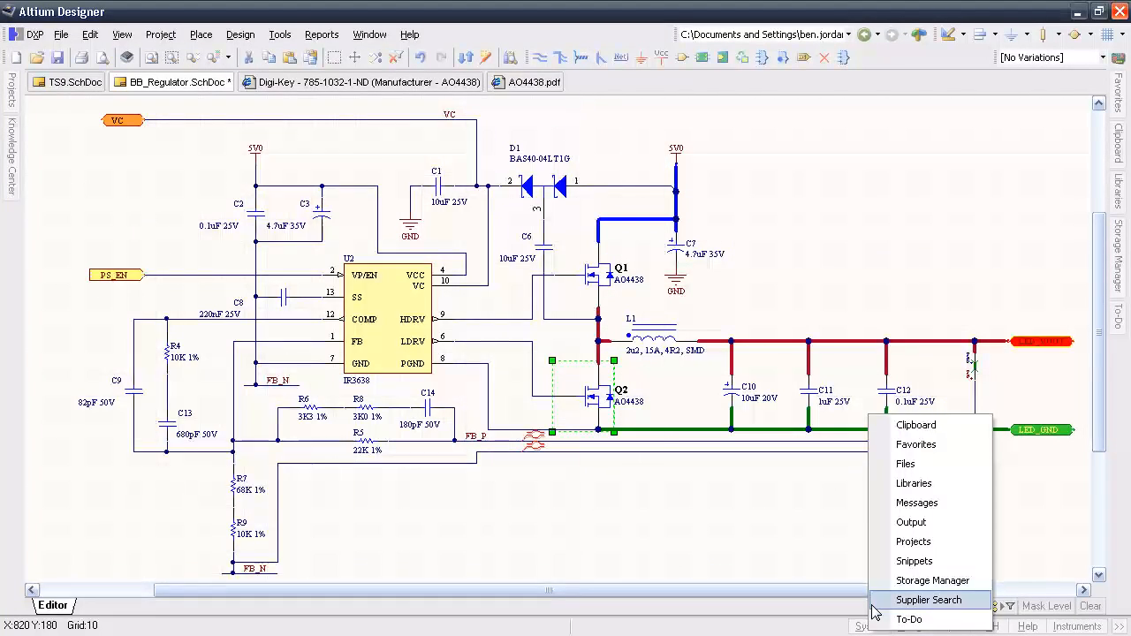
Run a supplier search for 'MOSFET, N-CH, 3A, SOIC'
left_click(929, 600)
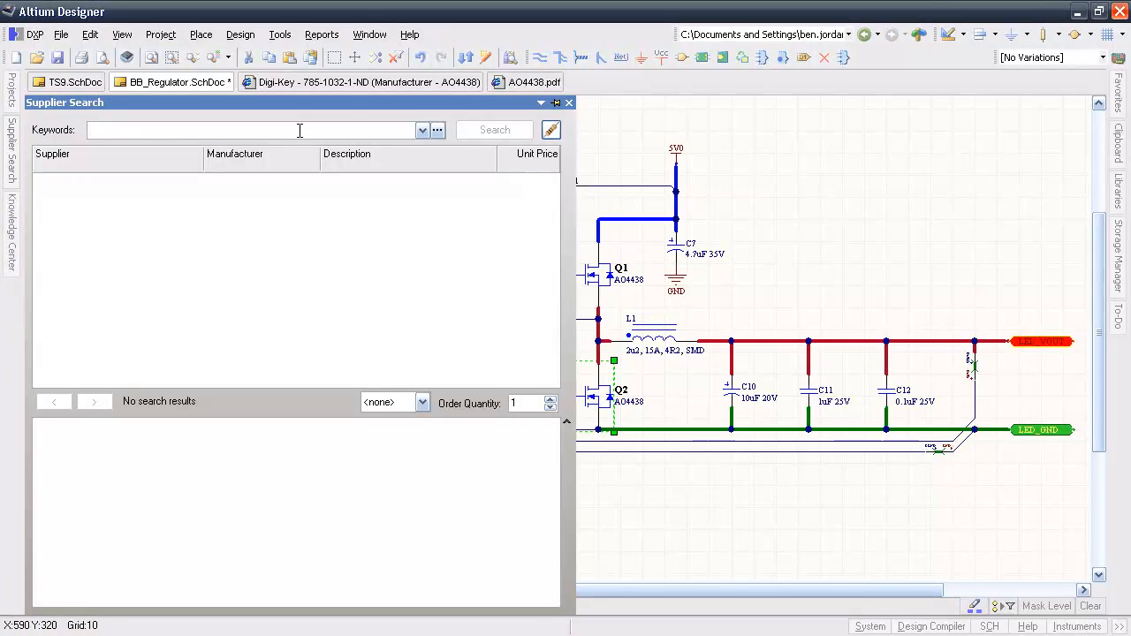
type("MOSFET, 3A, SOIC")
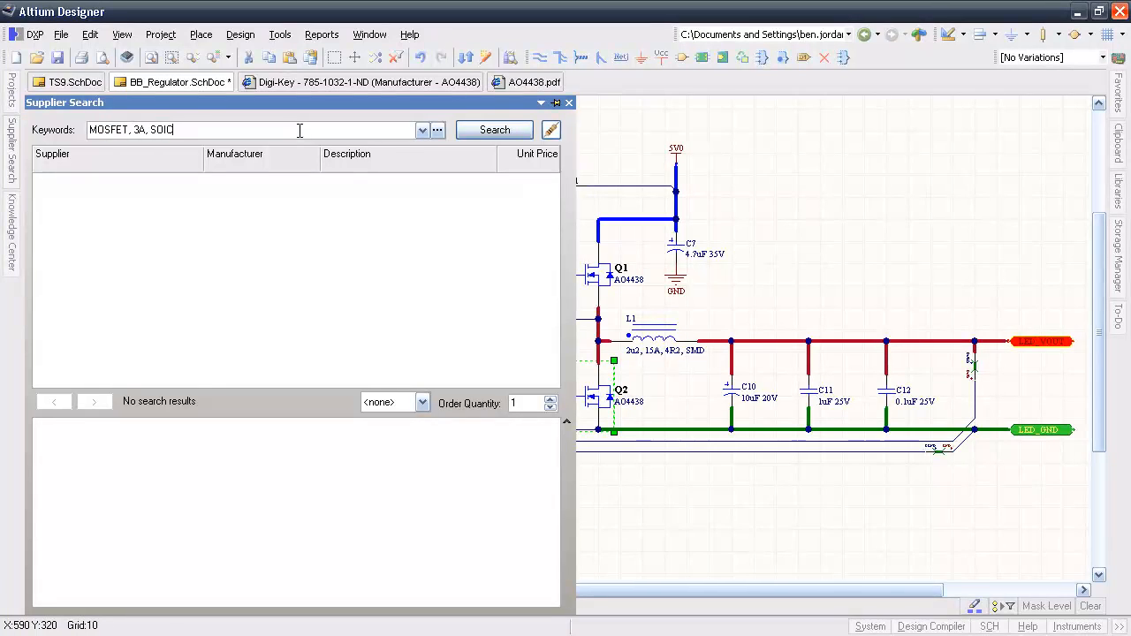
key("BackSpace")
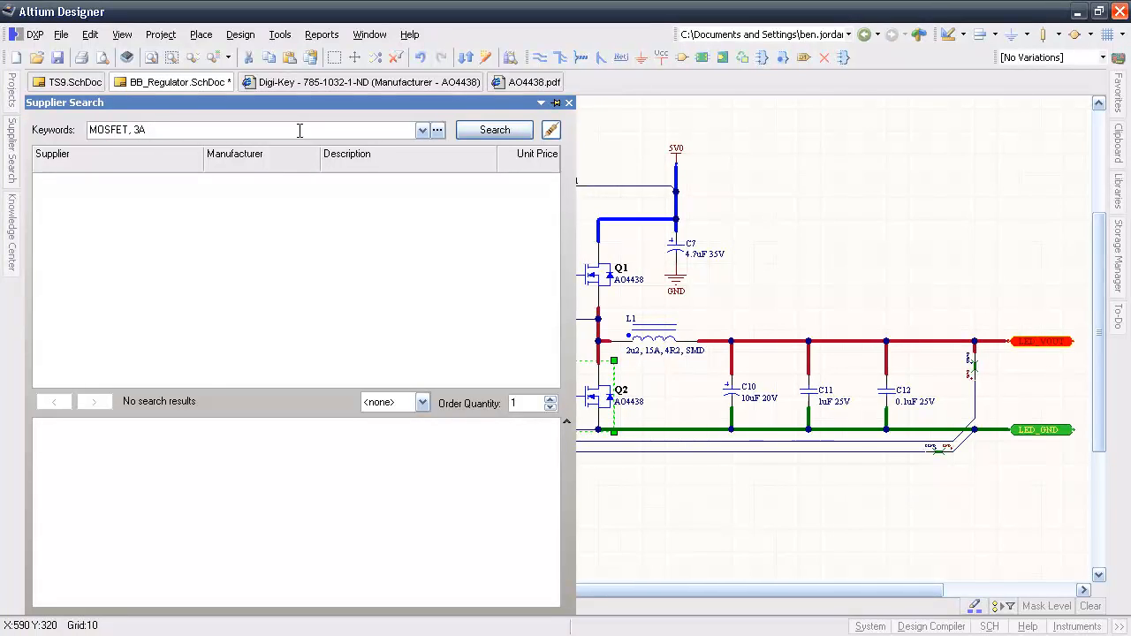
type("SOIC")
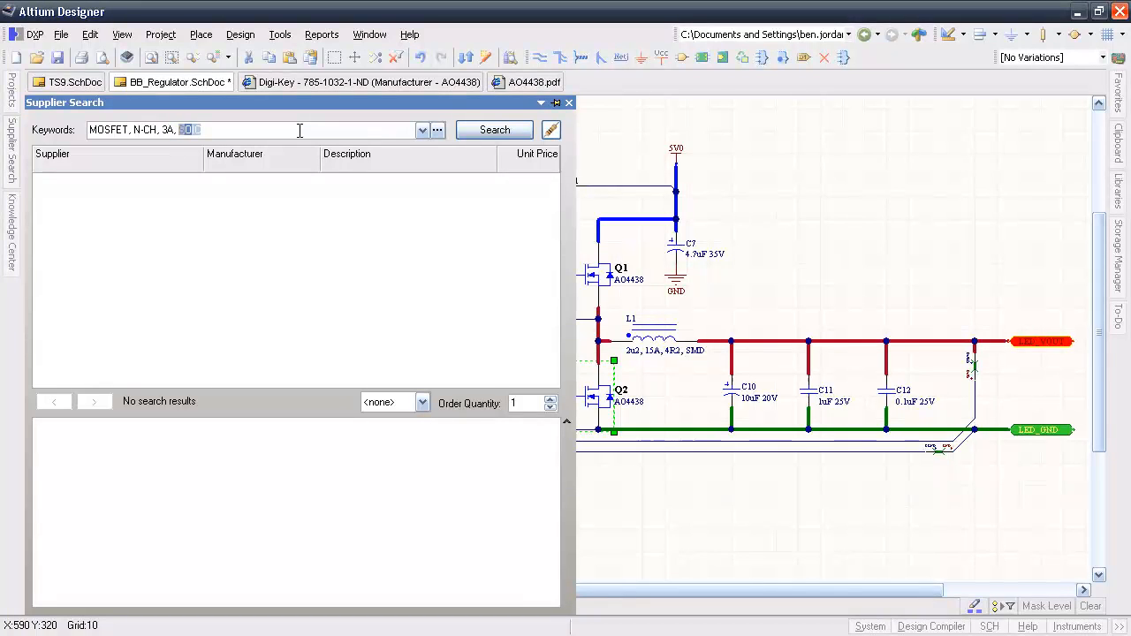
left_click(494, 129)
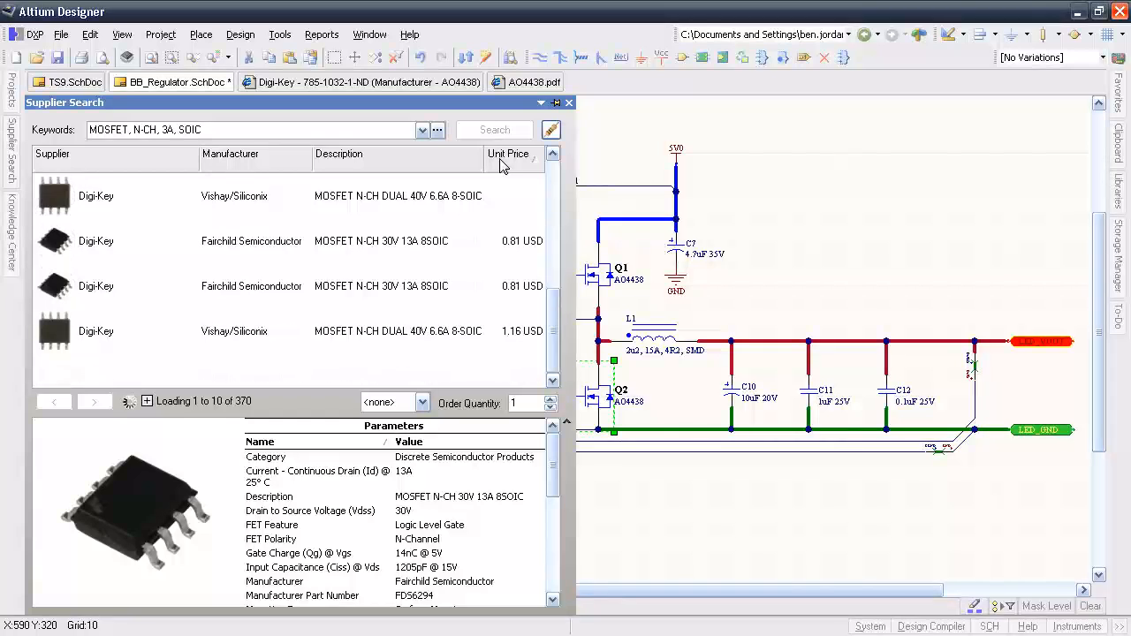
Sort the results by unit price and pick the Vishay dual 40V MOSFET
left_click(494, 129)
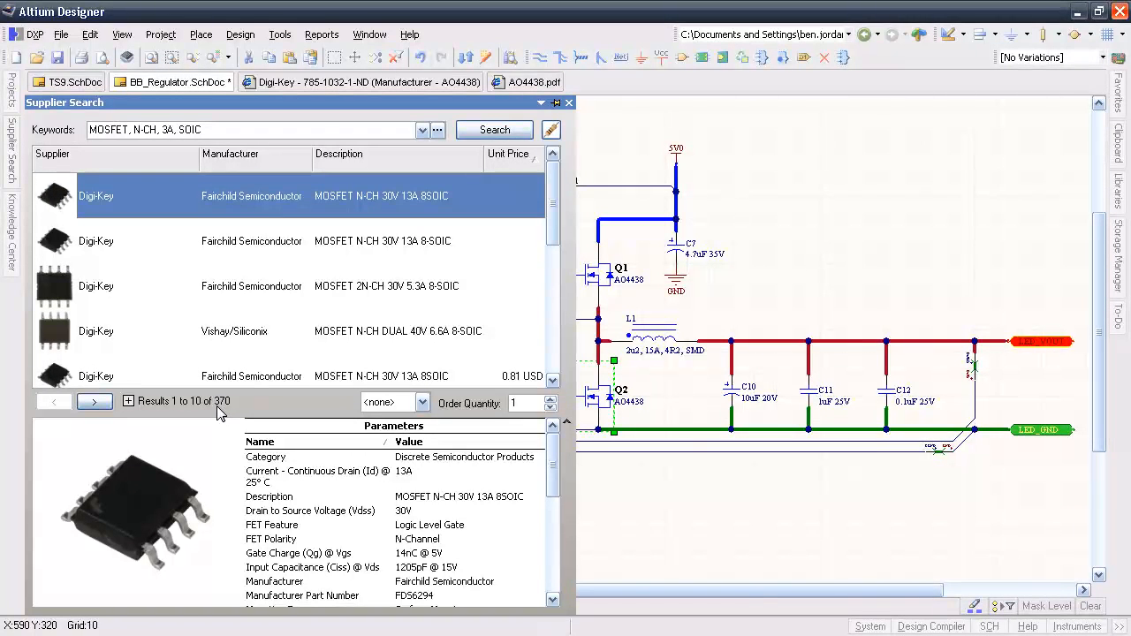
scroll("down", 3)
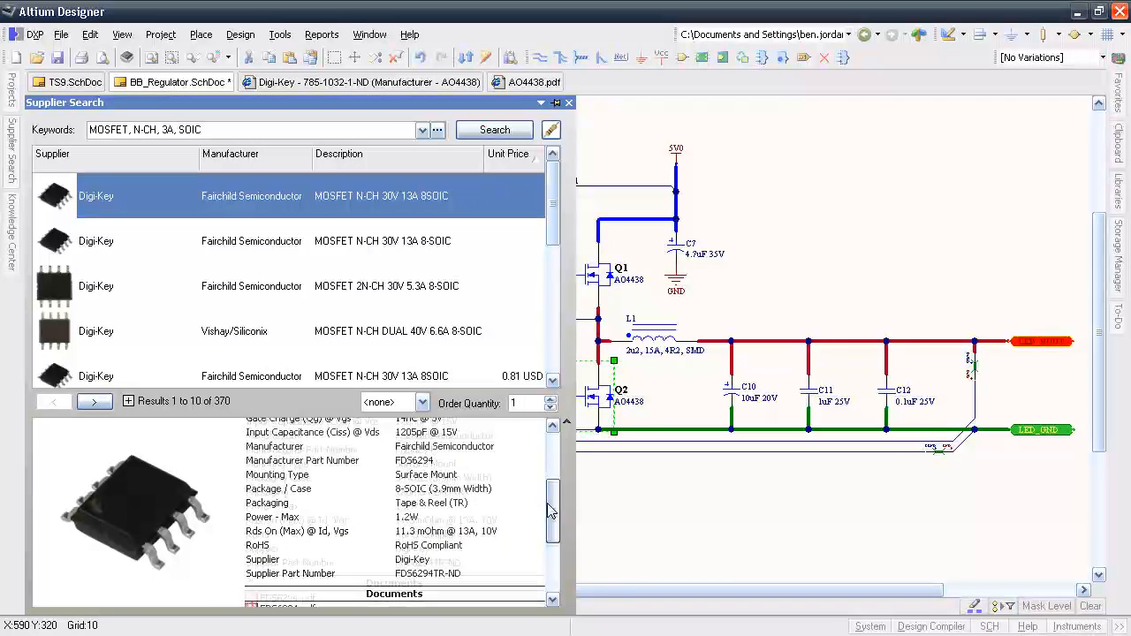
scroll("down", 3)
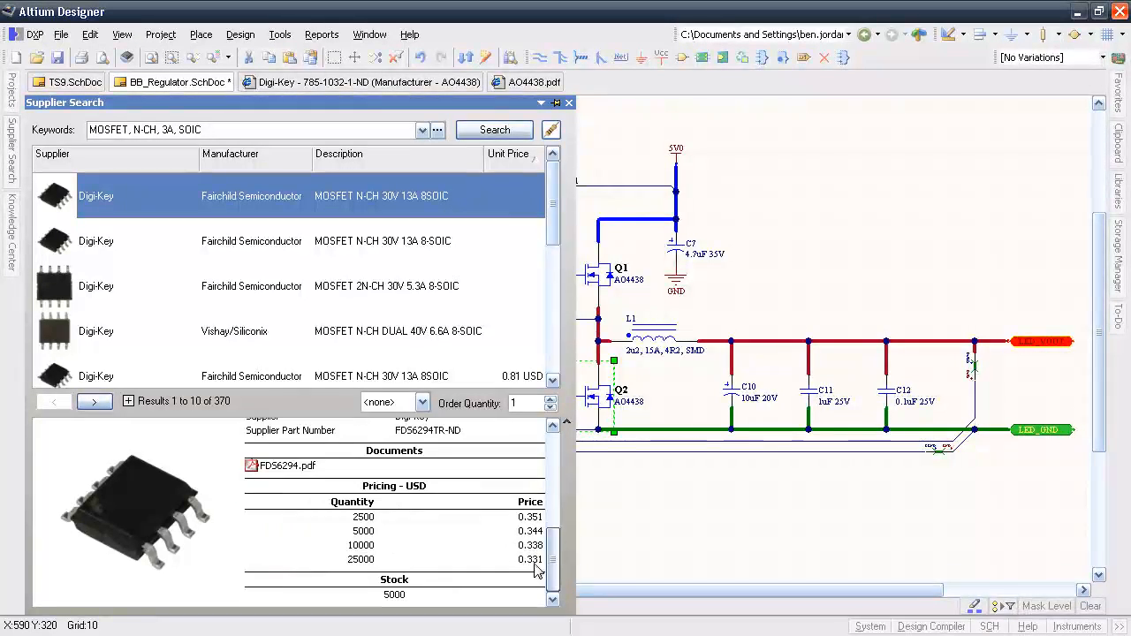
left_click(286, 466)
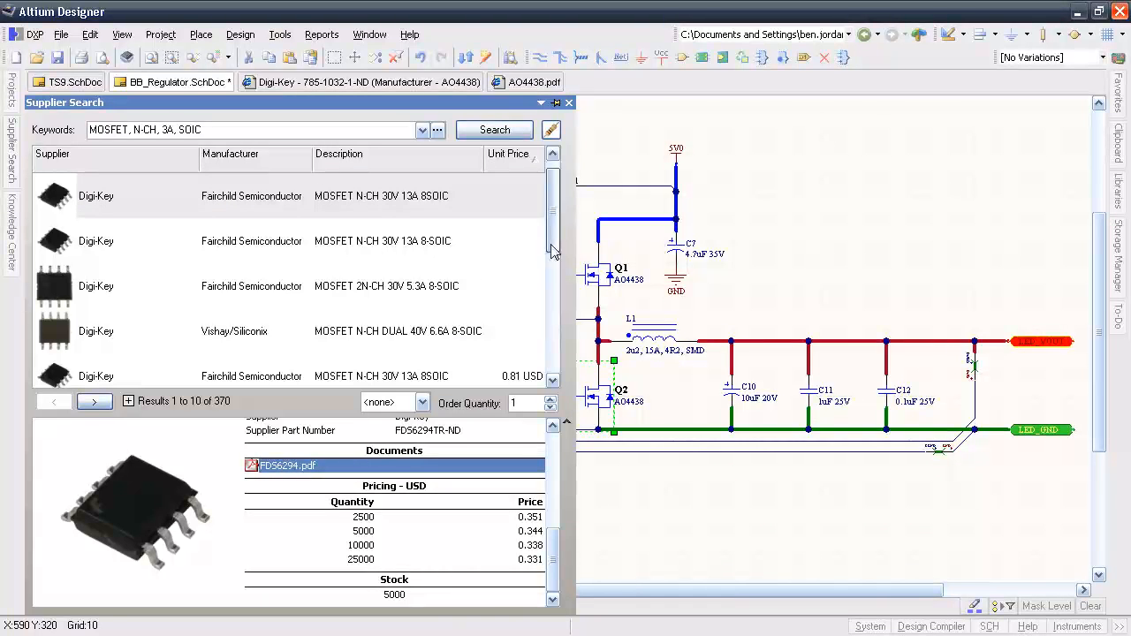
left_click(397, 285)
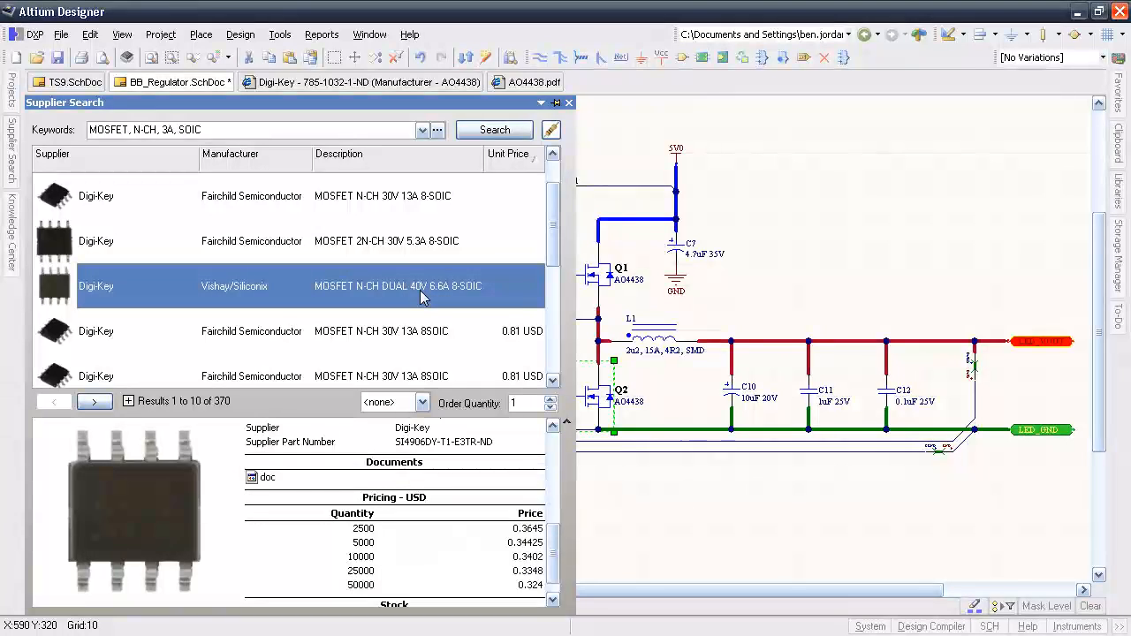
mouse_move(212, 307)
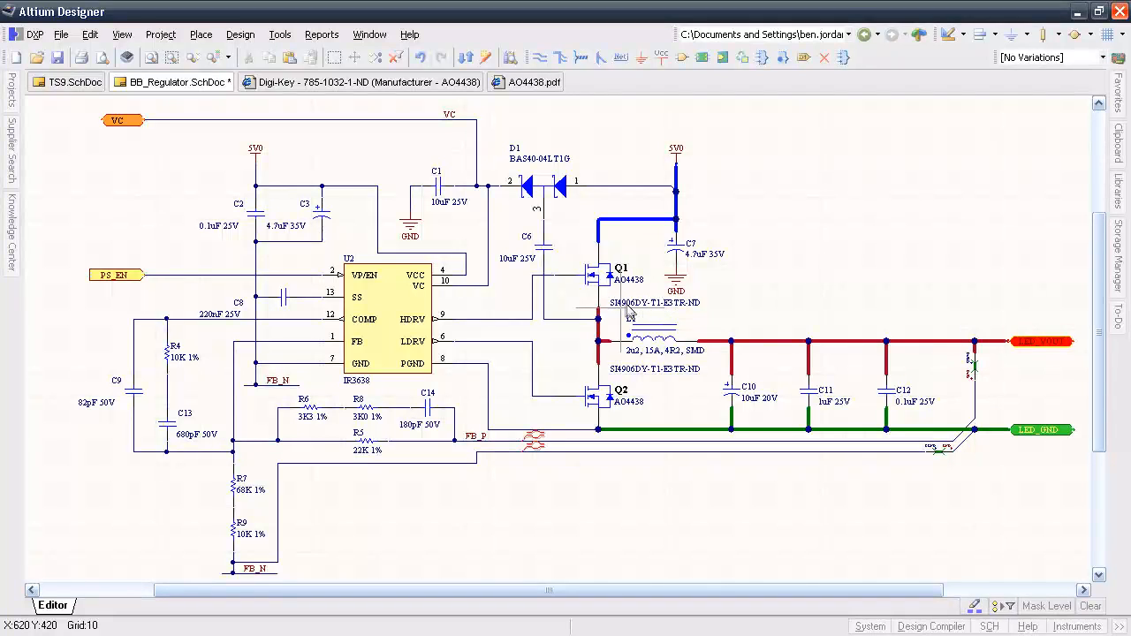
Start the Bill of Materials report from the Reports menu
left_click(321, 34)
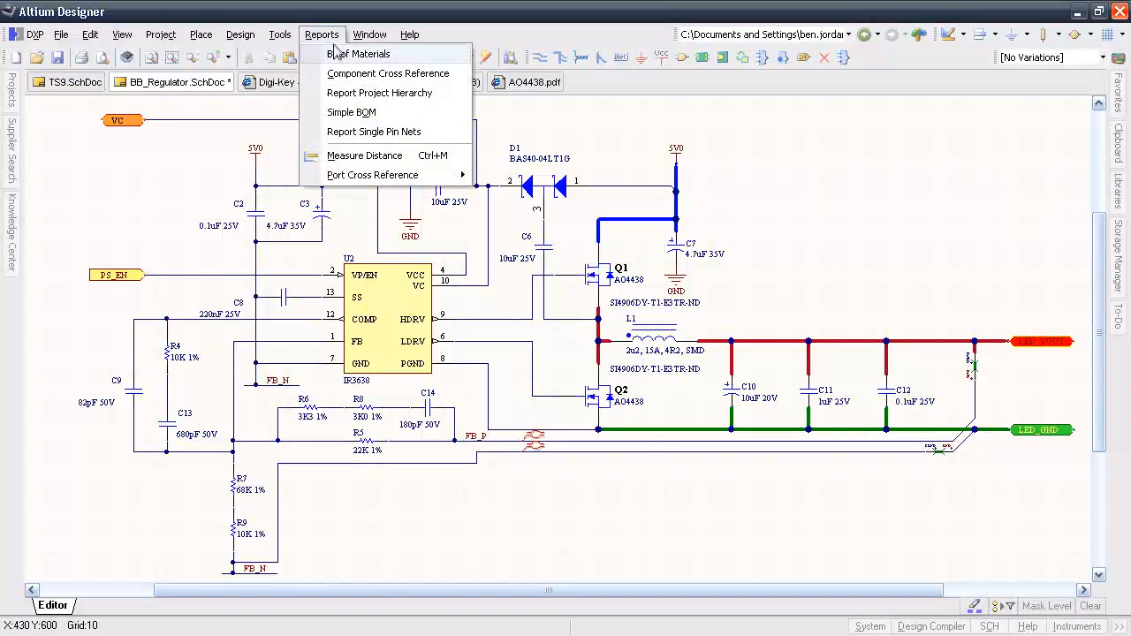
left_click(358, 54)
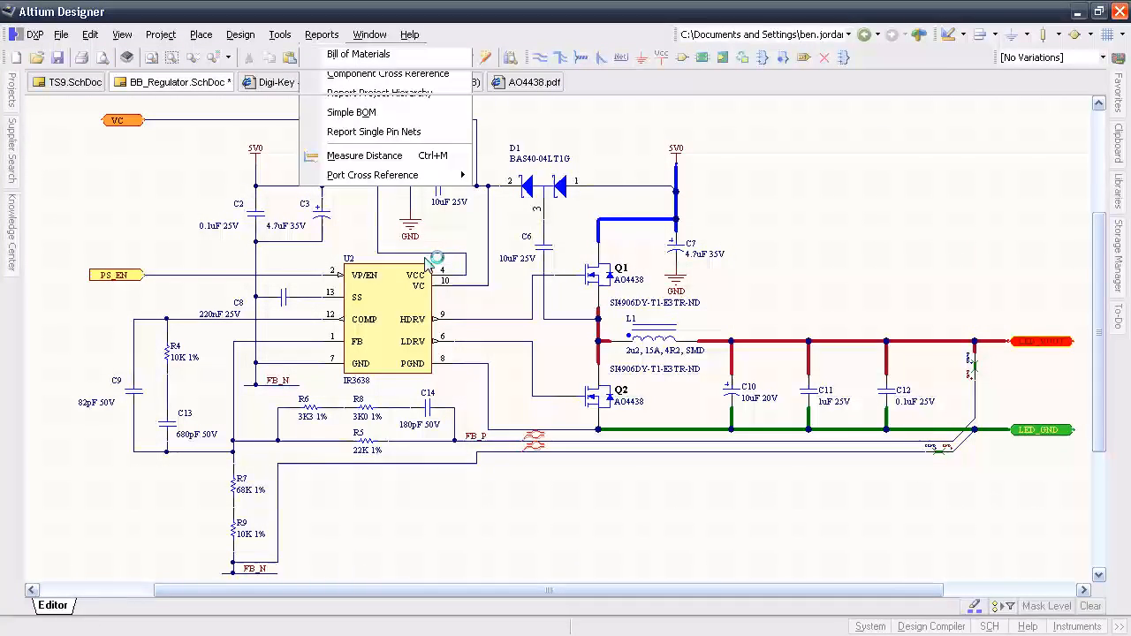
left_click(358, 54)
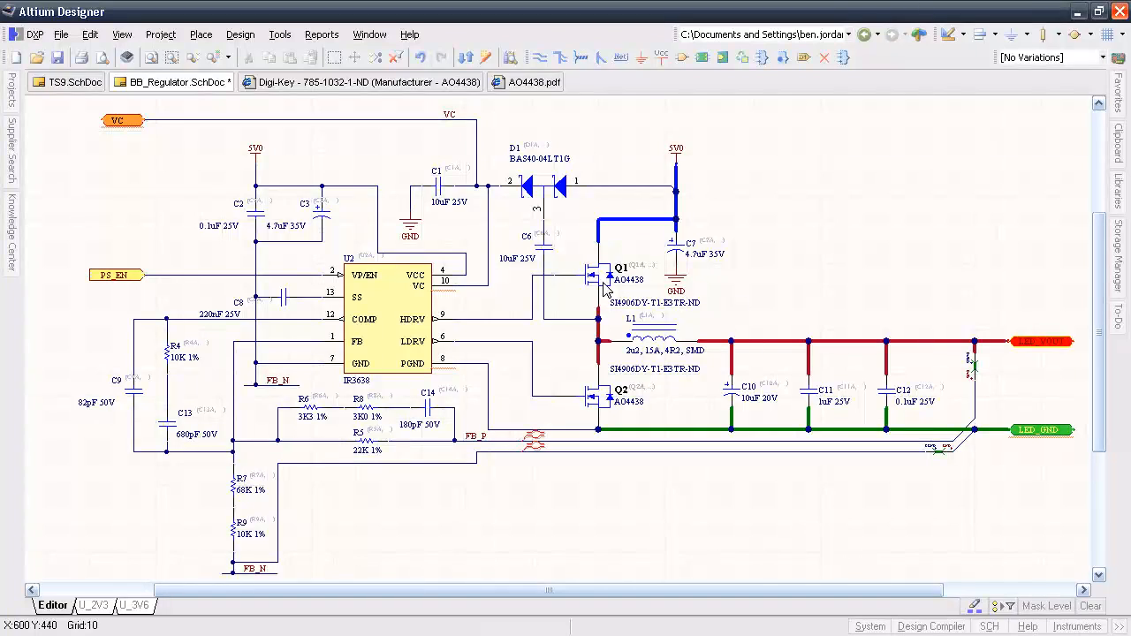
double_click(621, 267)
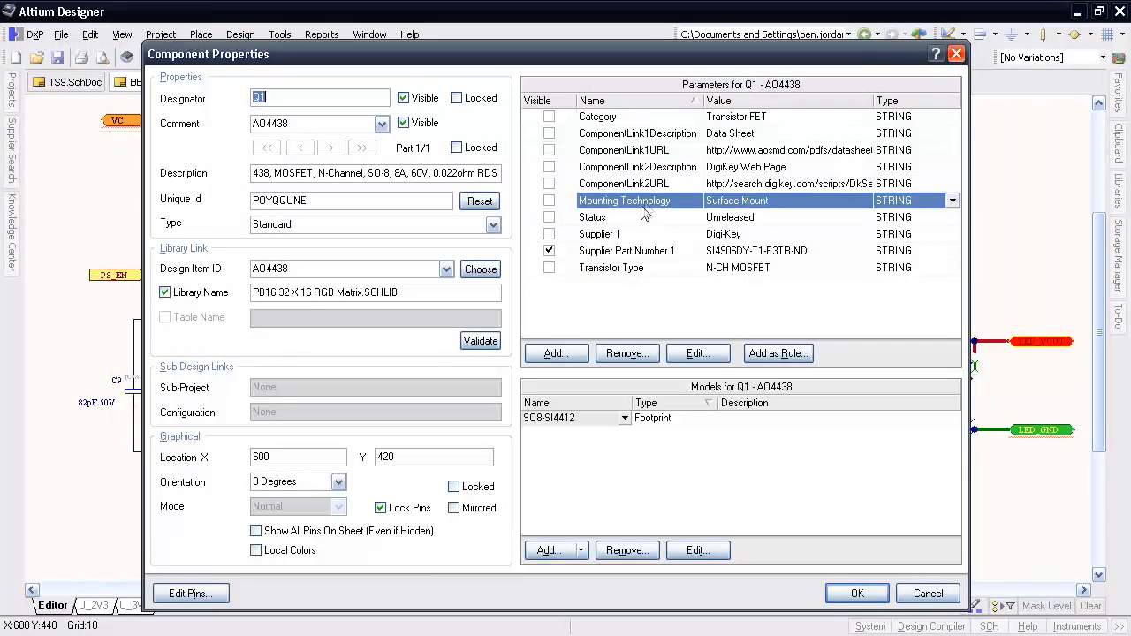
left_click(627, 250)
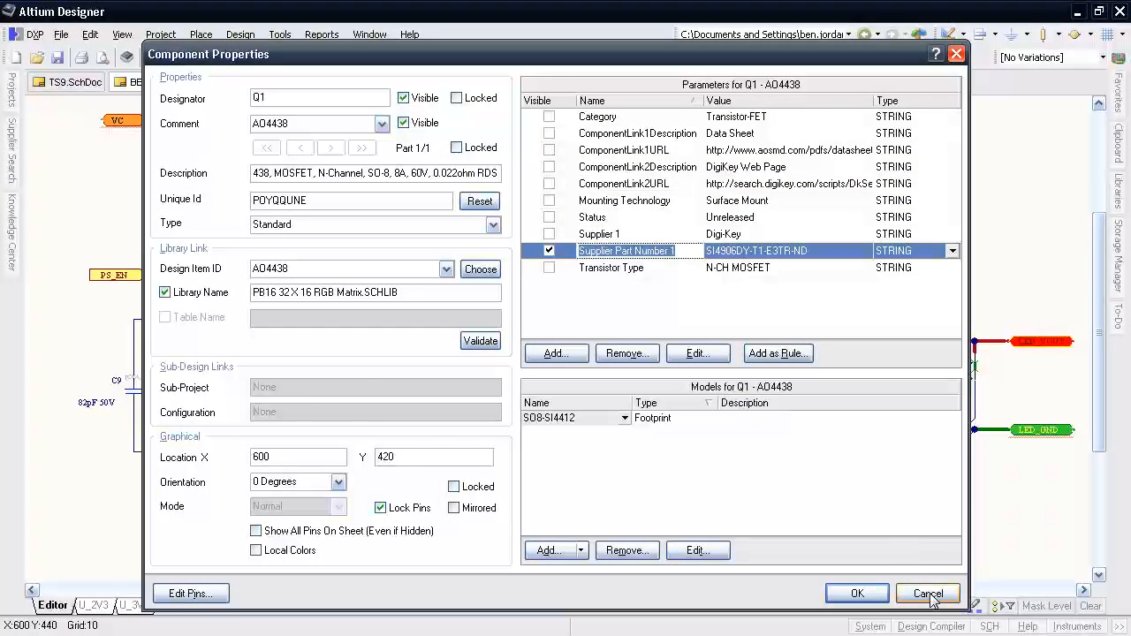
left_click(928, 593)
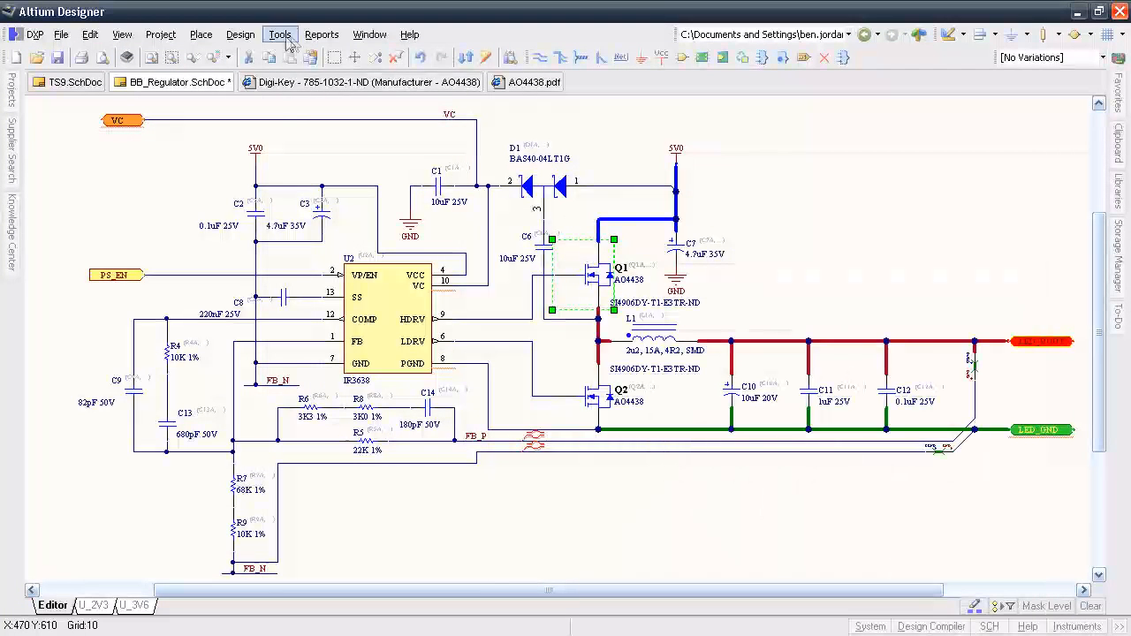
left_click(241, 34)
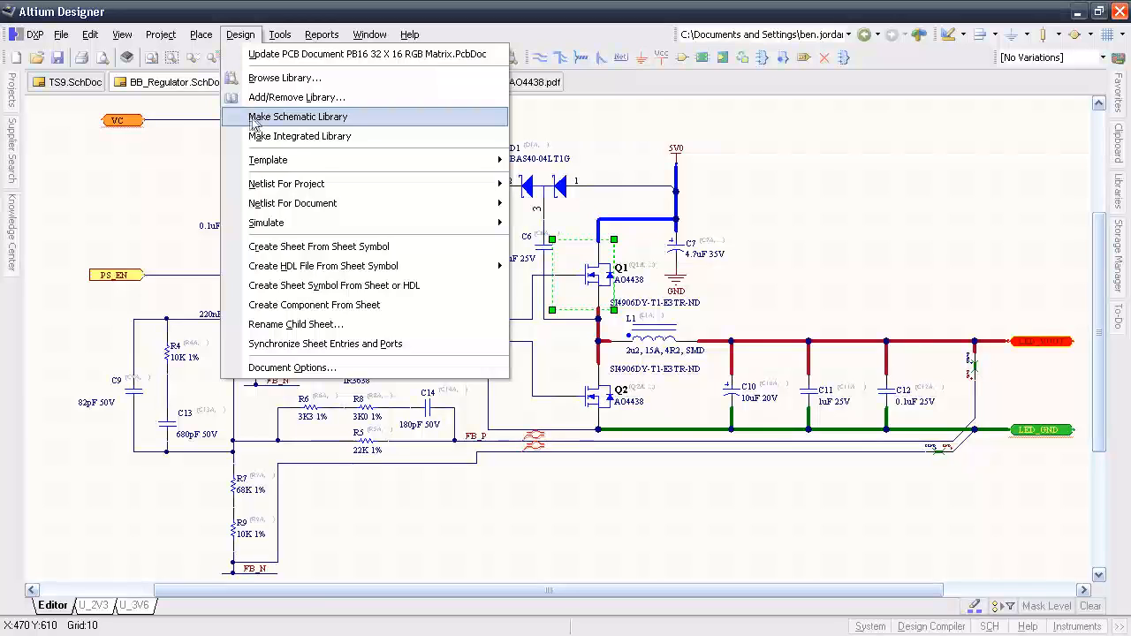
Generate the schematic library, keeping only first duplicates, and view AO4438 in it
left_click(297, 116)
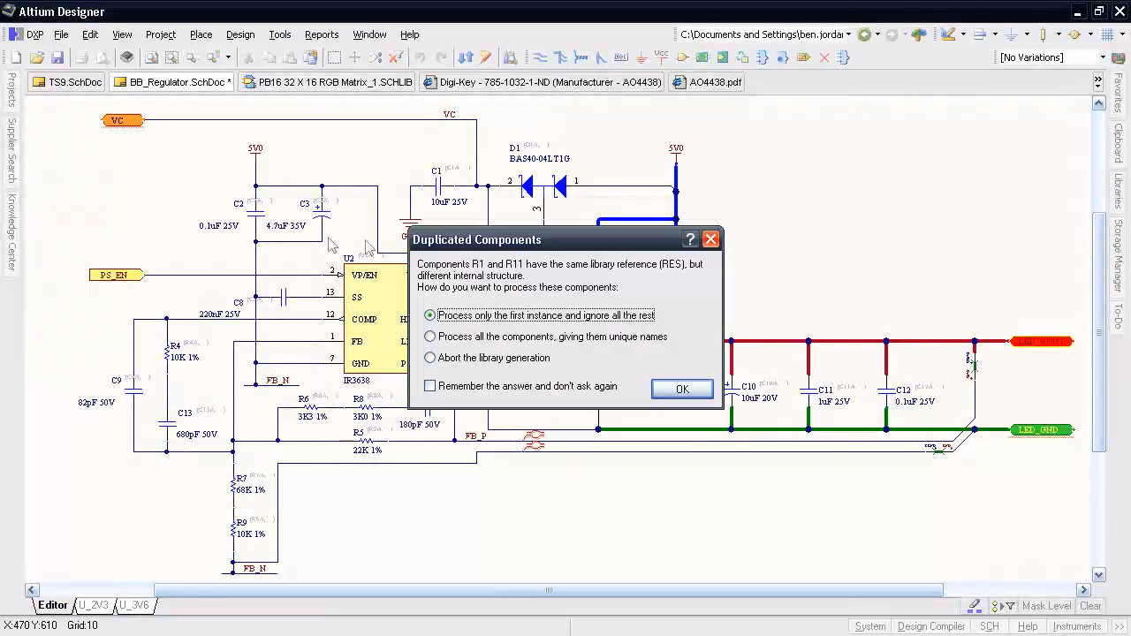
left_click(429, 386)
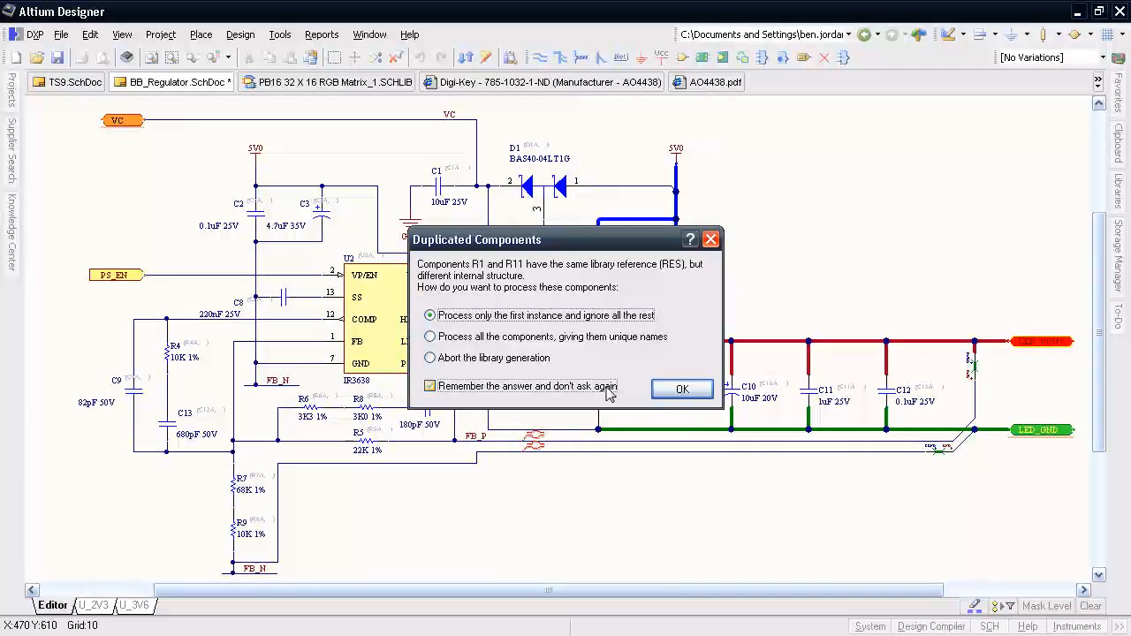
left_click(682, 389)
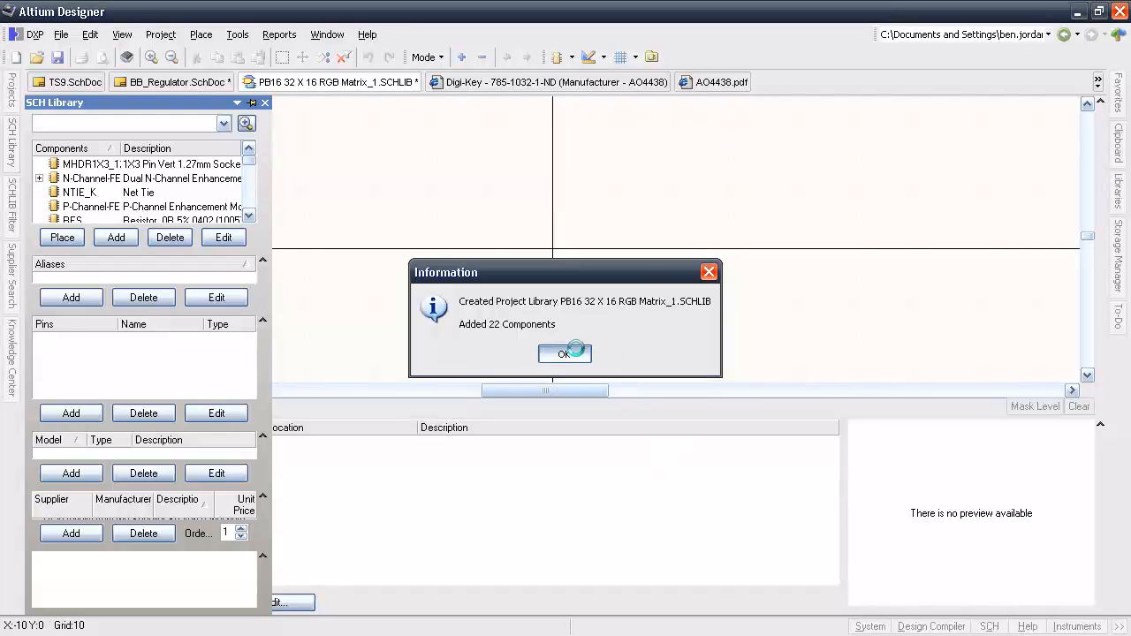
left_click(564, 353)
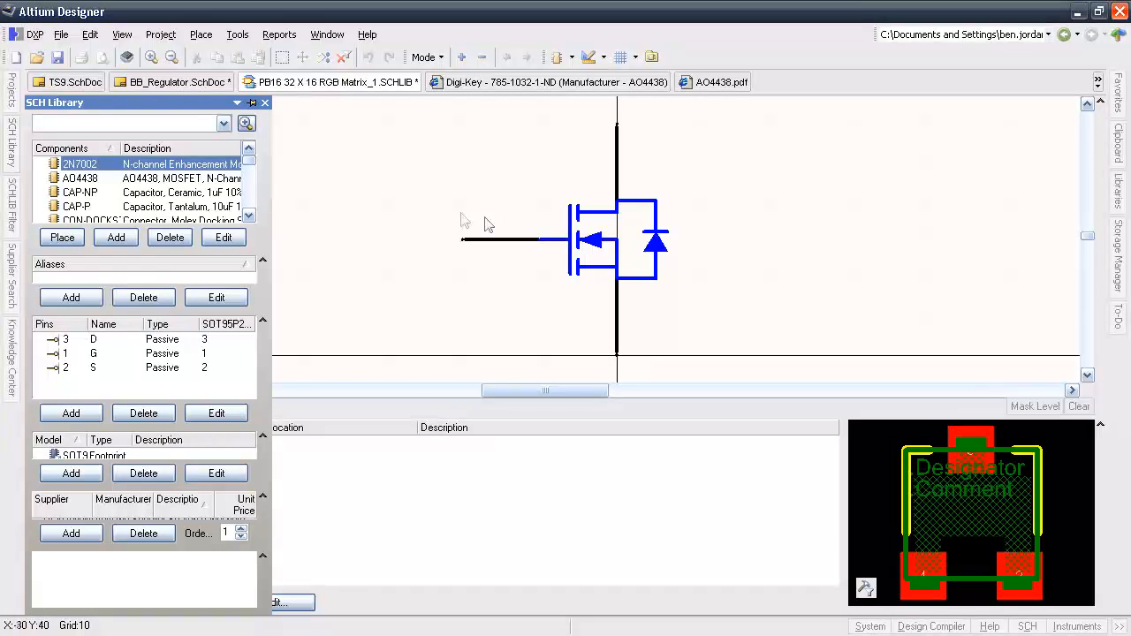
left_click(79, 178)
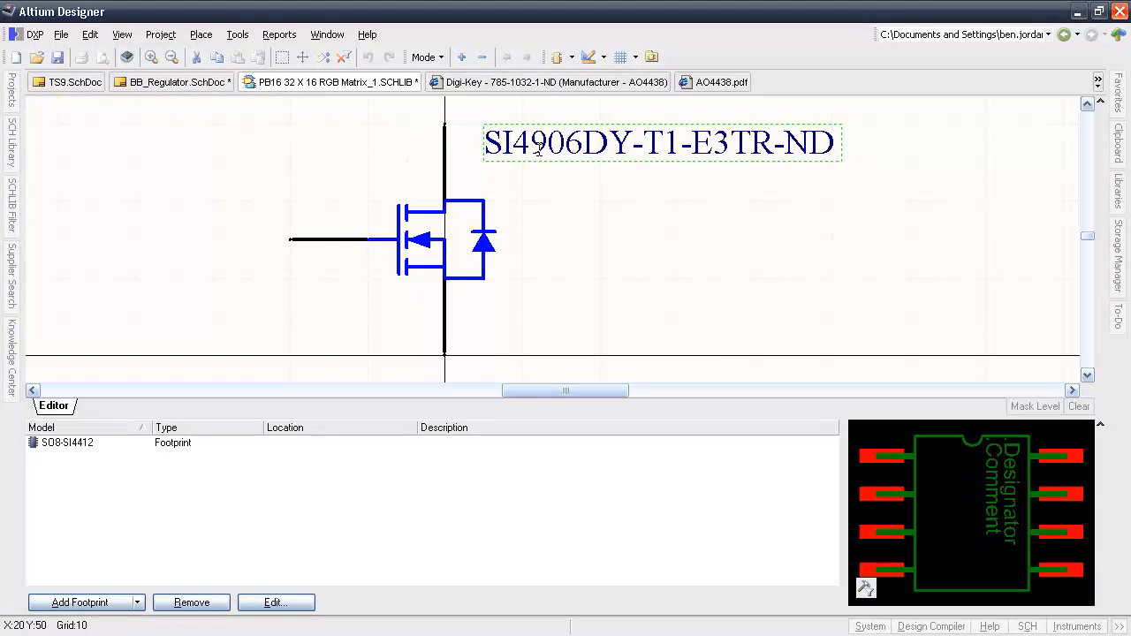
mouse_move(566, 184)
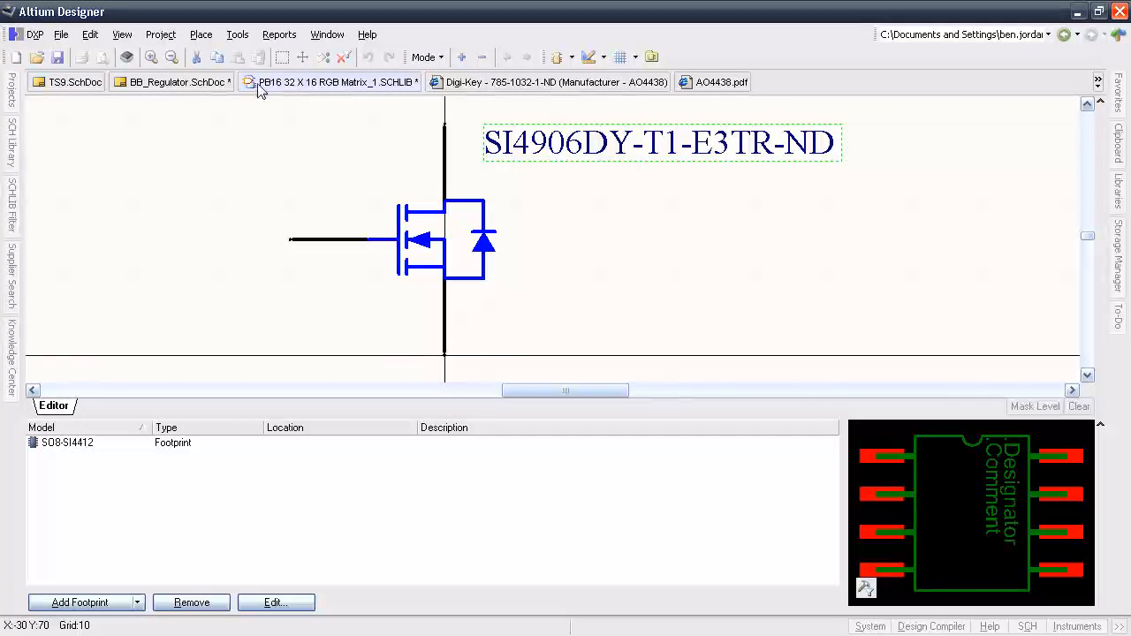
left_click(168, 82)
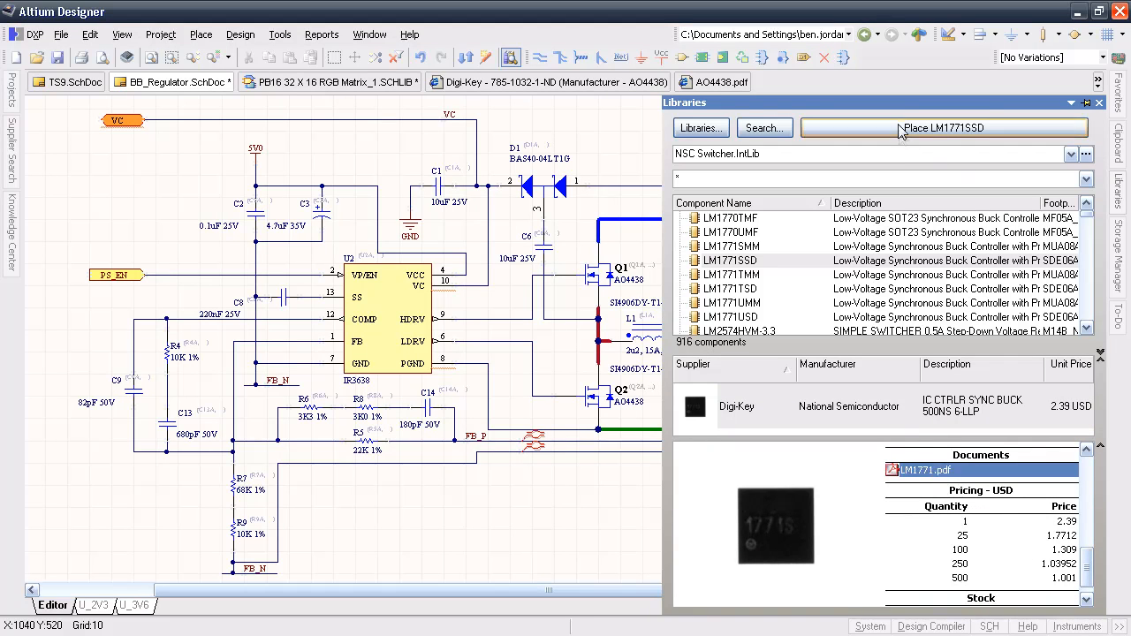
Place LM1771SSD from the libraries below the feedback resistors after checking LM1771 supplier details
left_click(943, 127)
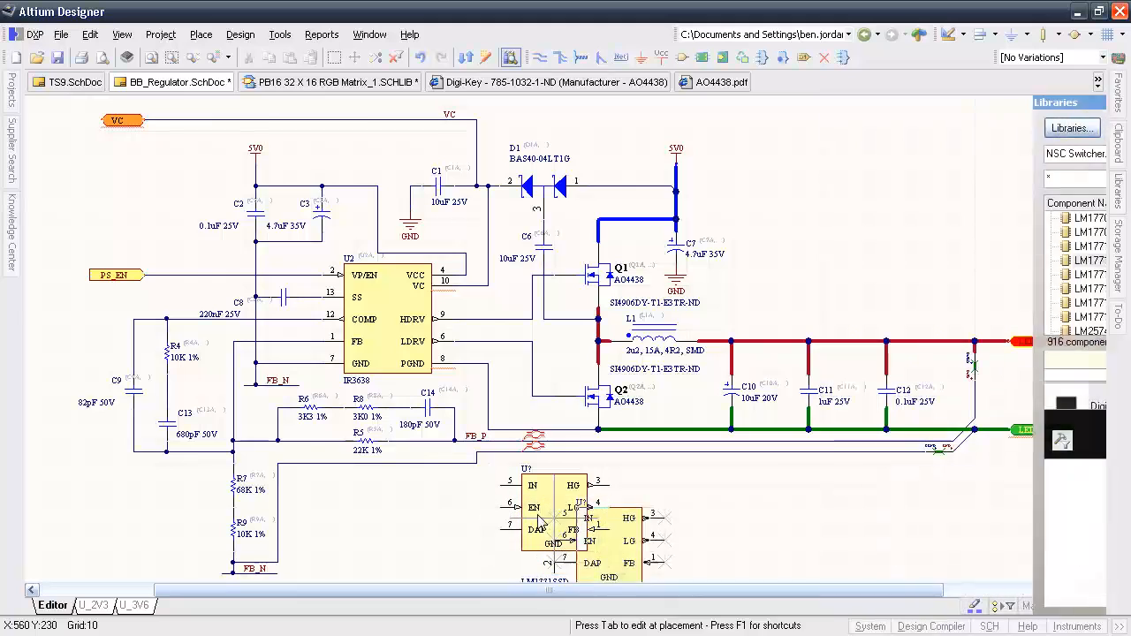
right_click(543, 521)
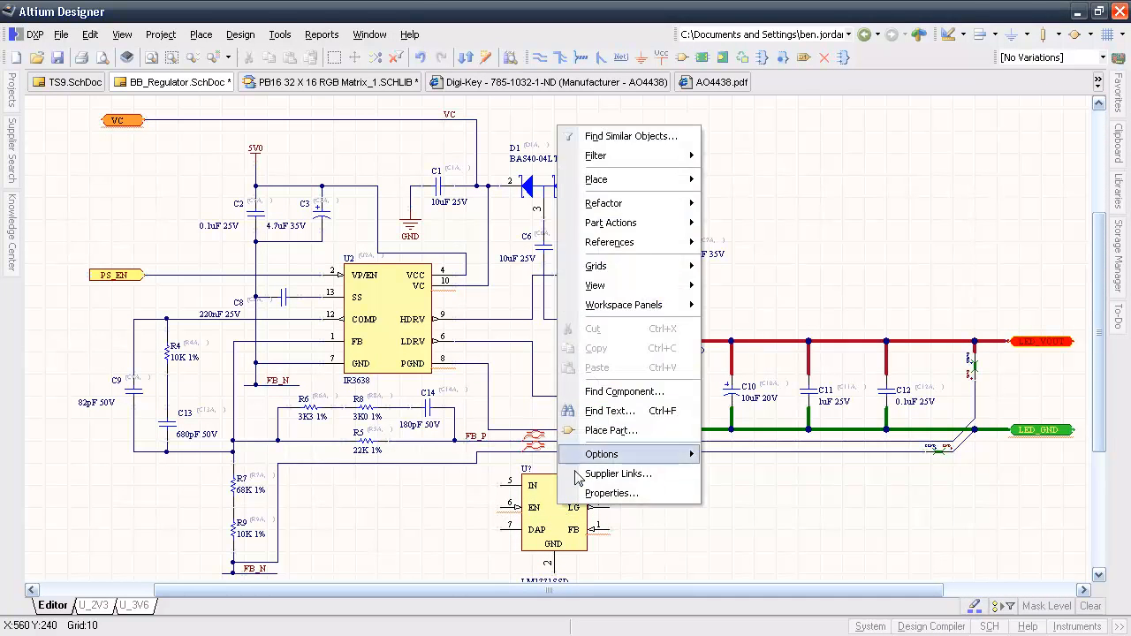
mouse_move(609, 241)
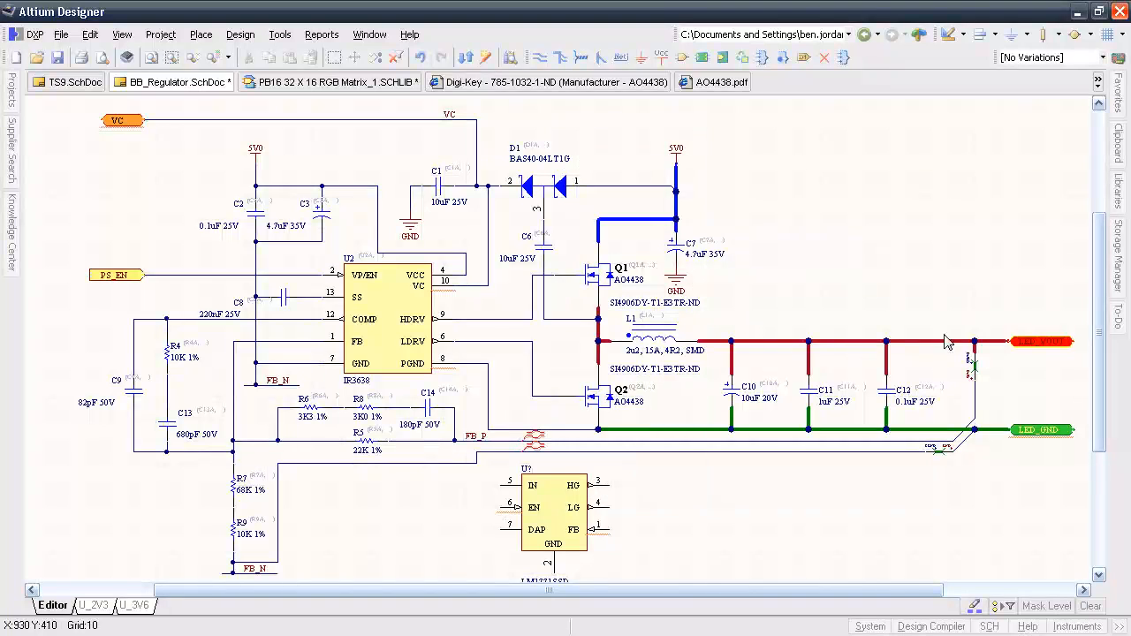
left_click(511, 56)
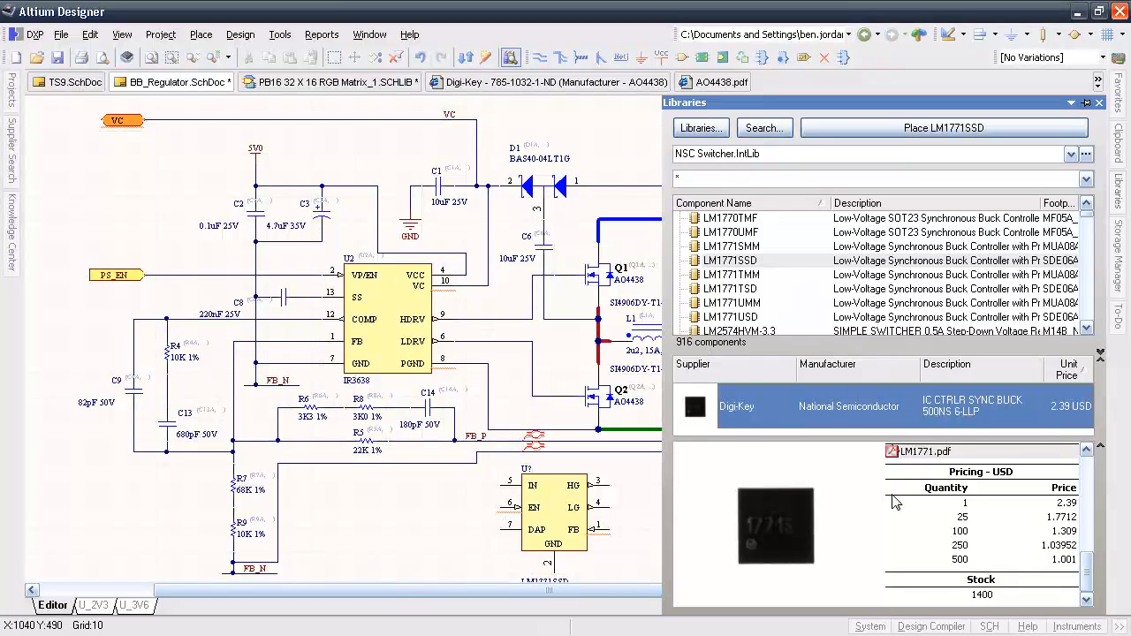
mouse_move(944, 347)
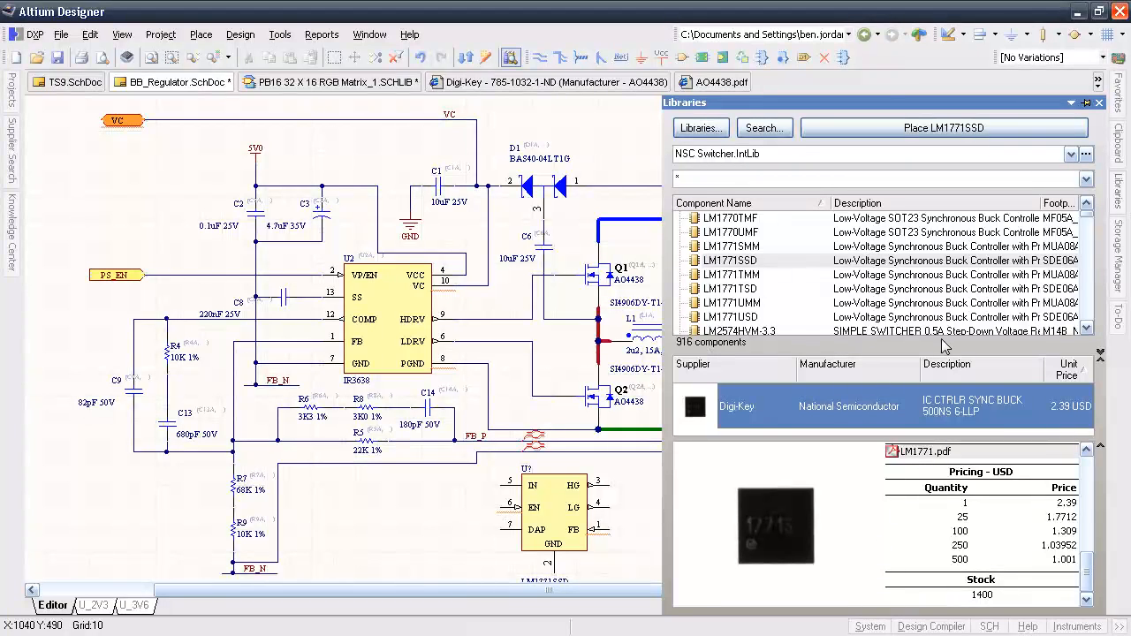
left_click(731, 289)
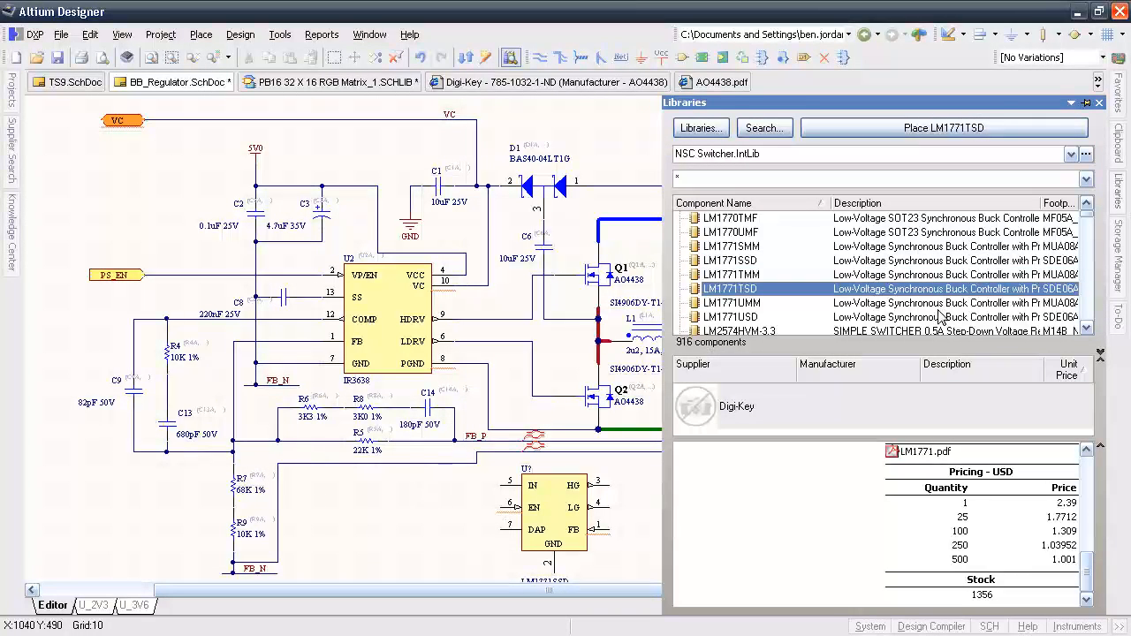
left_click(732, 302)
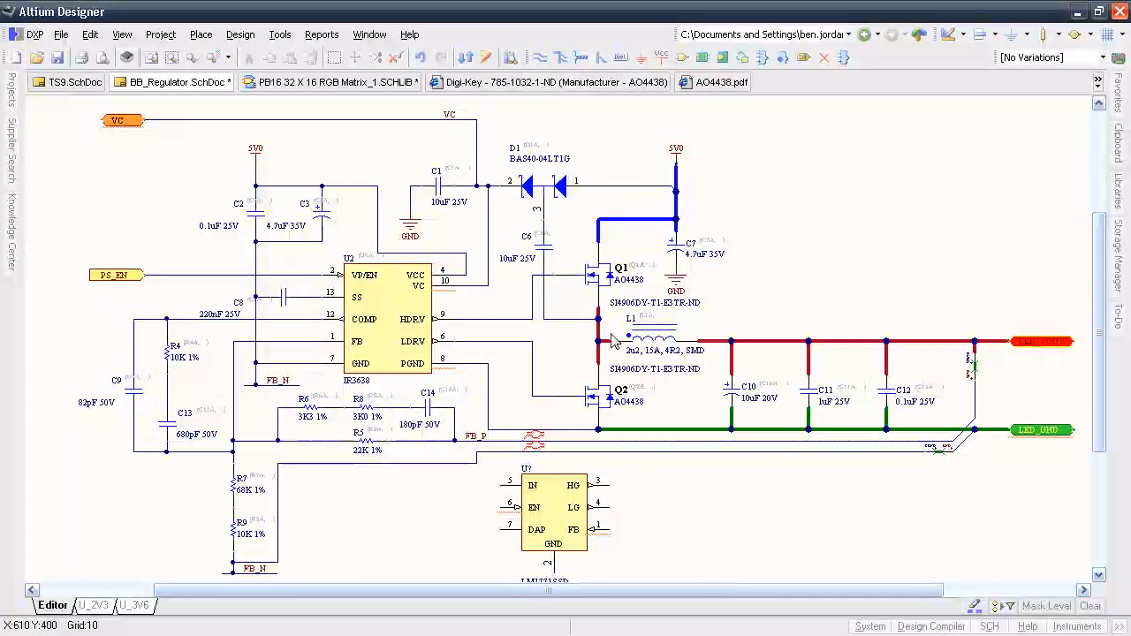
scroll("down", 3)
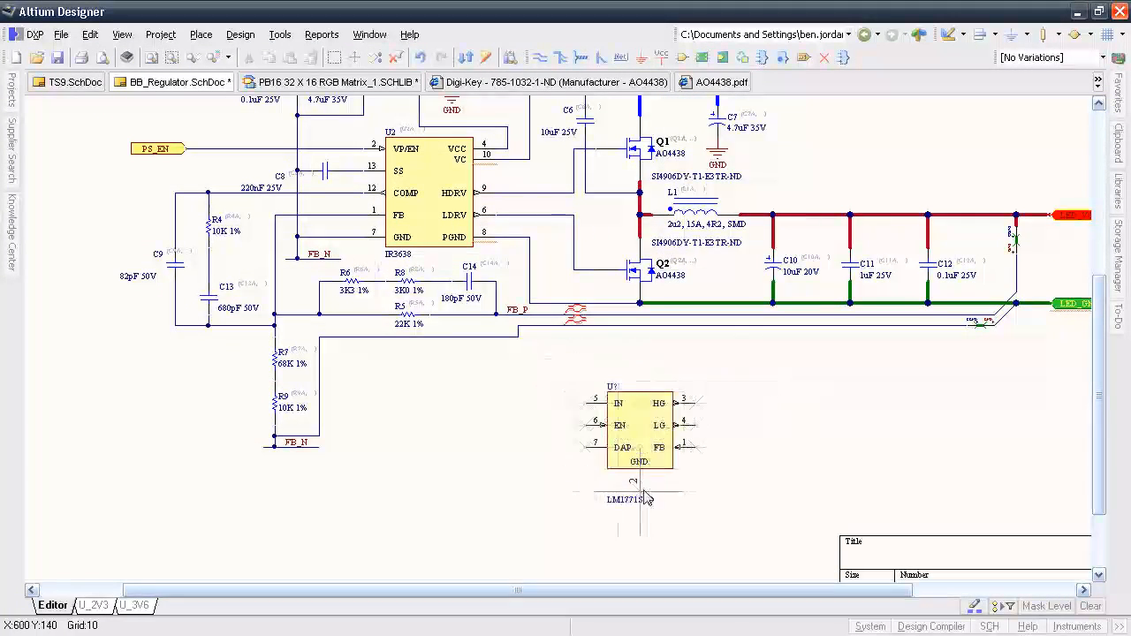
left_click(639, 428)
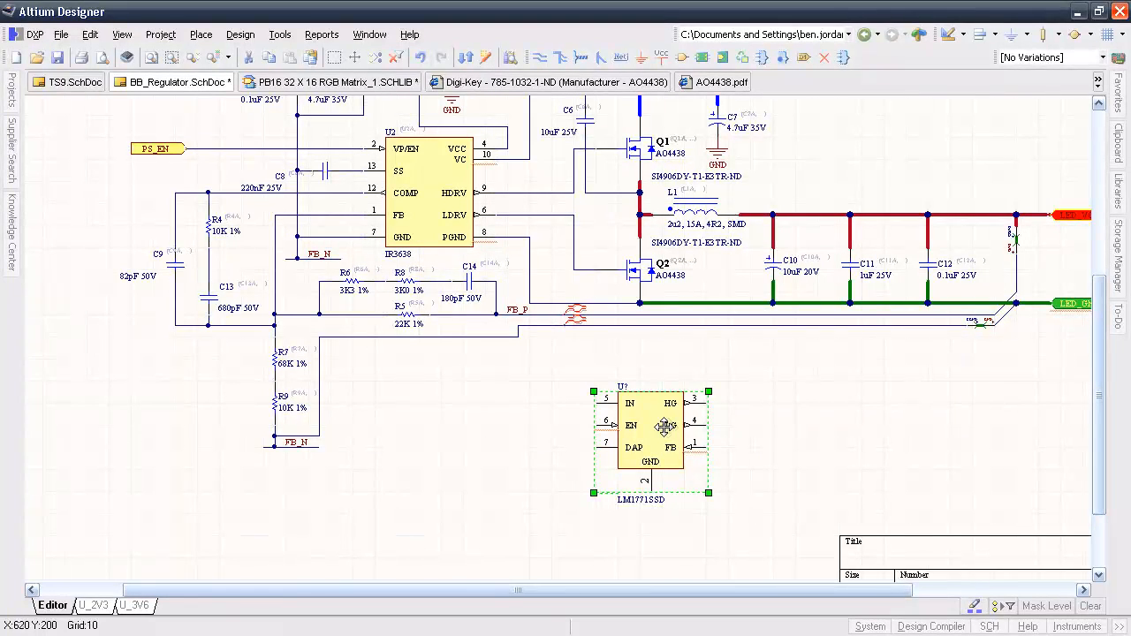
mouse_move(667, 442)
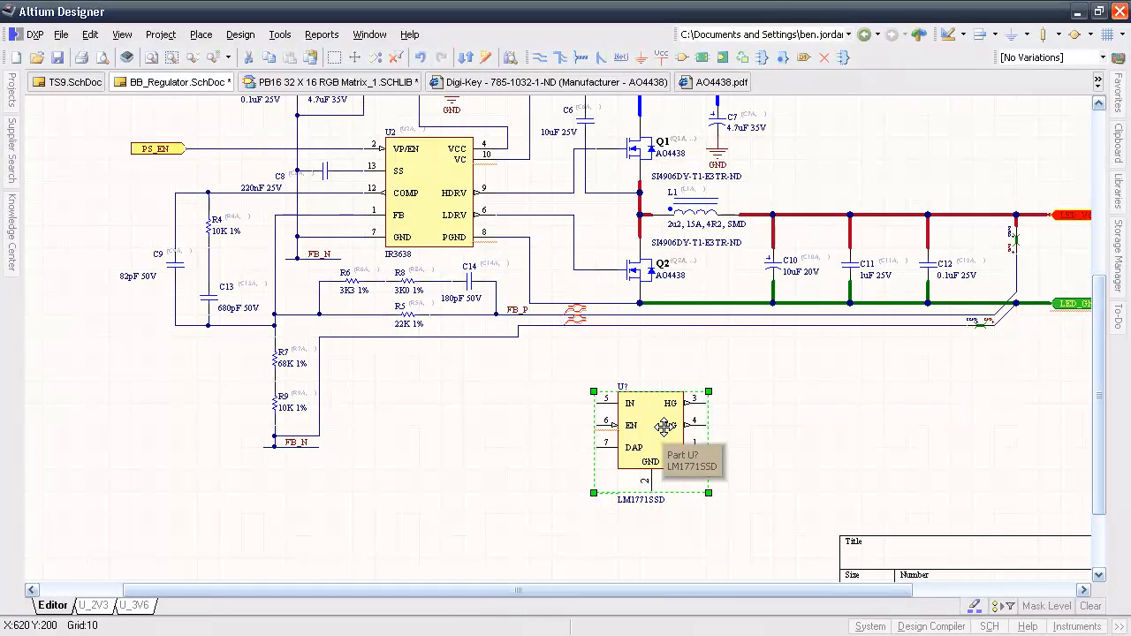
left_click(321, 33)
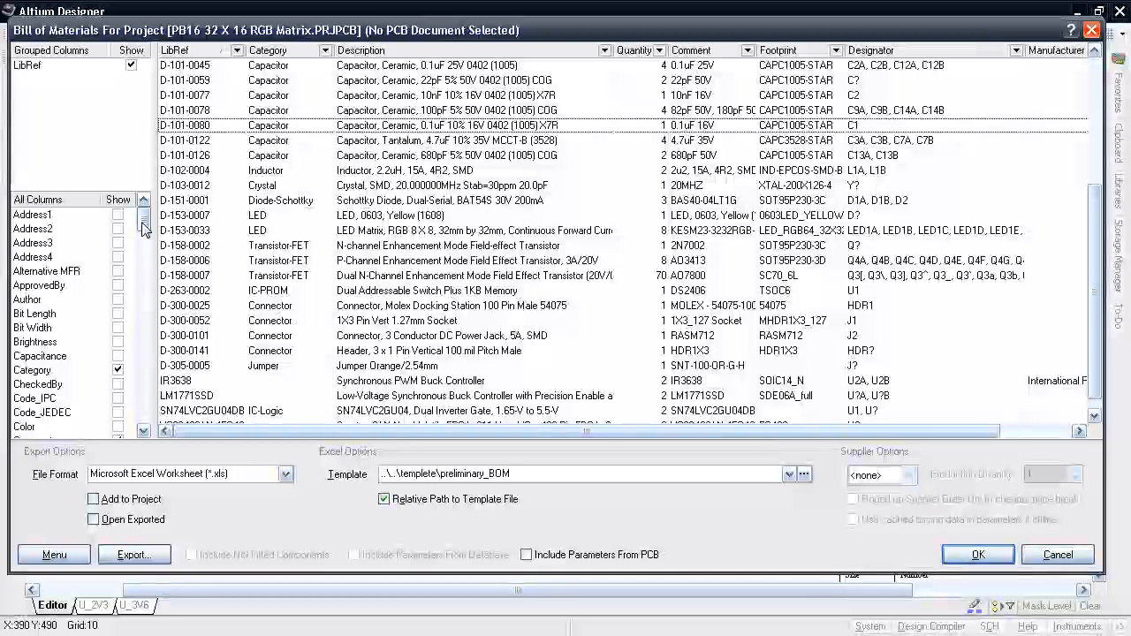
scroll("down", 3)
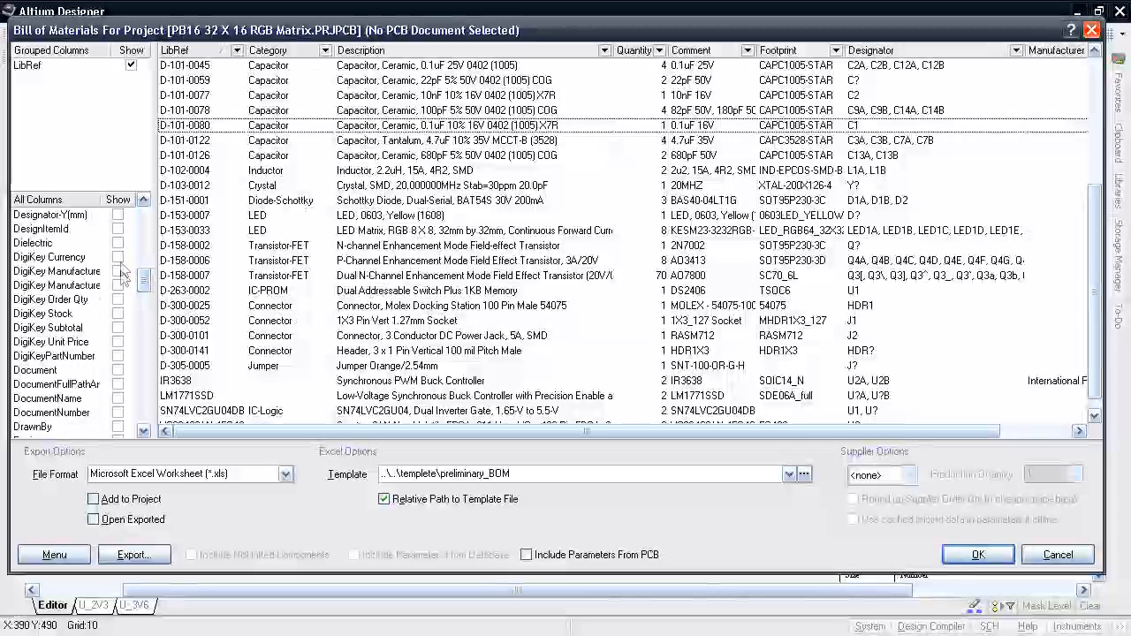
left_click(118, 270)
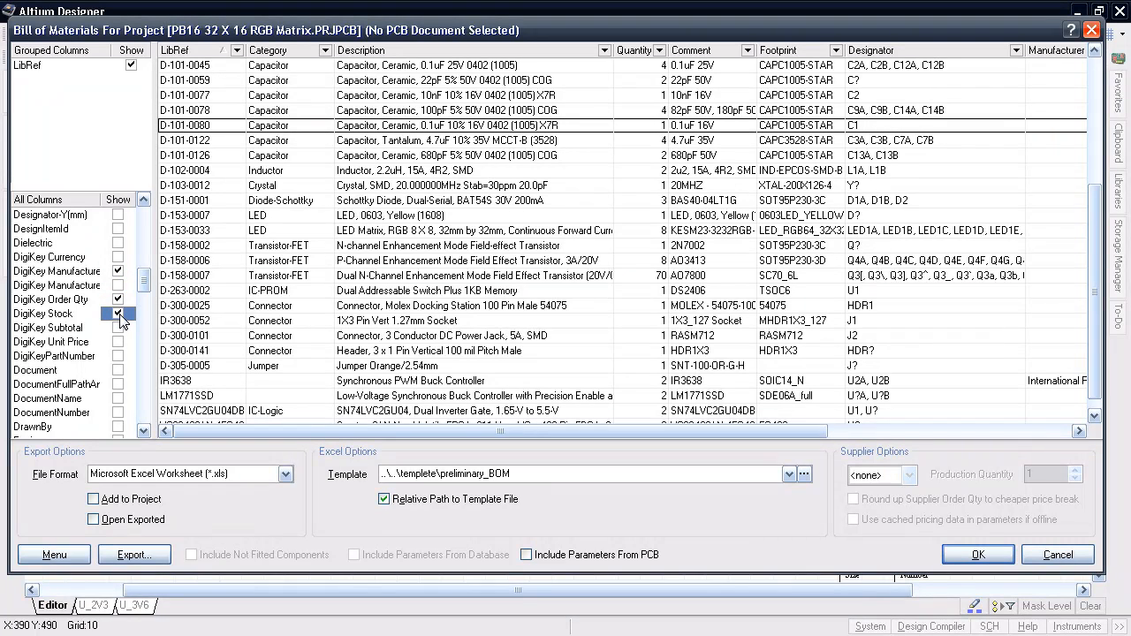
left_click(117, 355)
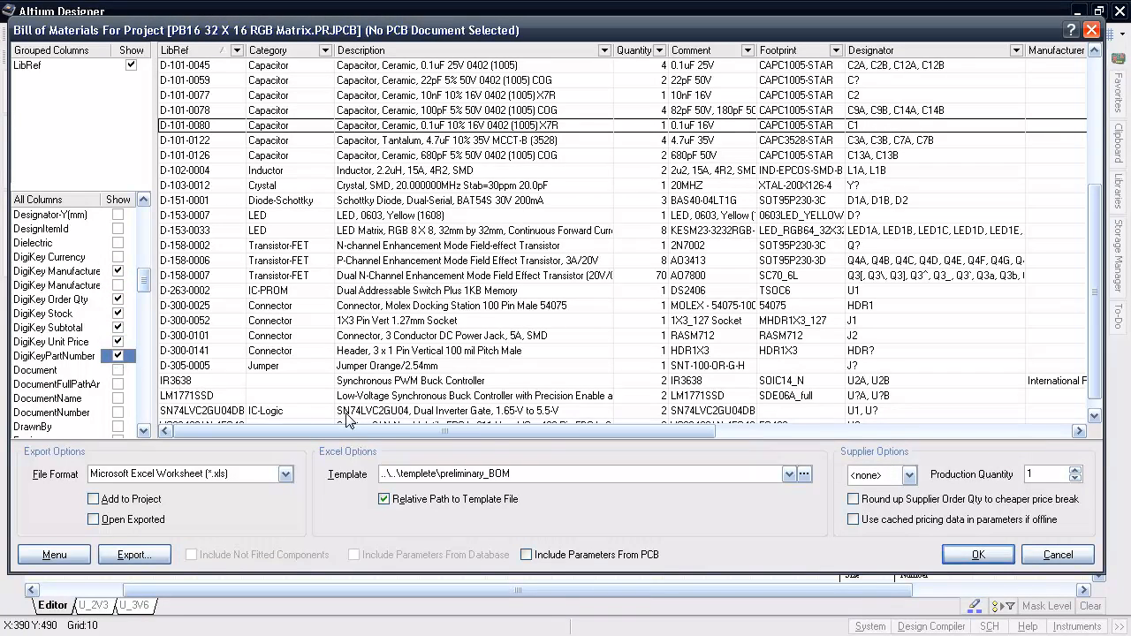
left_click(905, 475)
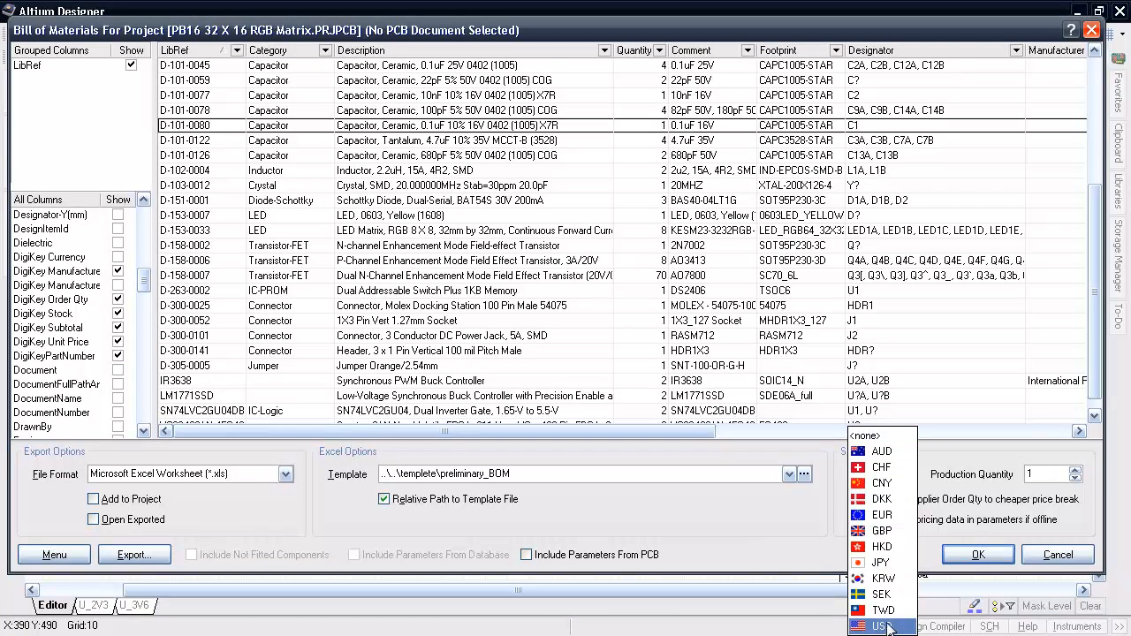
left_click(881, 625)
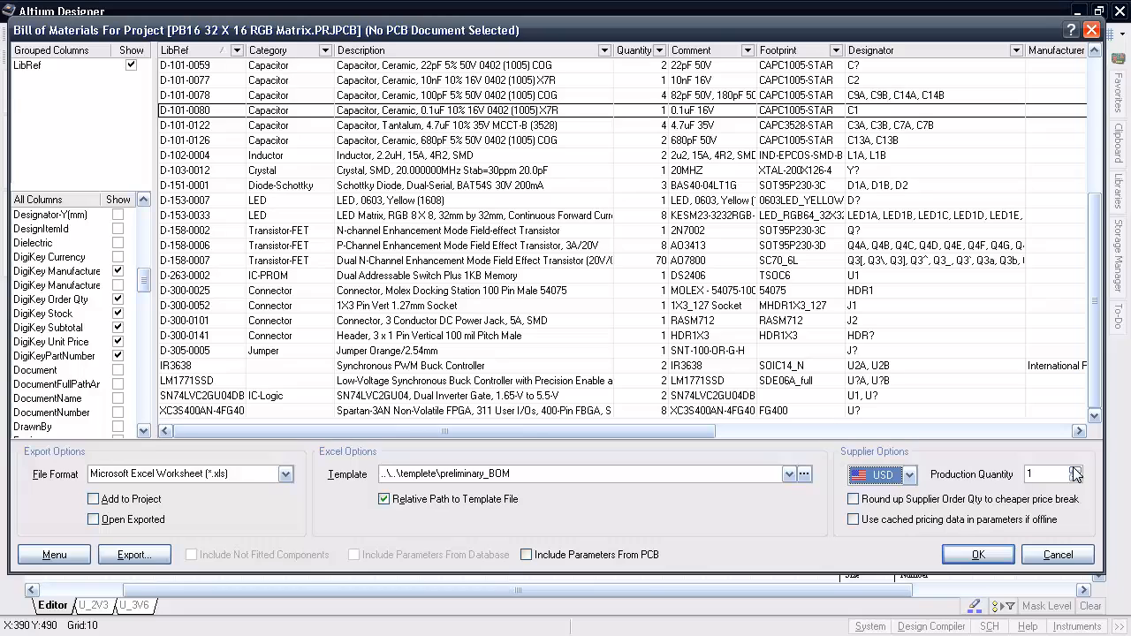
left_click(1076, 469)
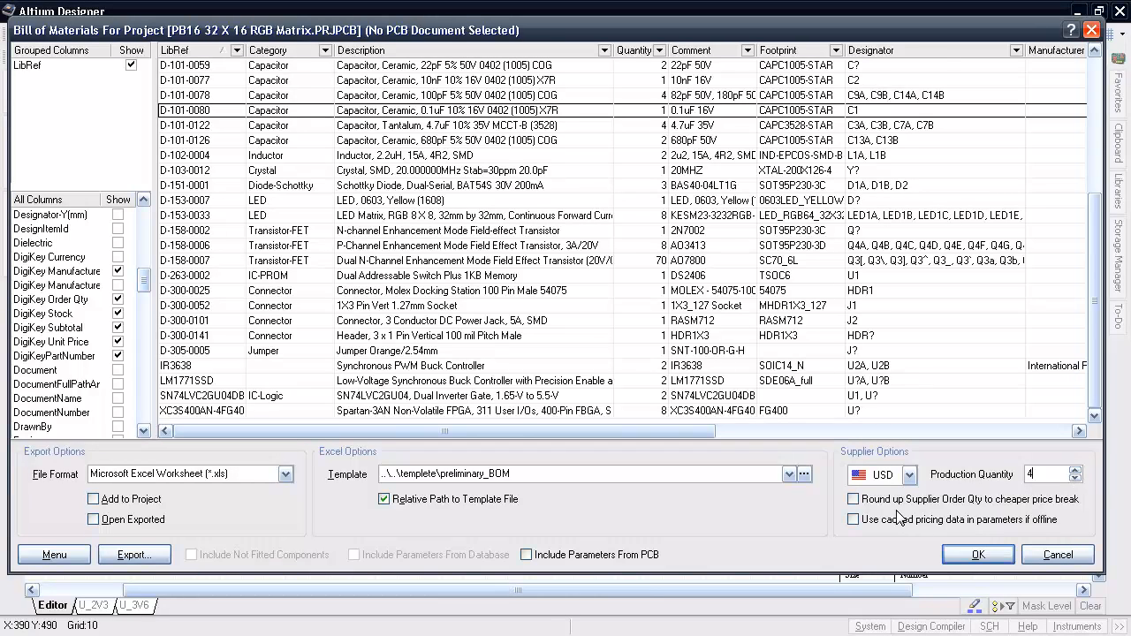
left_click(853, 499)
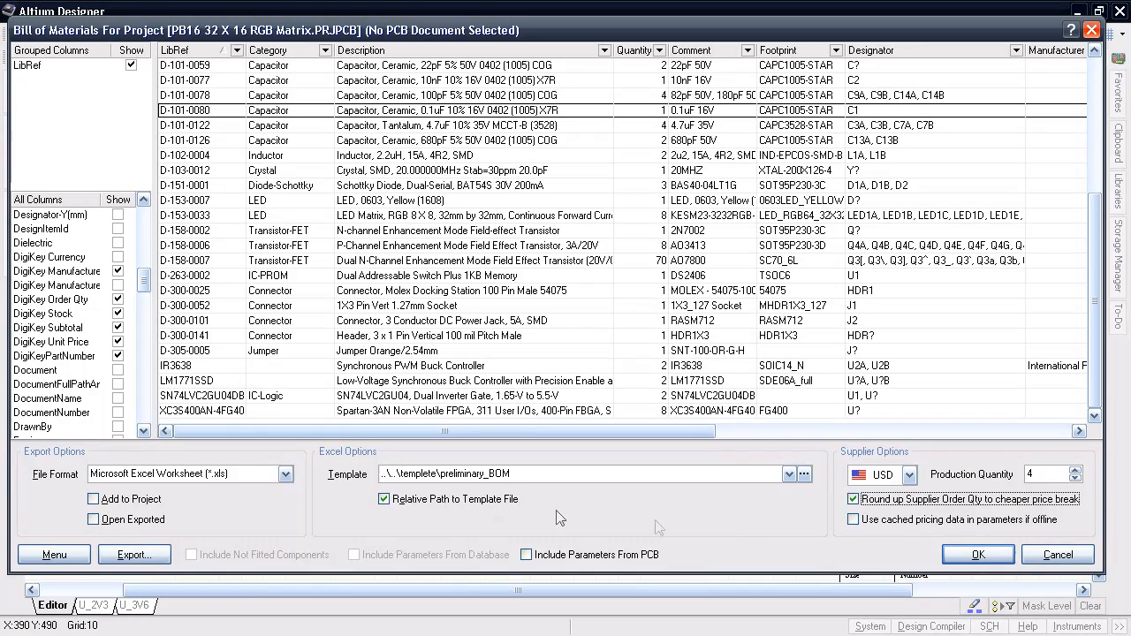
left_click(787, 473)
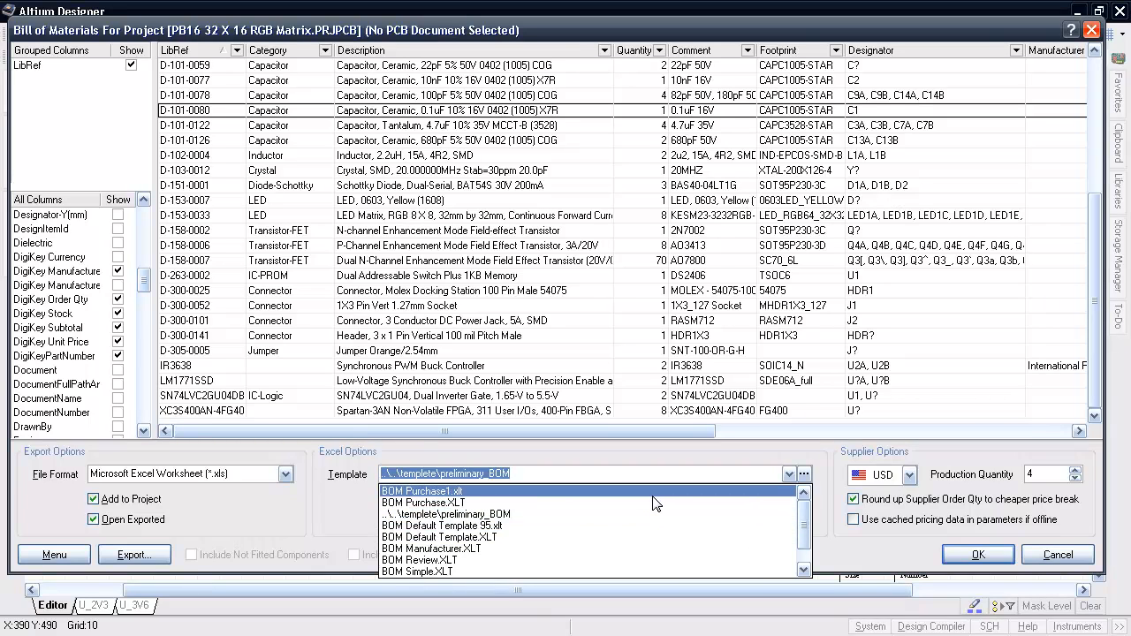
left_click(421, 490)
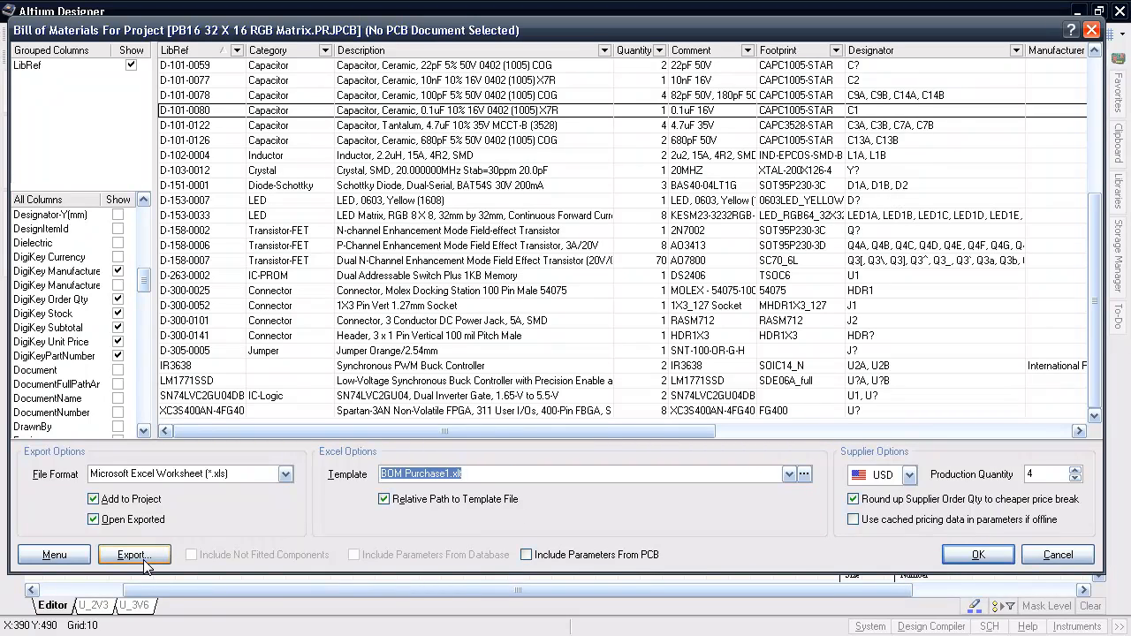
mouse_move(518, 584)
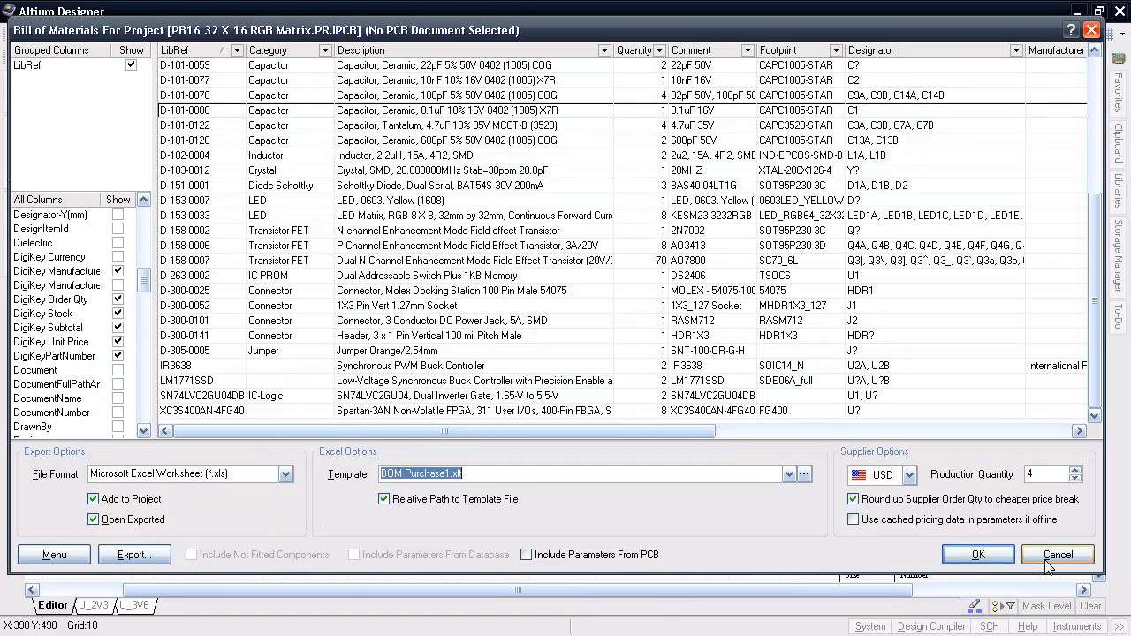
left_click(1058, 554)
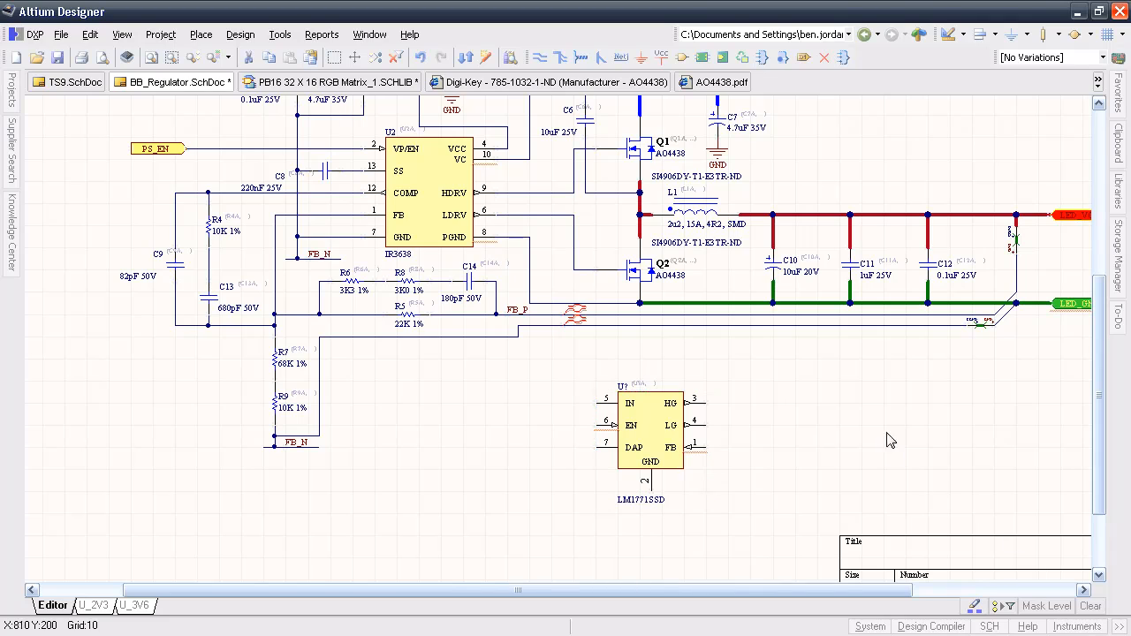
Select the LM1771SSD part below the feedback network for removal
left_click(650, 433)
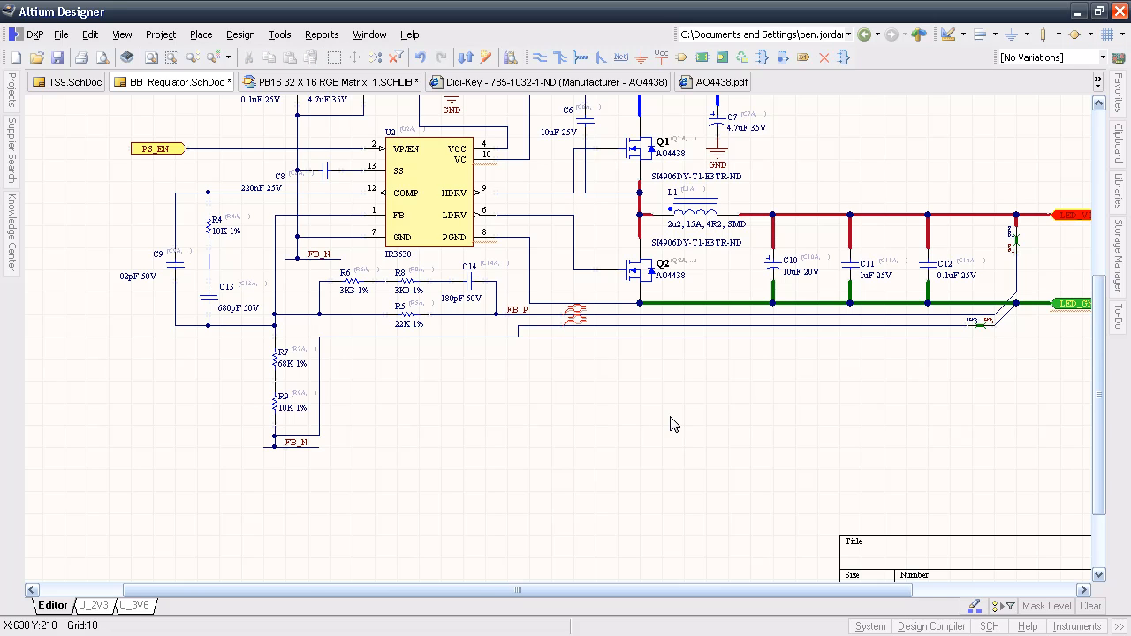
mouse_move(592, 383)
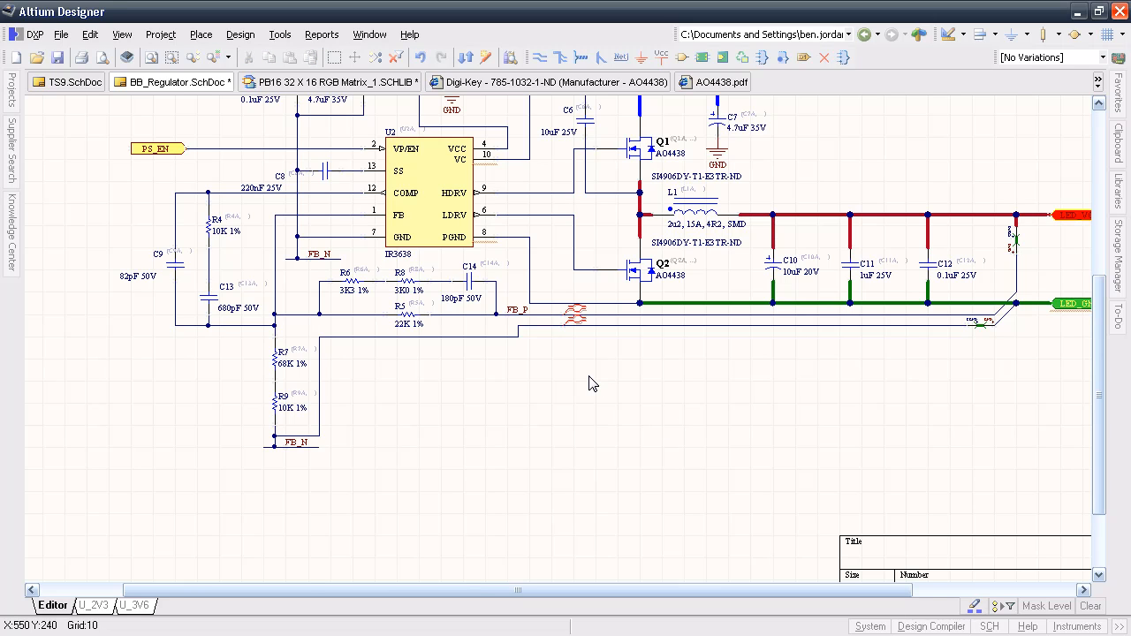
Run a supplier search for LM741 op-amp parts
left_click(11, 151)
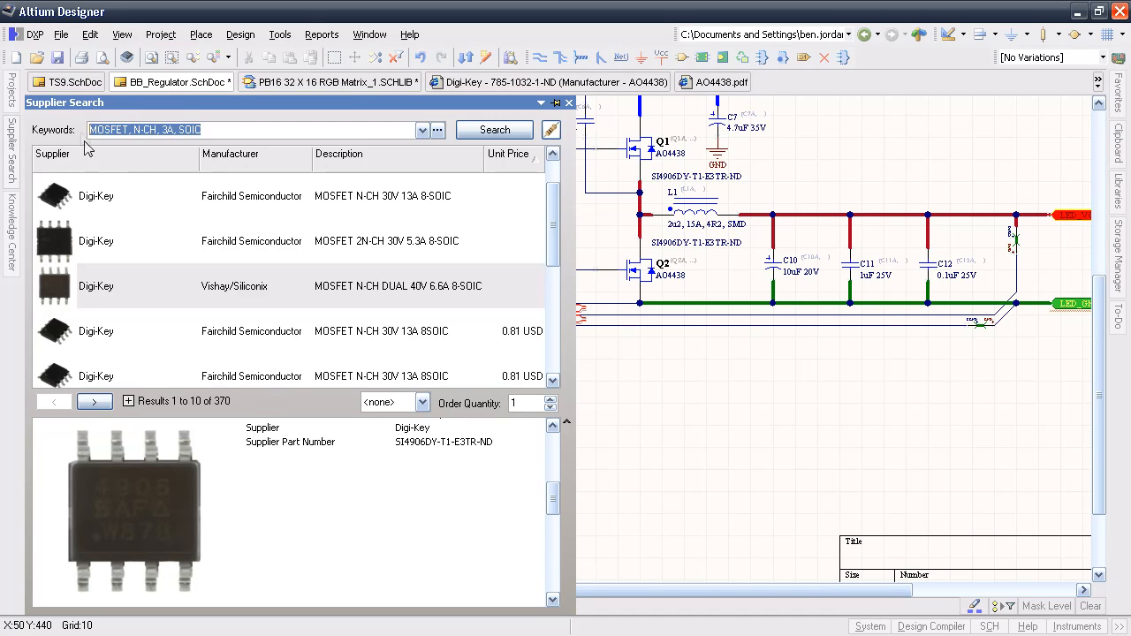
type("LM")
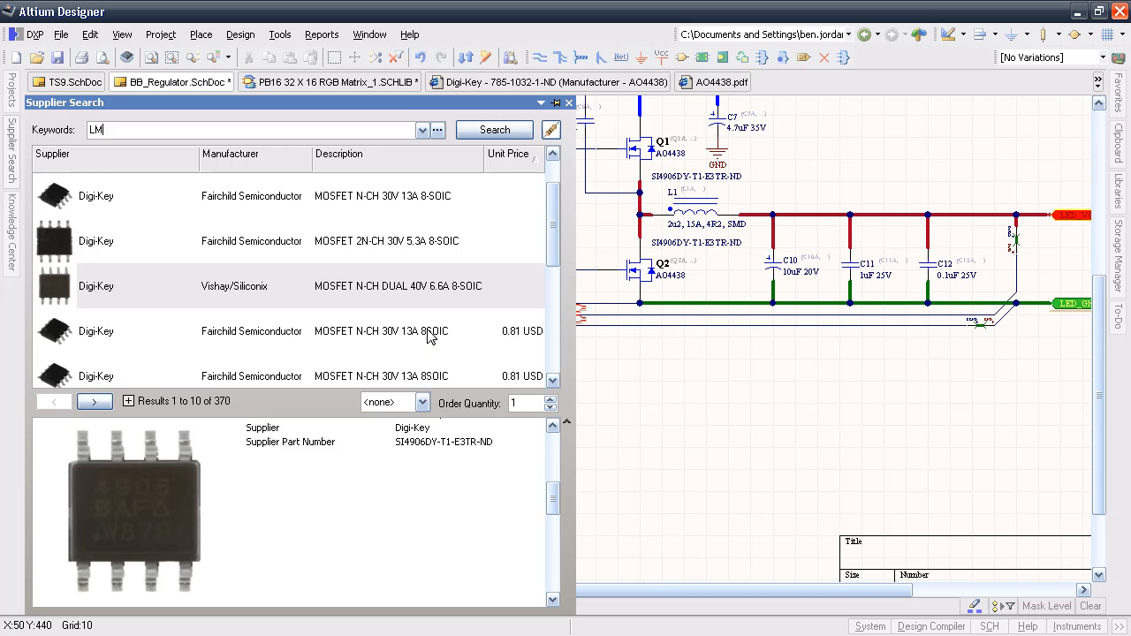
left_click(494, 129)
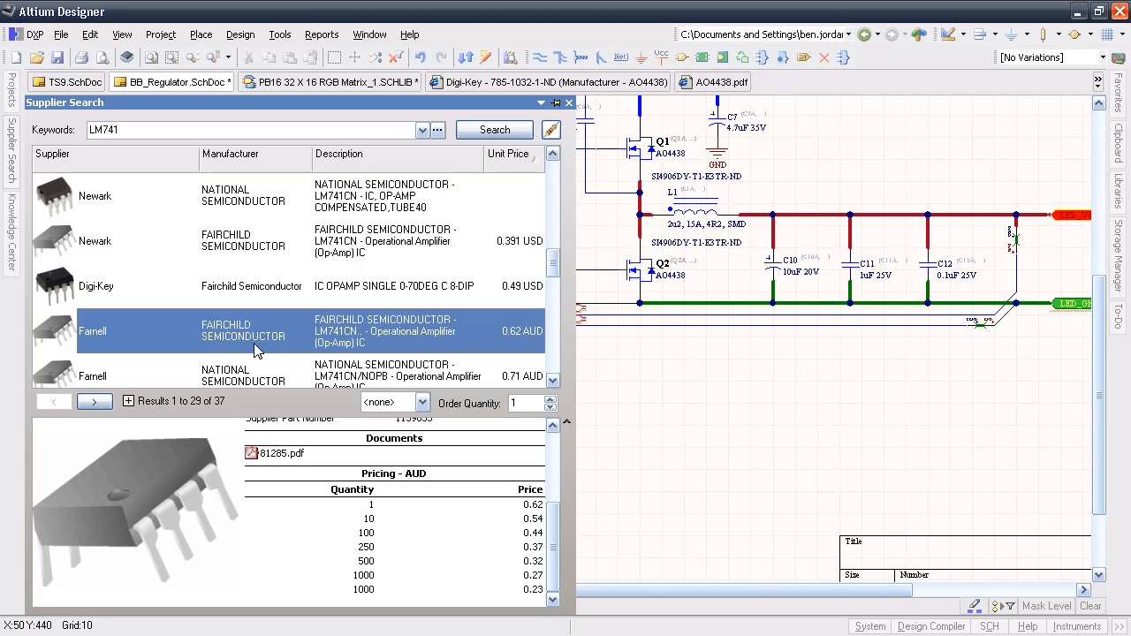
mouse_move(159, 165)
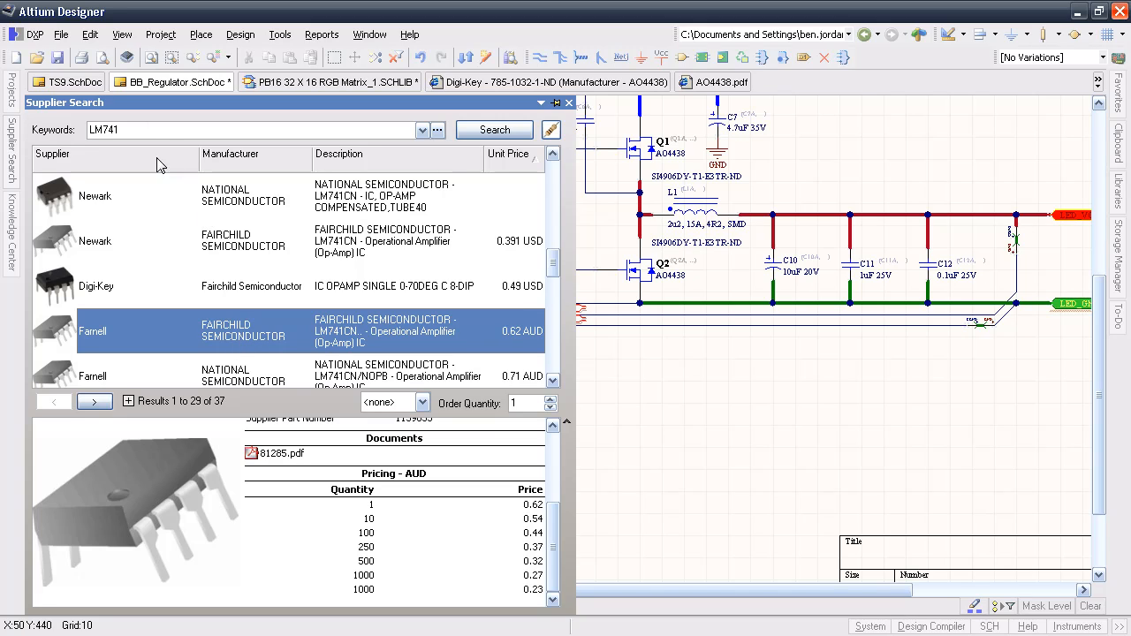